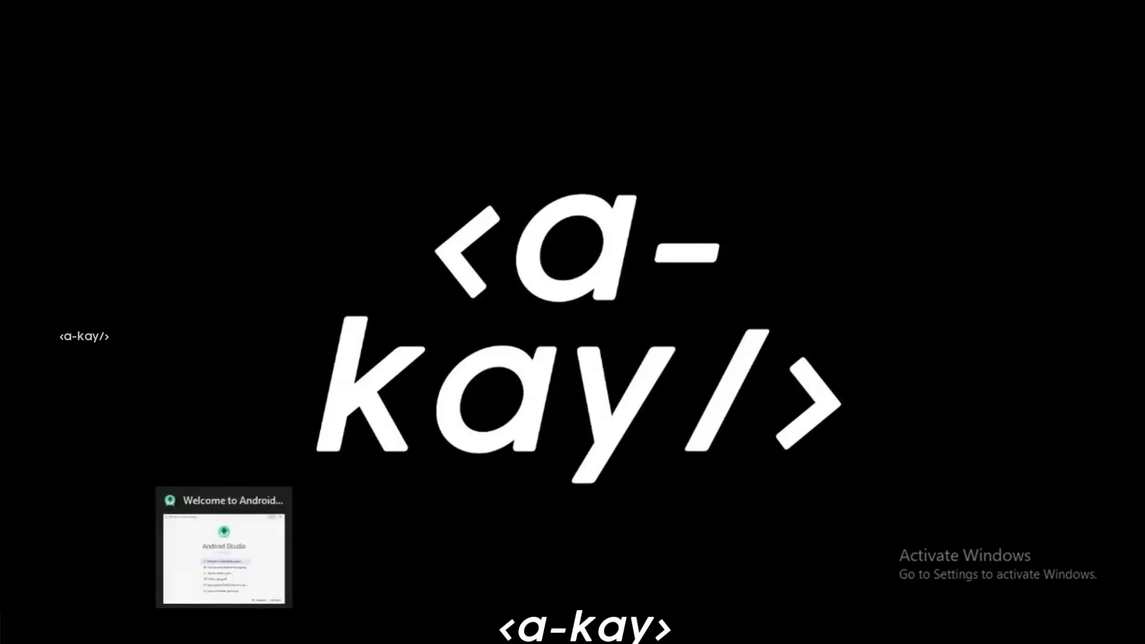
- Start a new Android Studio project from the Welcome screen, choosing the Empty Activity template
left_click(223, 543)
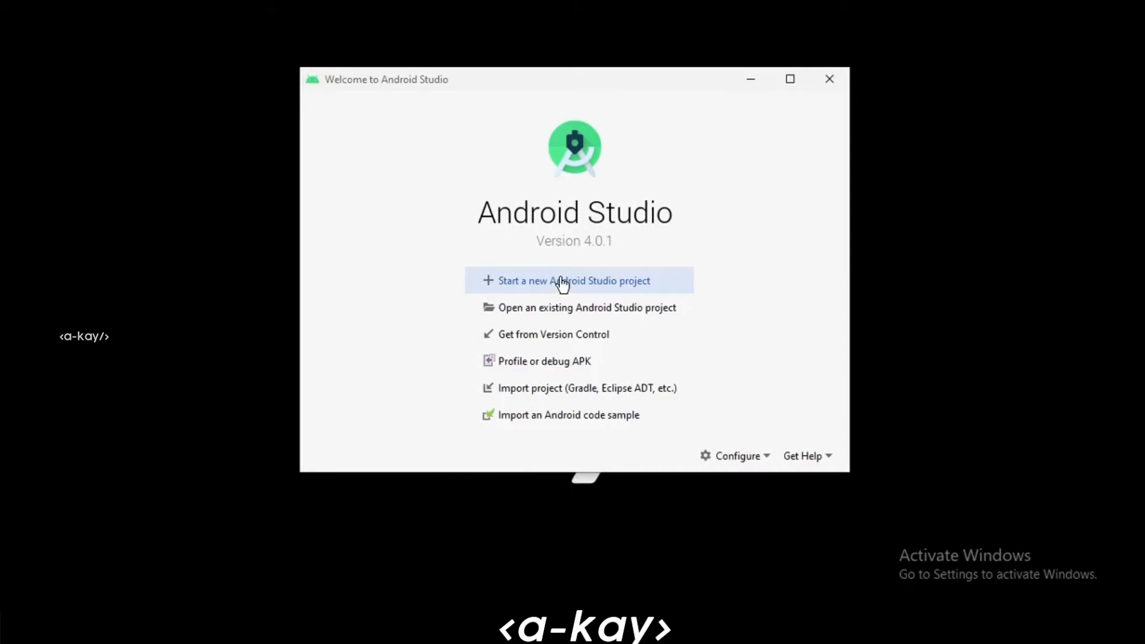
left_click(574, 280)
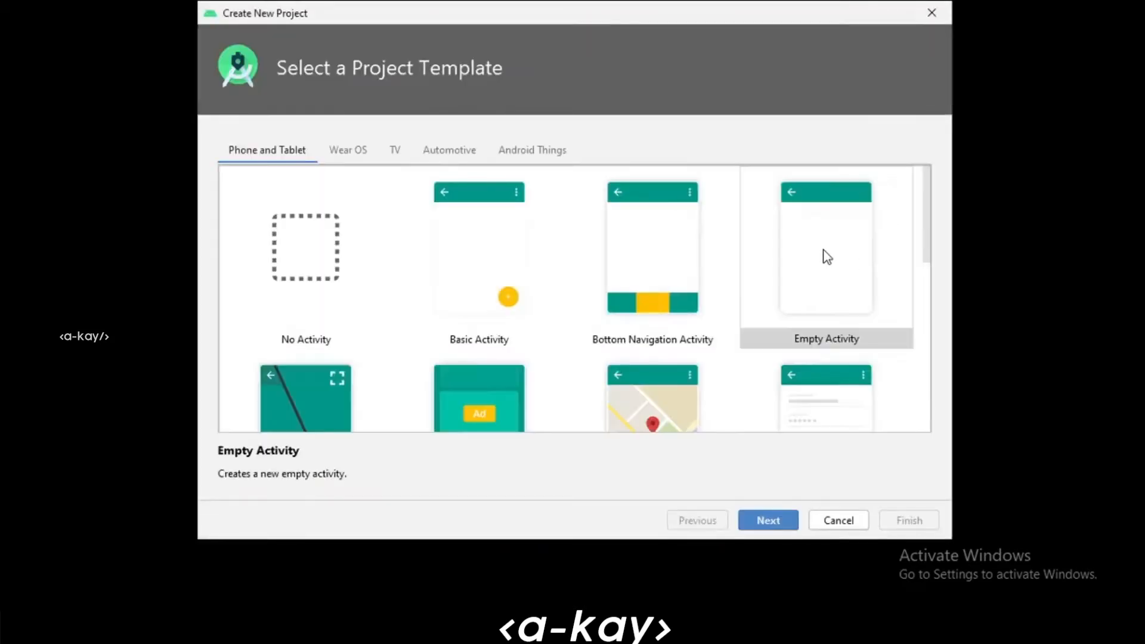
- Continue with Empty Activity and name the project CustomViewDrawLine, keeping Kotlin as the language
left_click(767, 520)
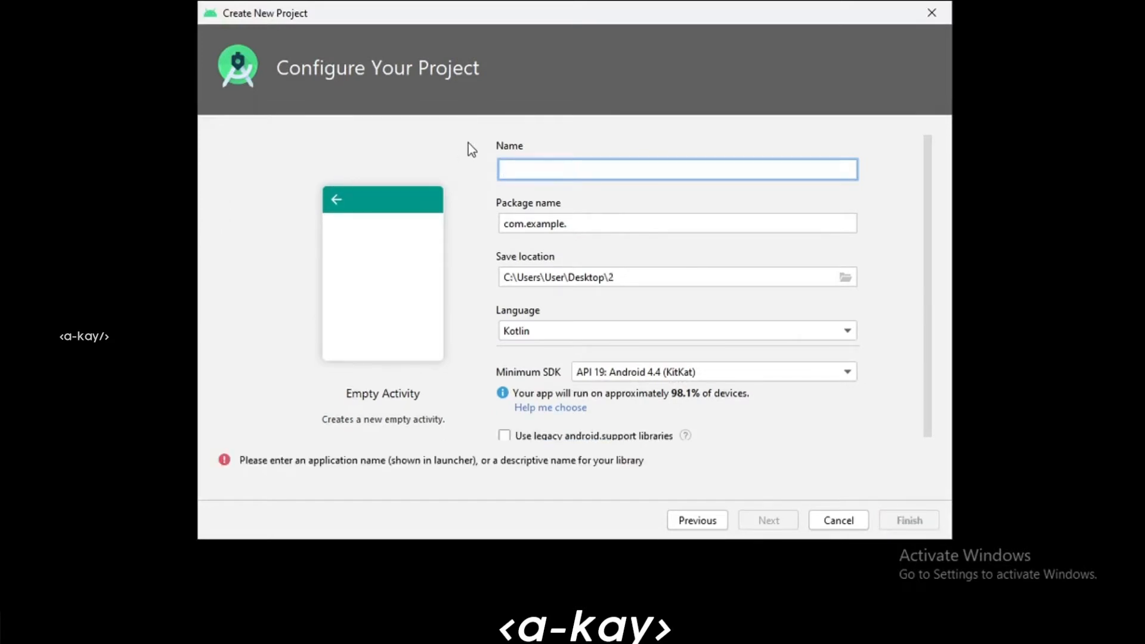
type("Cu")
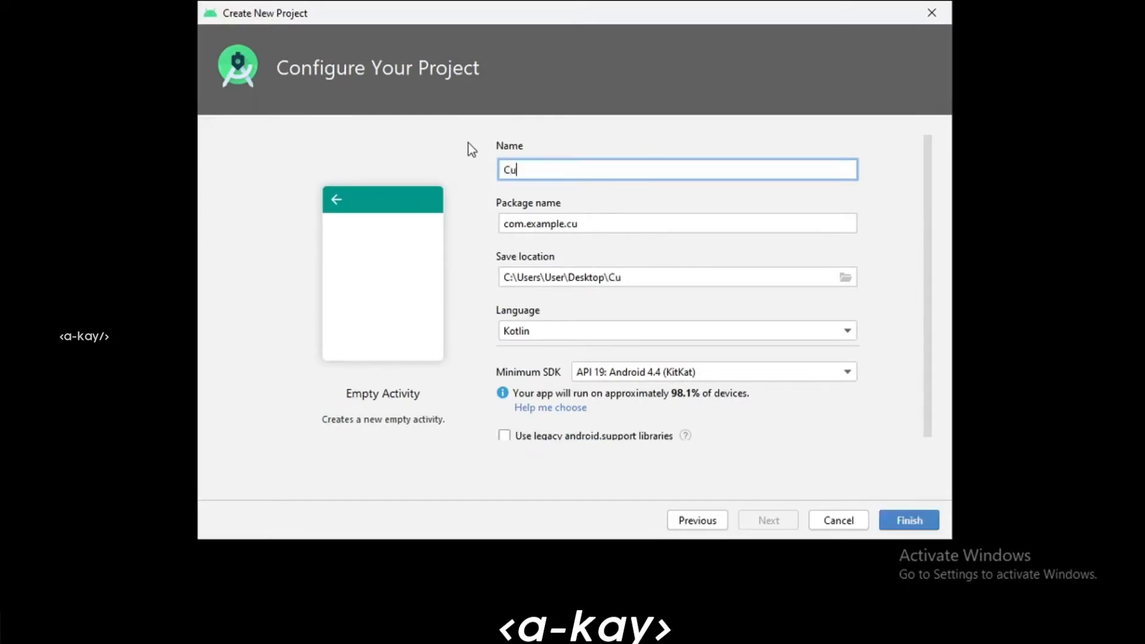
type("stom")
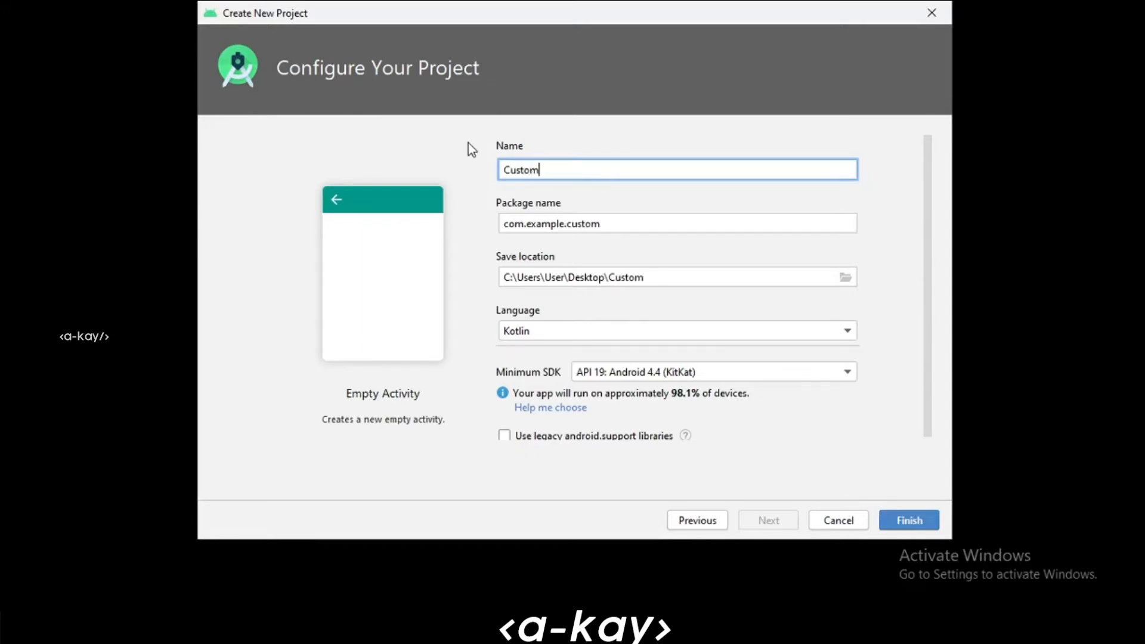
type("ViewD")
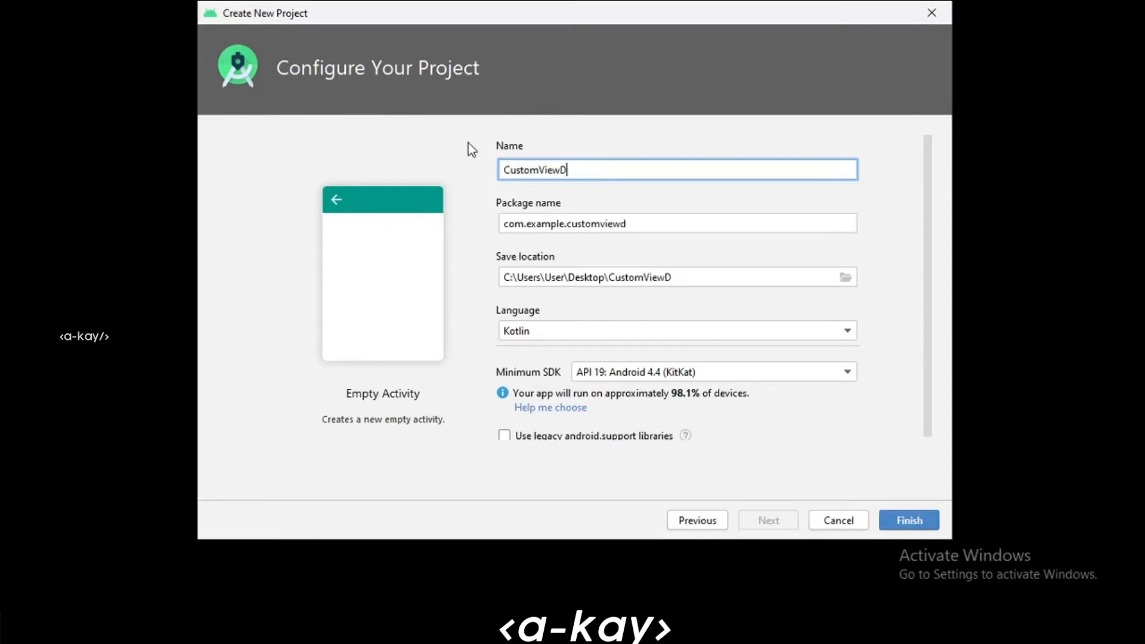
type("rawLine")
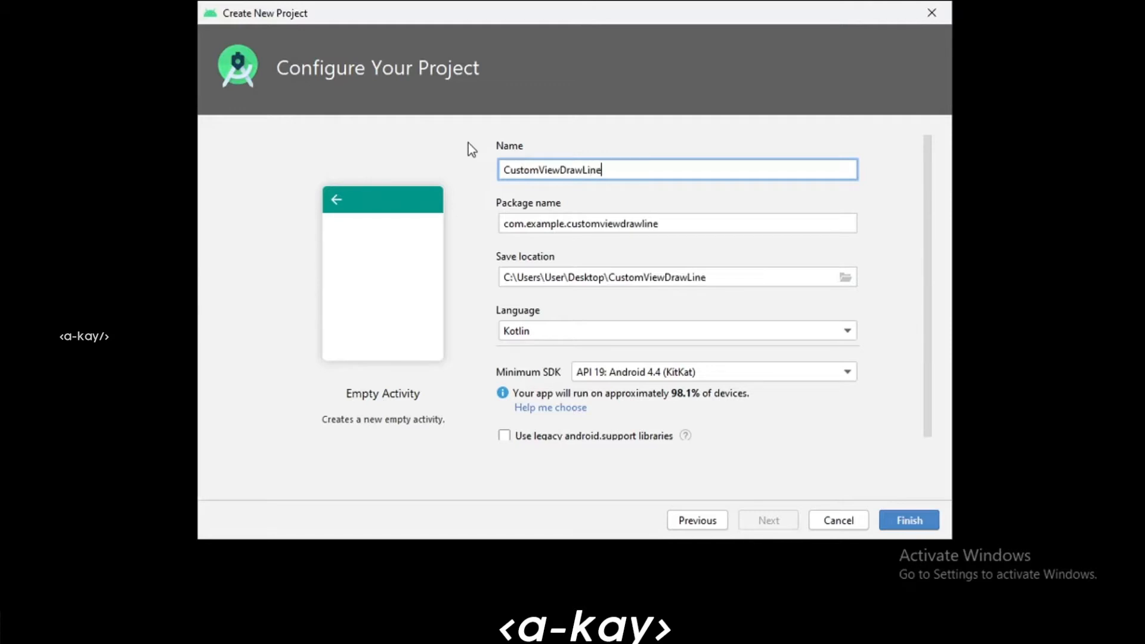
mouse_move(651, 345)
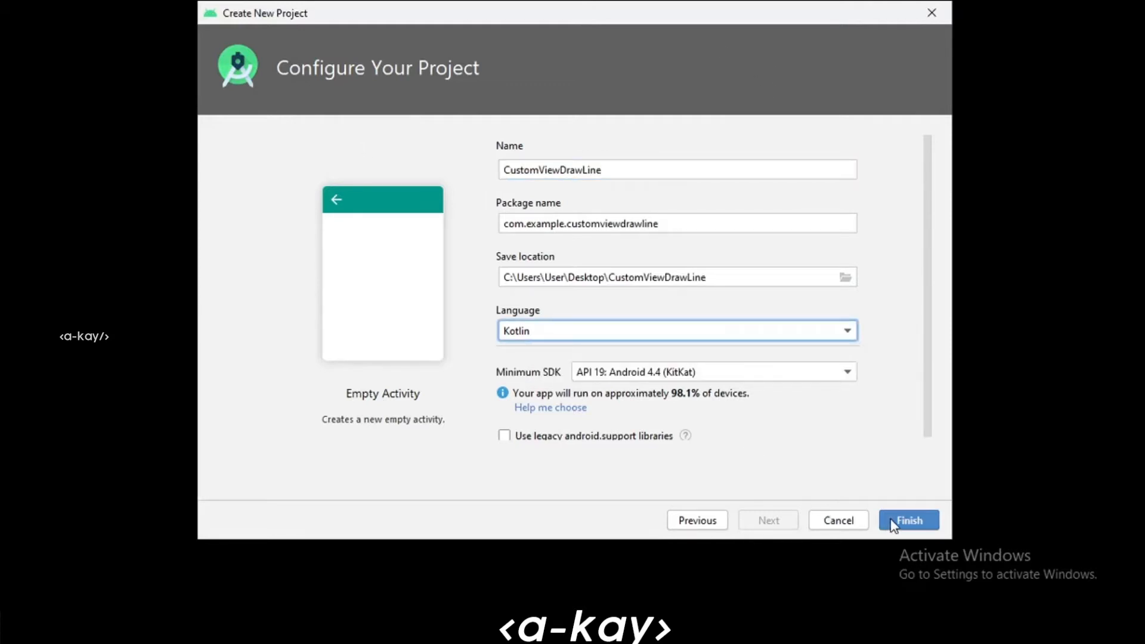
- Finish project creation and add a new Kotlin class DrawView to the app's main package
left_click(909, 520)
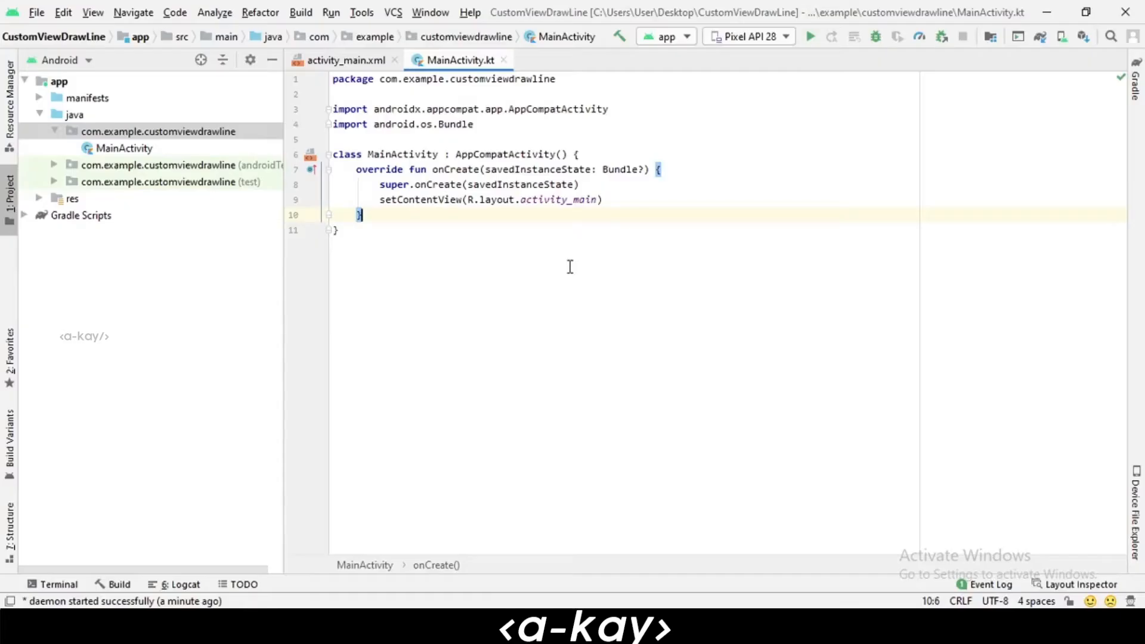
mouse_move(206, 137)
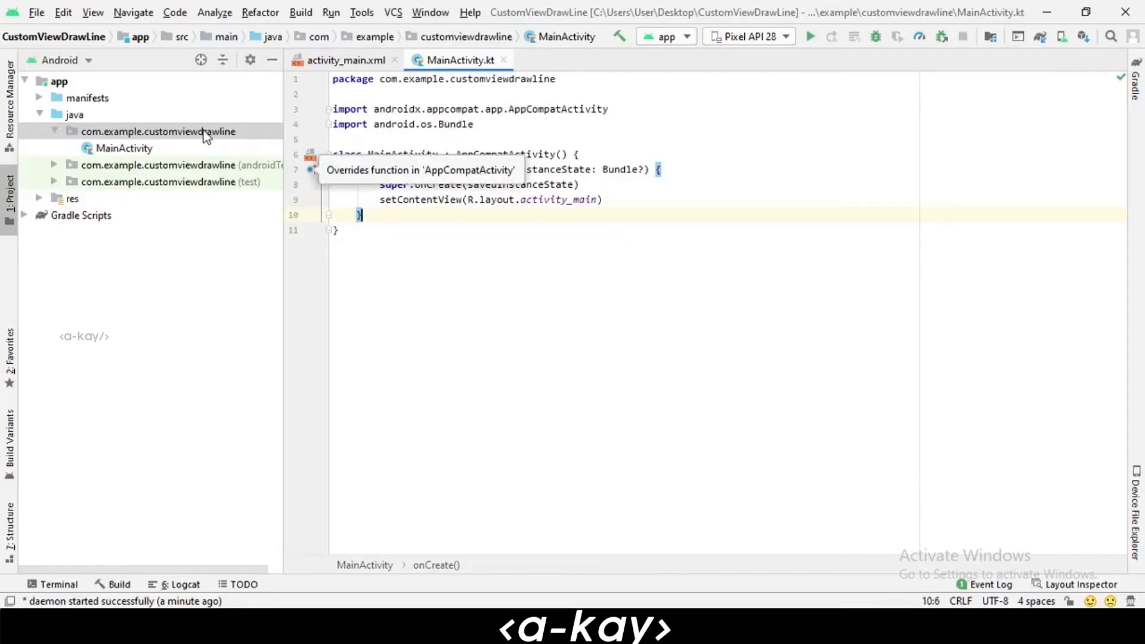
right_click(157, 132)
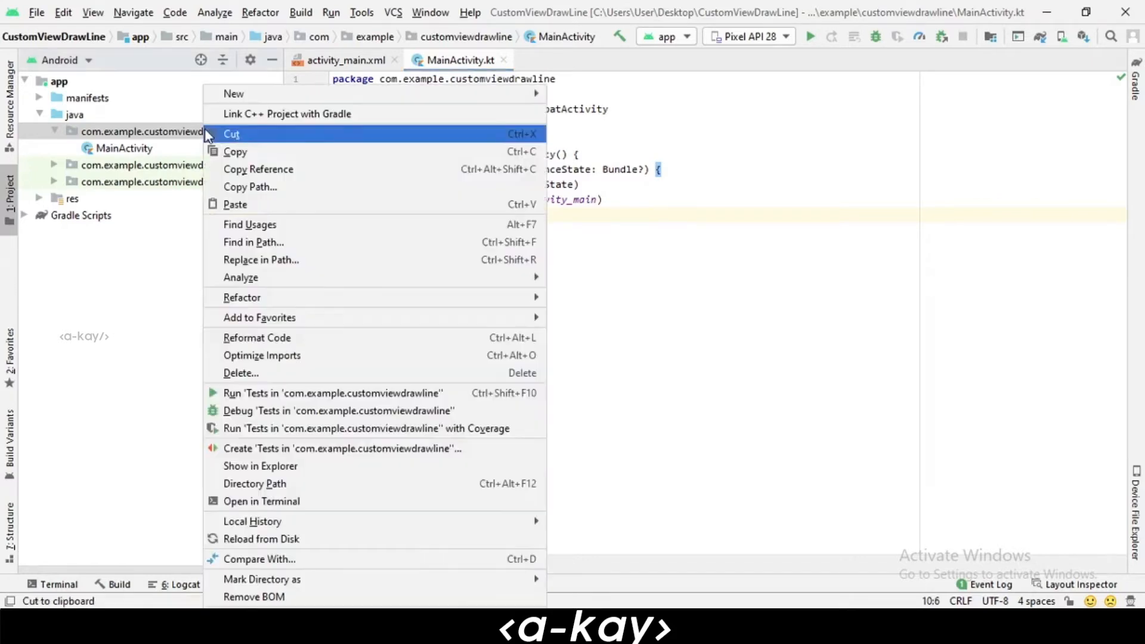
mouse_move(234, 93)
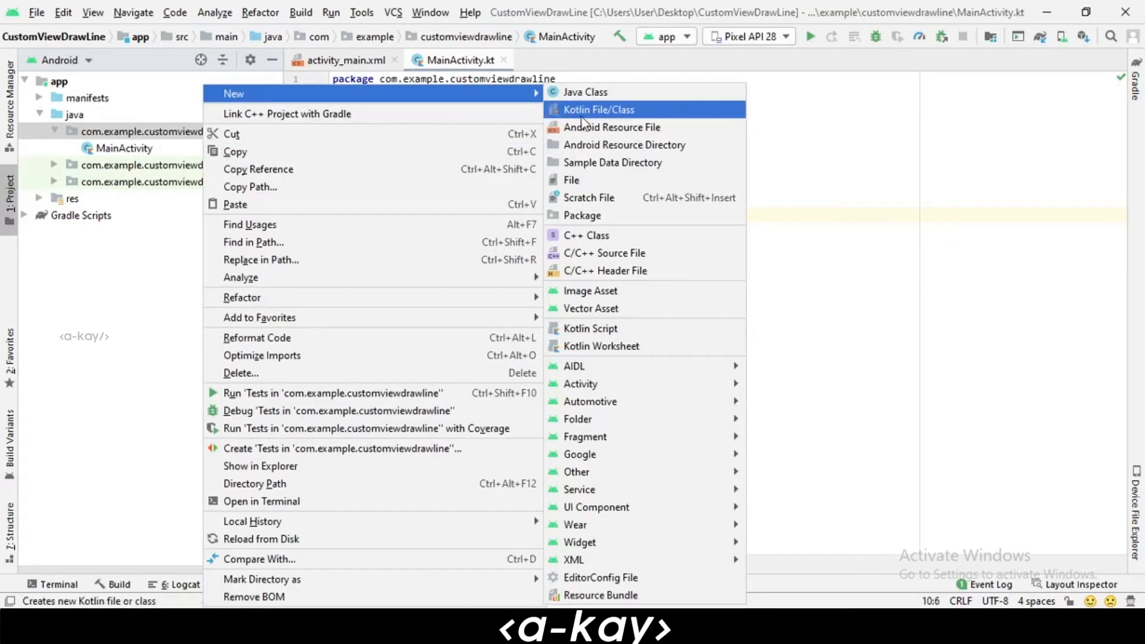
left_click(598, 108)
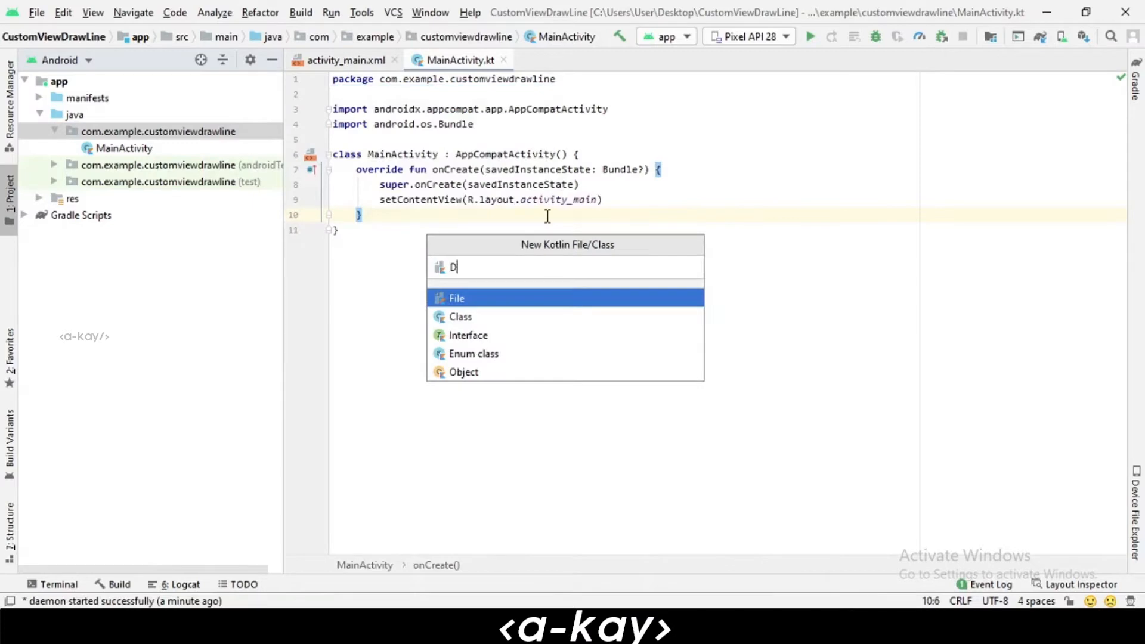
type("rawView")
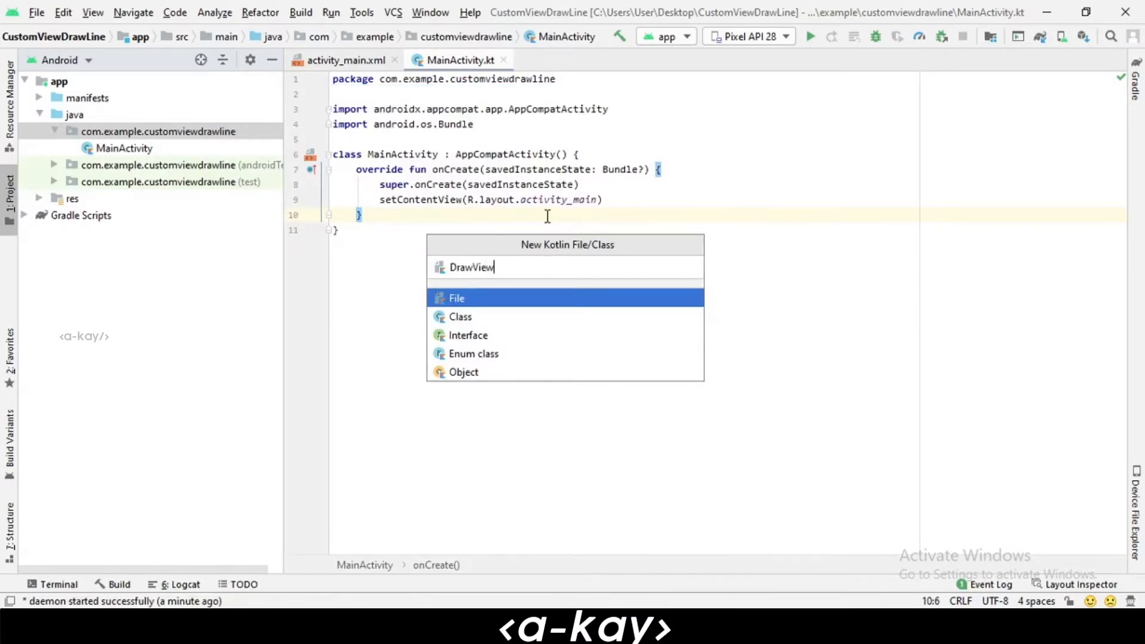
left_click(459, 316)
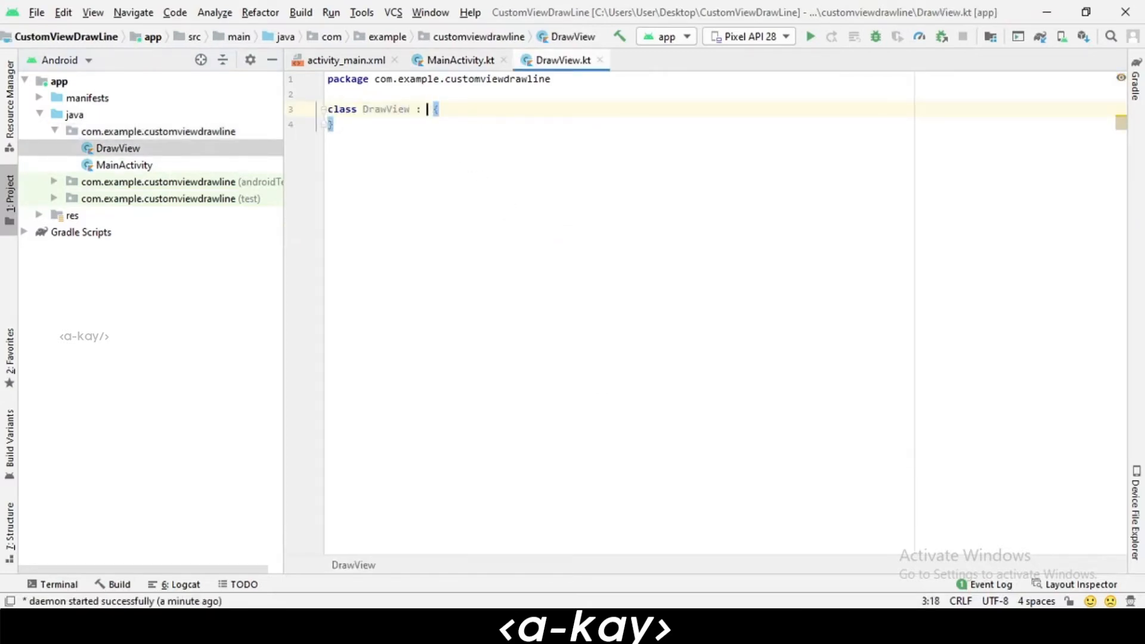
type("V")
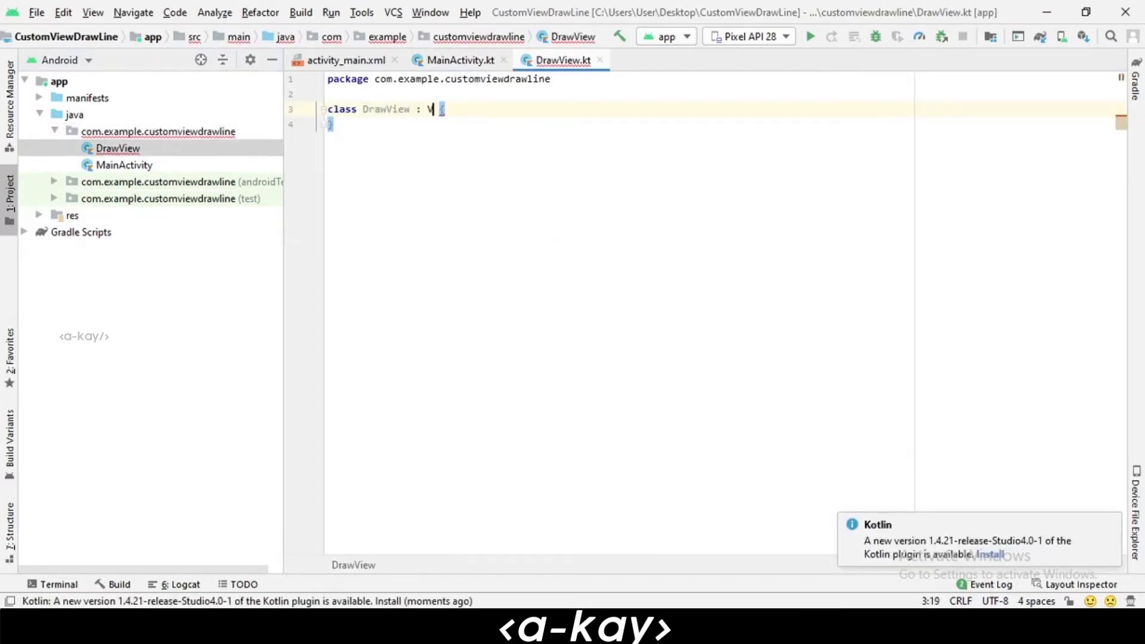
type("iew")
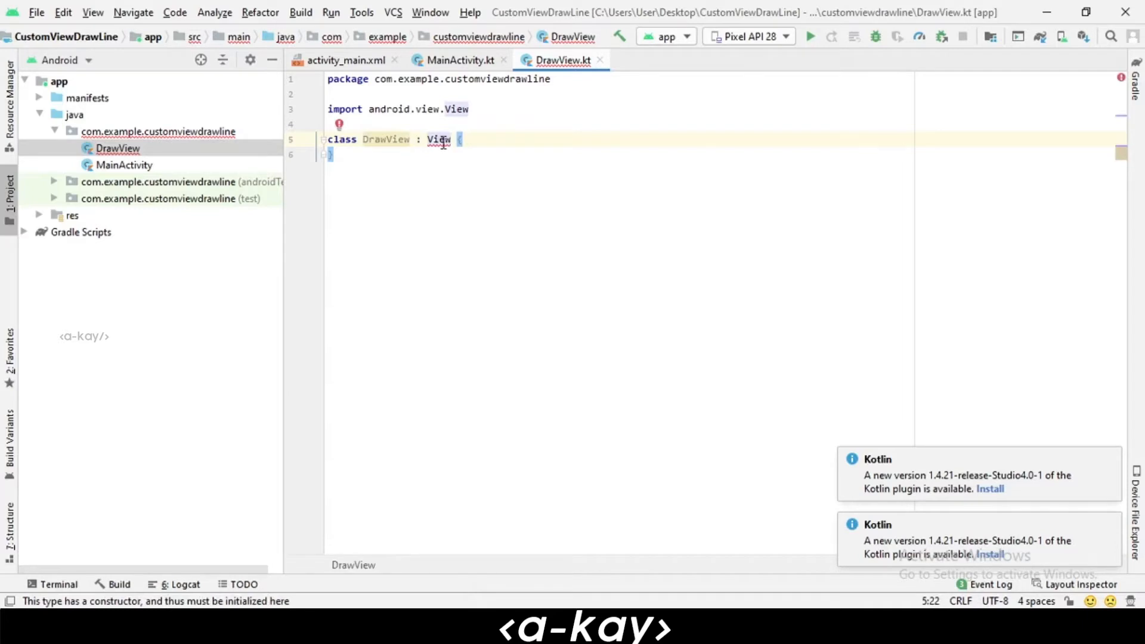
left_click(338, 124)
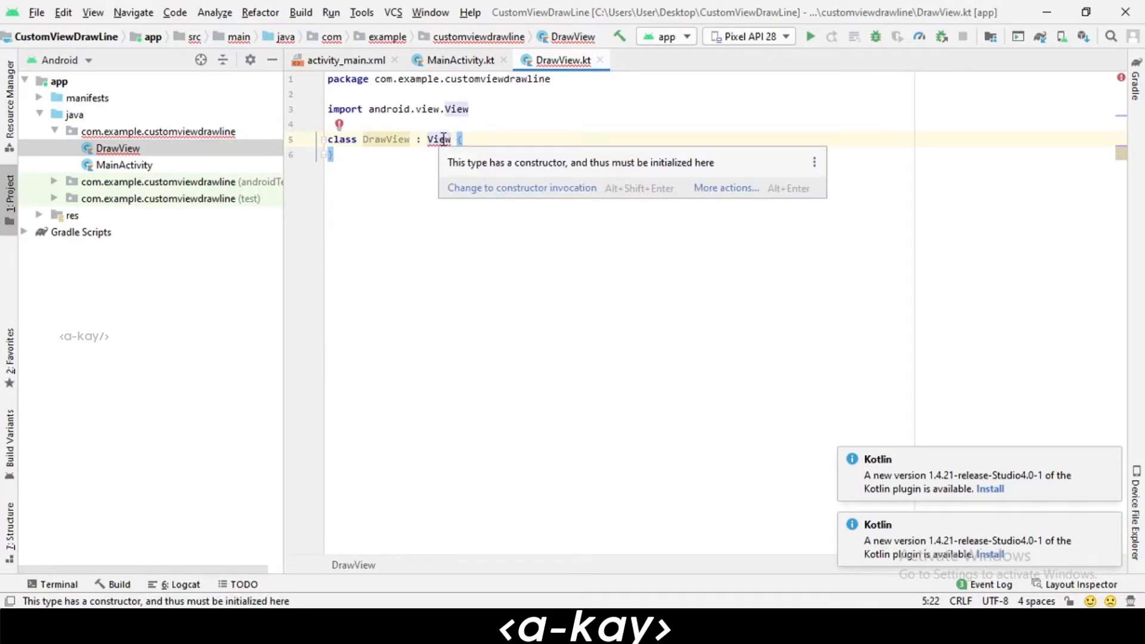
left_click(726, 187)
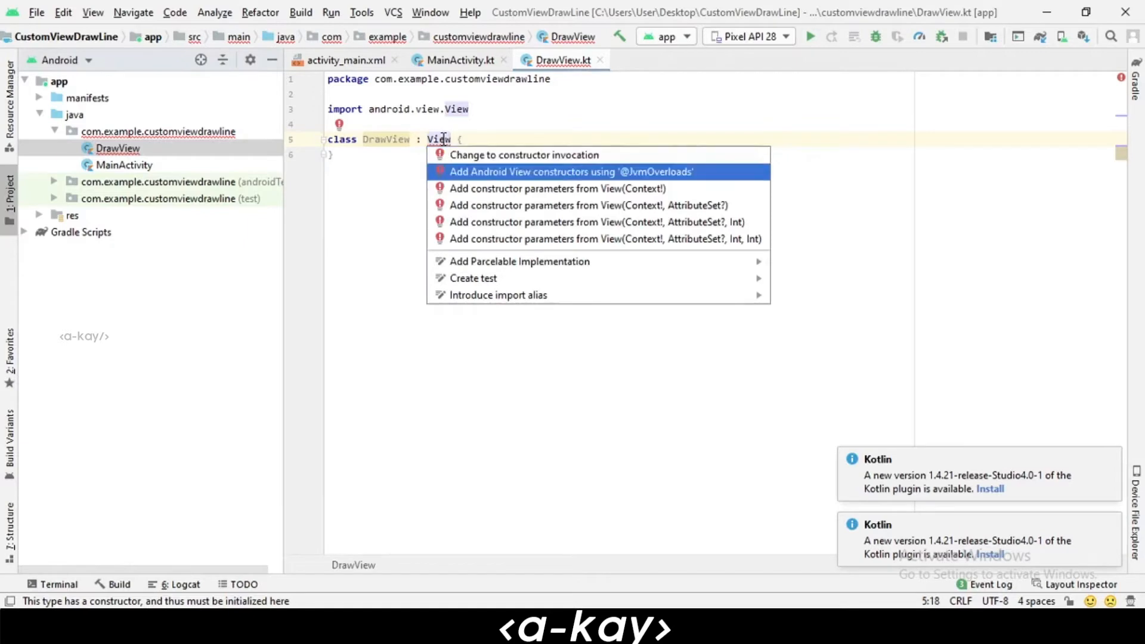
left_click(569, 172)
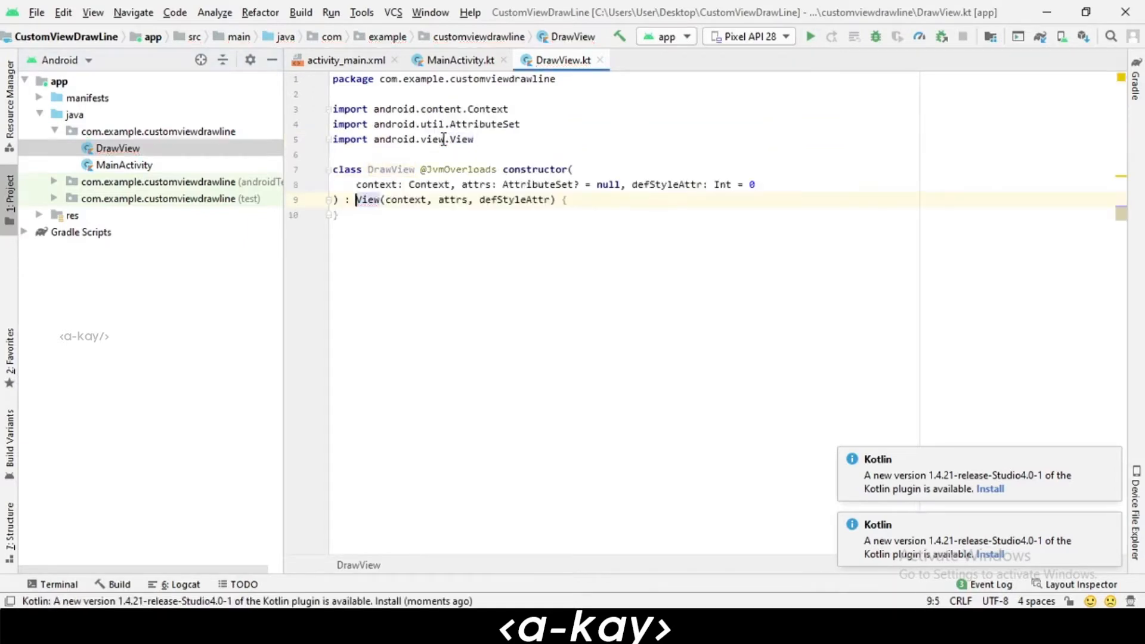
left_click(564, 199)
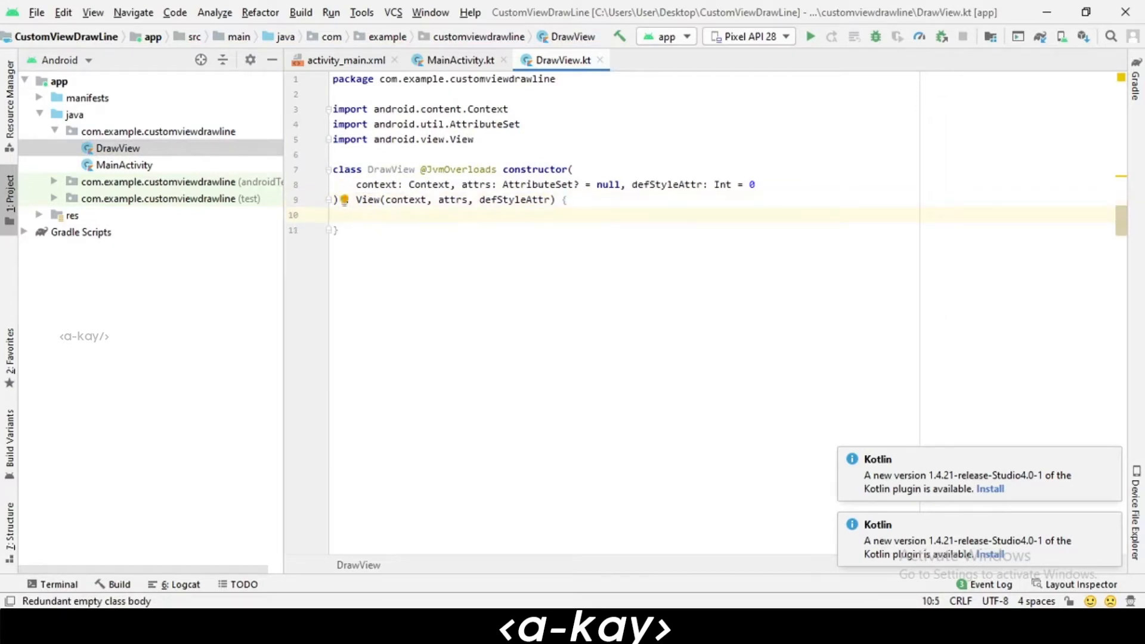
- Declare nullable PointF properties startPoint and endPoint, both initialised to null
type("var")
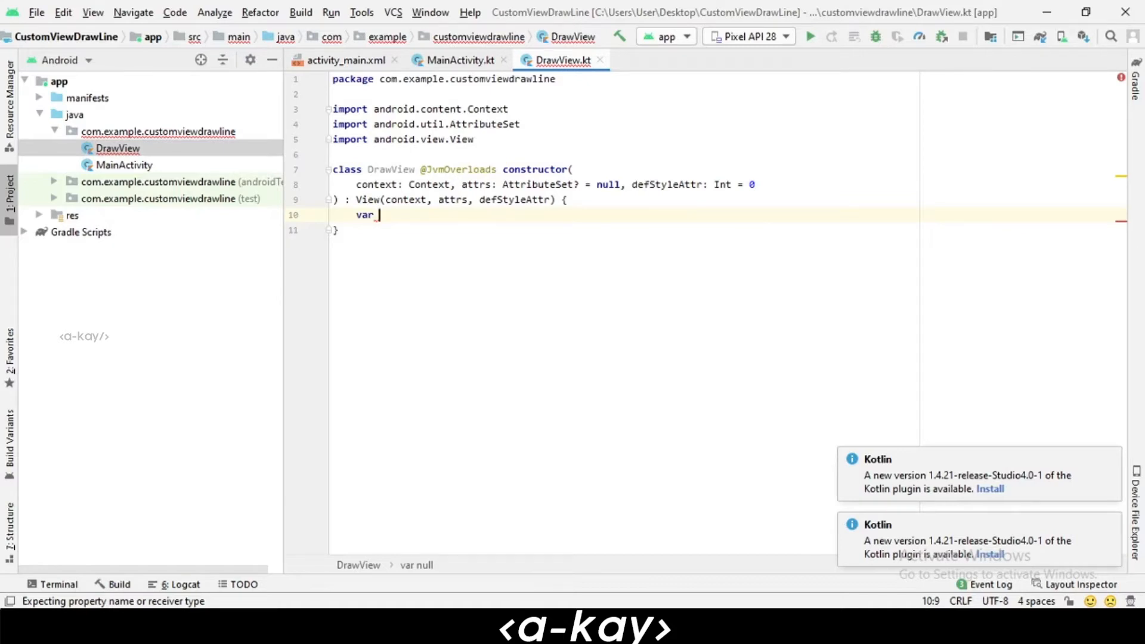
type("start")
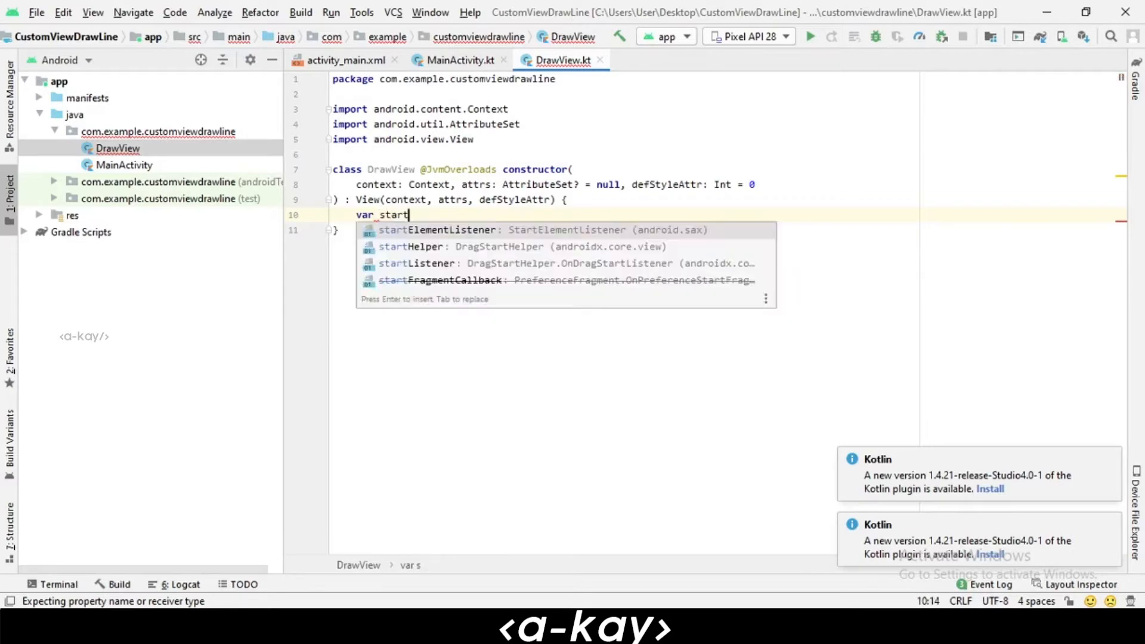
type("Point")
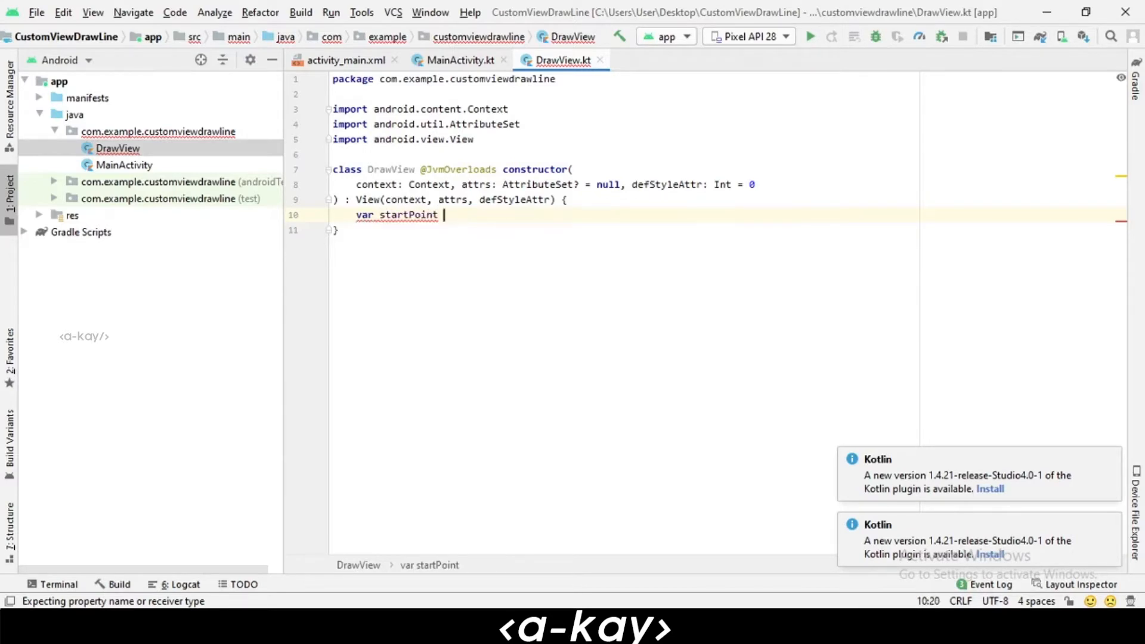
type(": P")
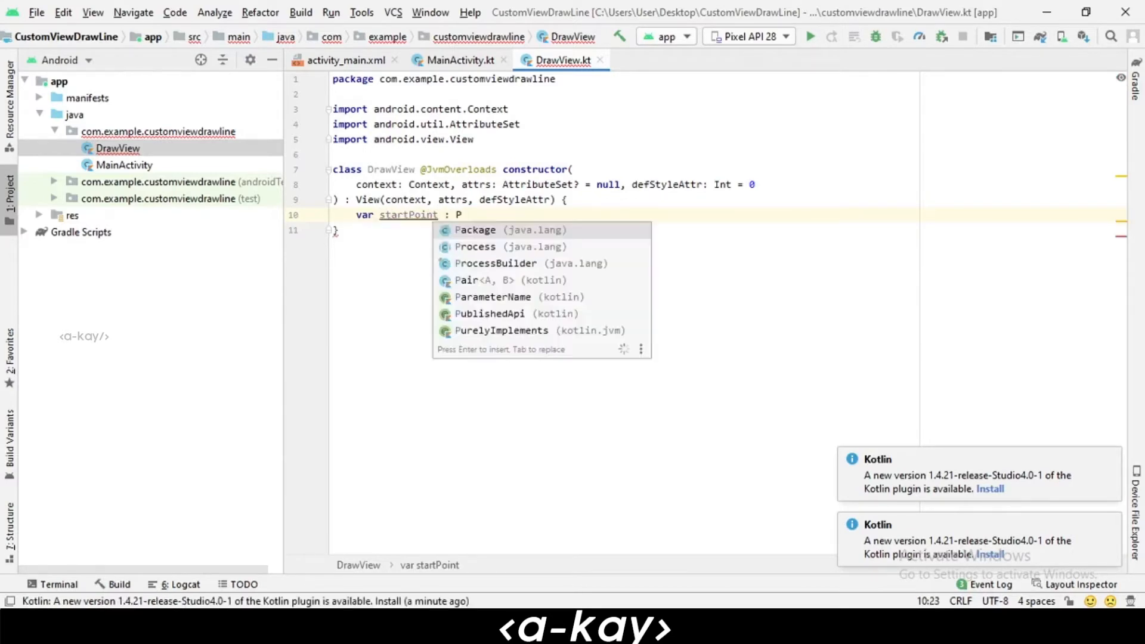
type("oint")
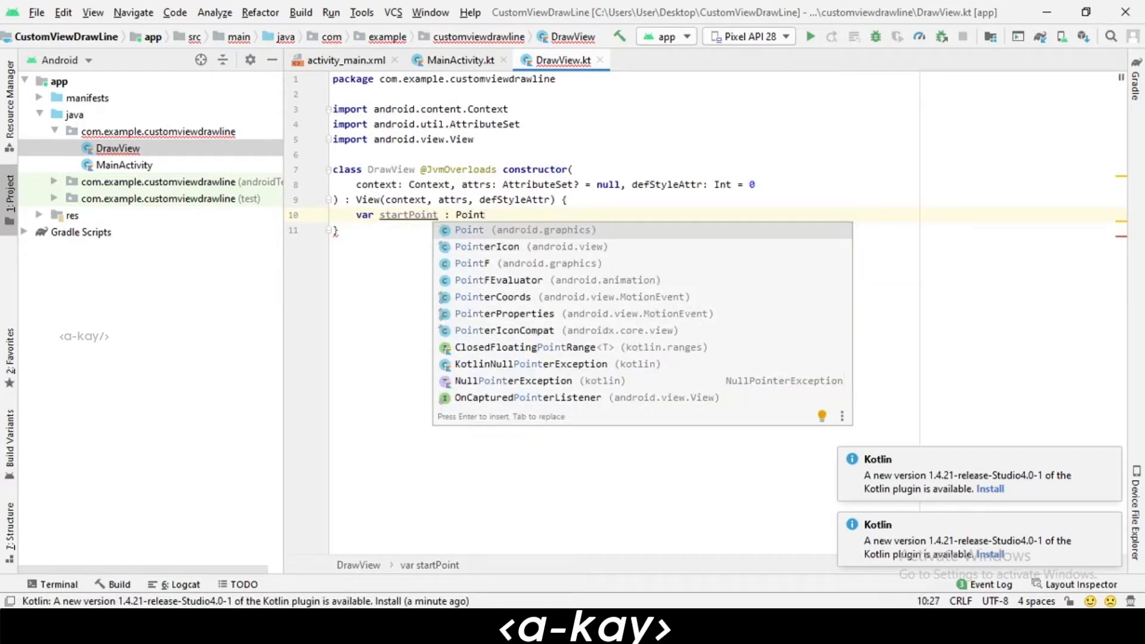
type("F")
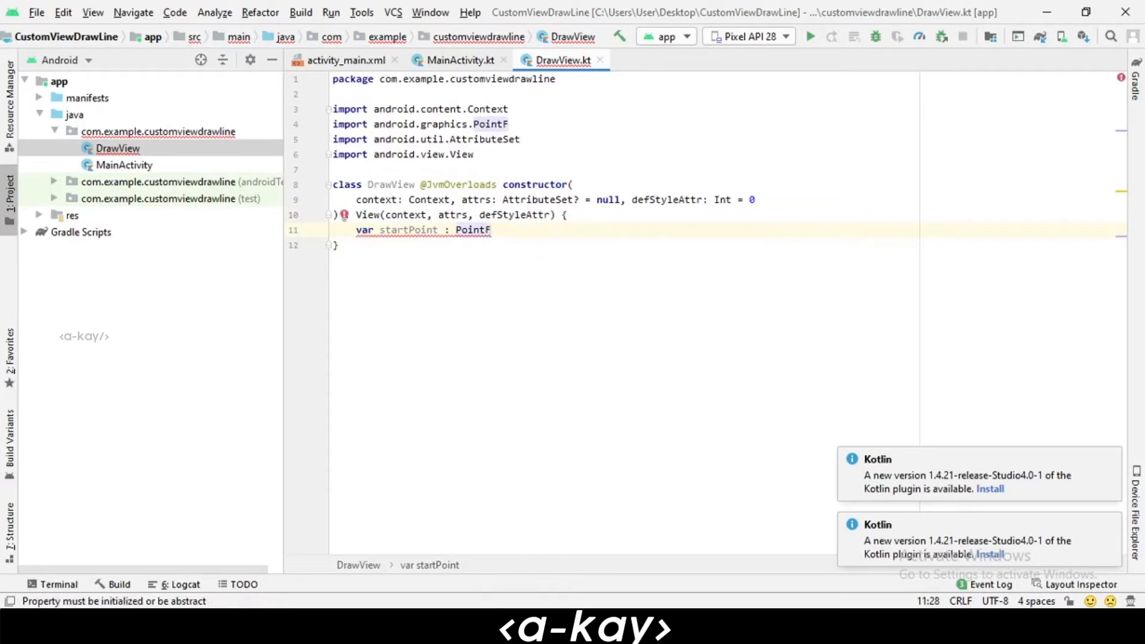
type("?")
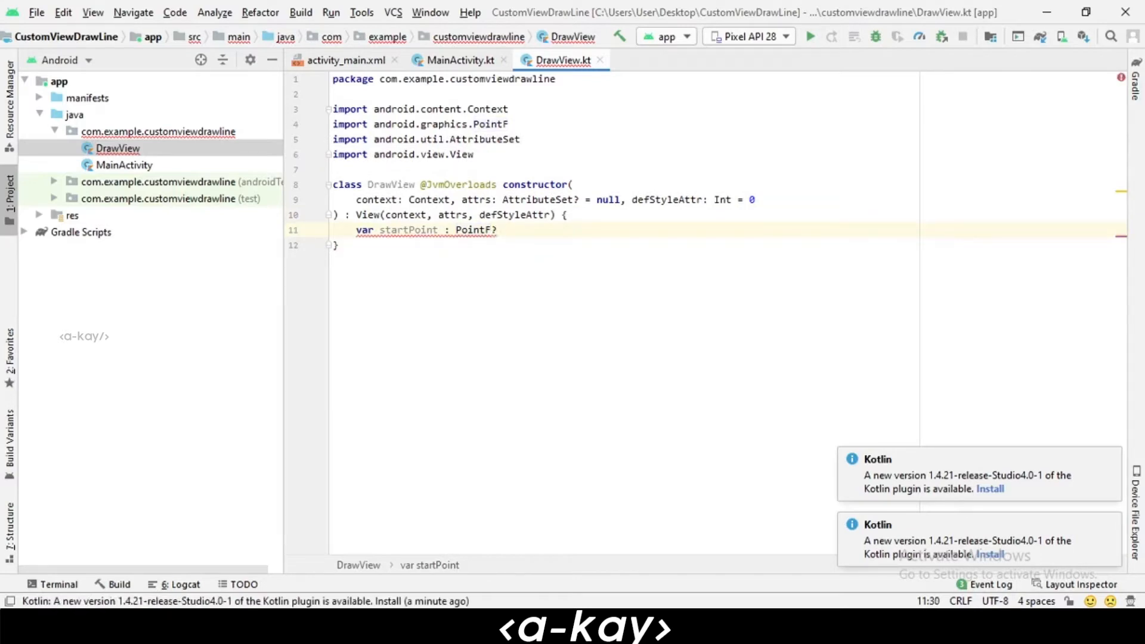
type("= null")
type("var")
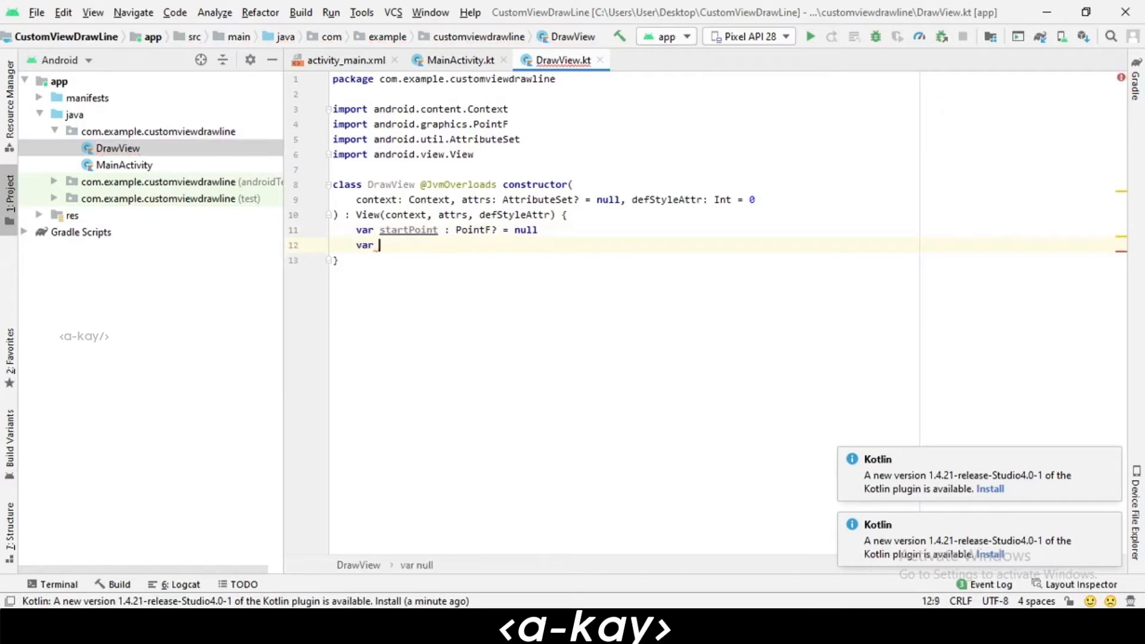
type("endPoint")
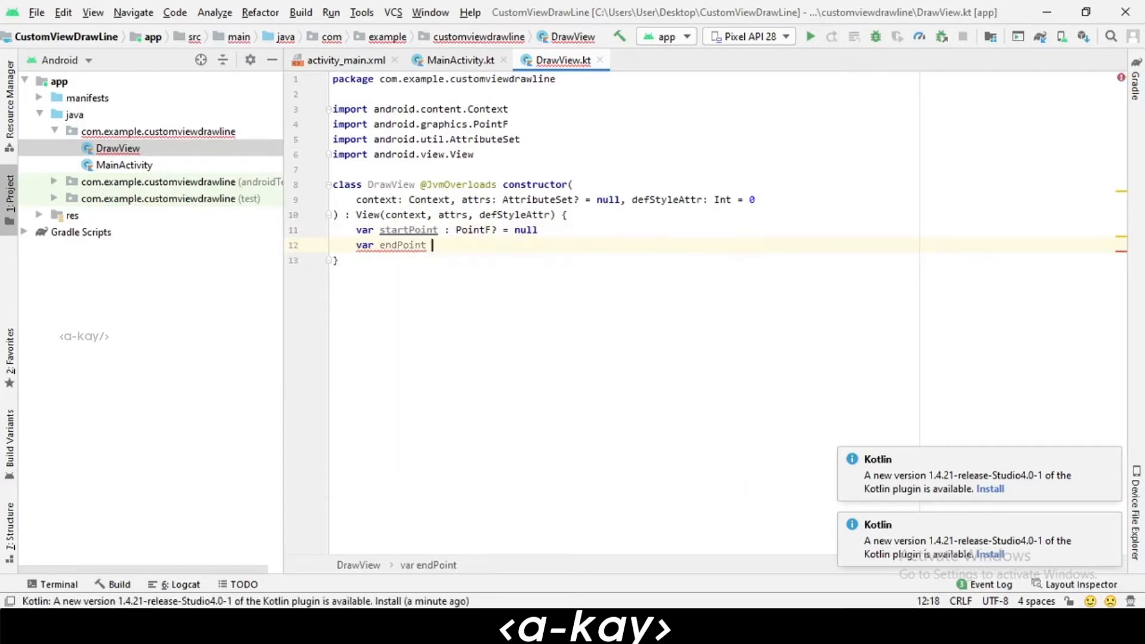
type(": PointF")
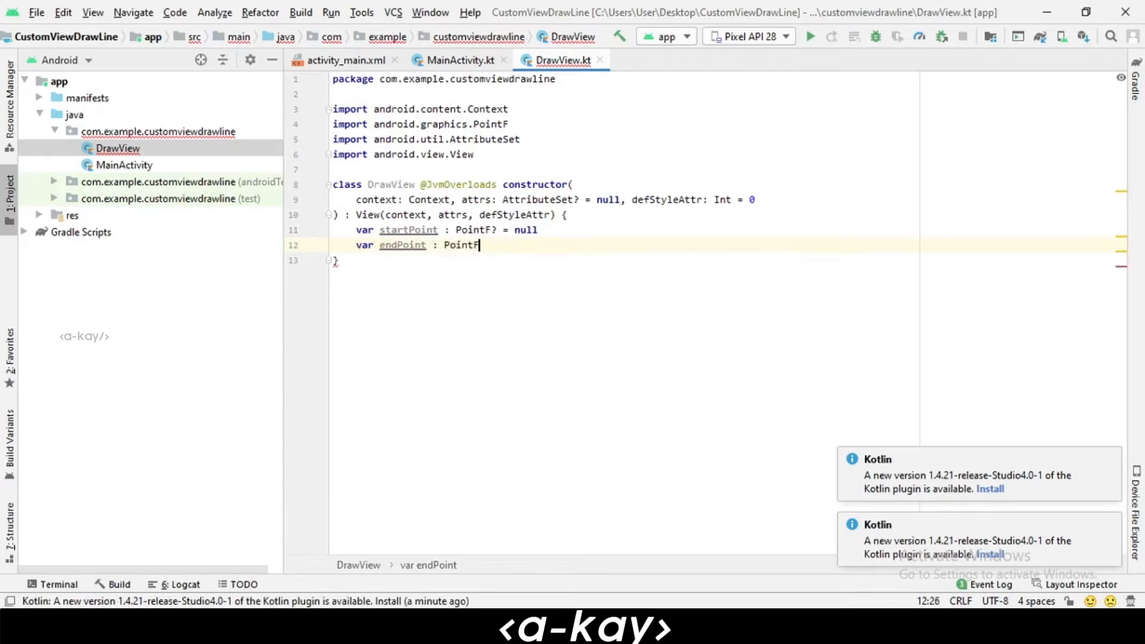
type("?")
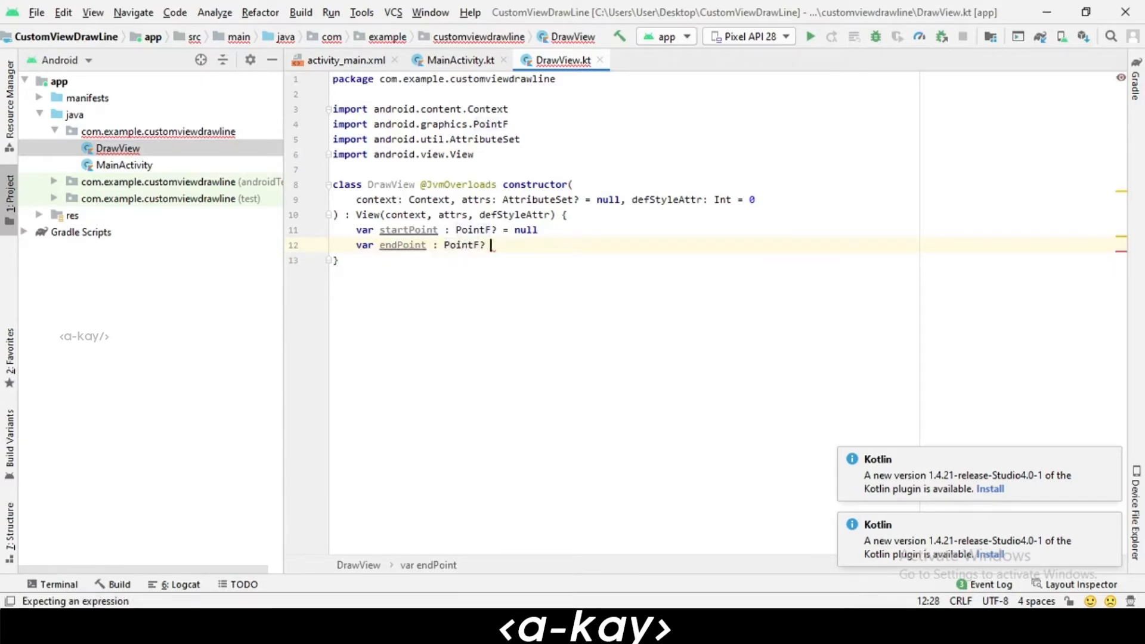
type("= null")
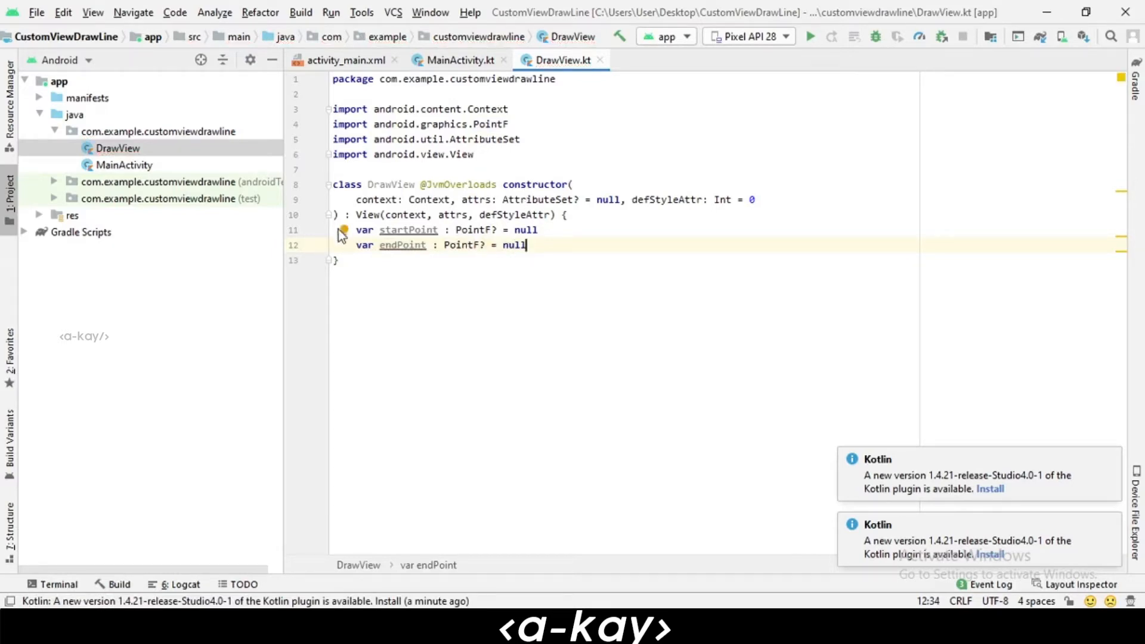
- Add the private modifier before the startPoint and endPoint declarations
double_click(365, 229)
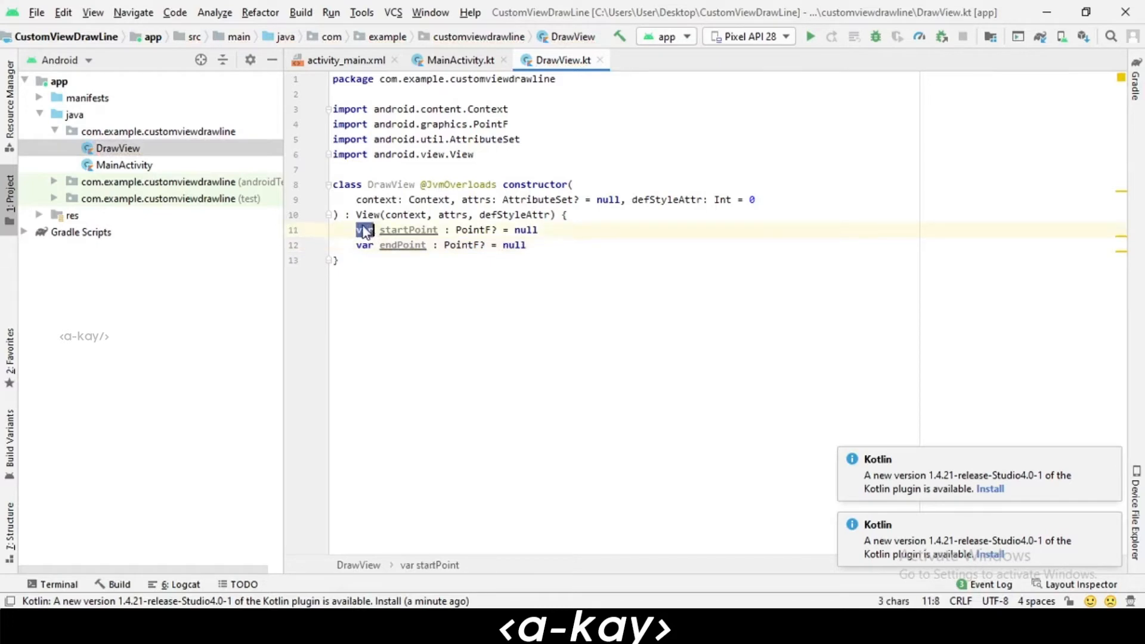
type("pri")
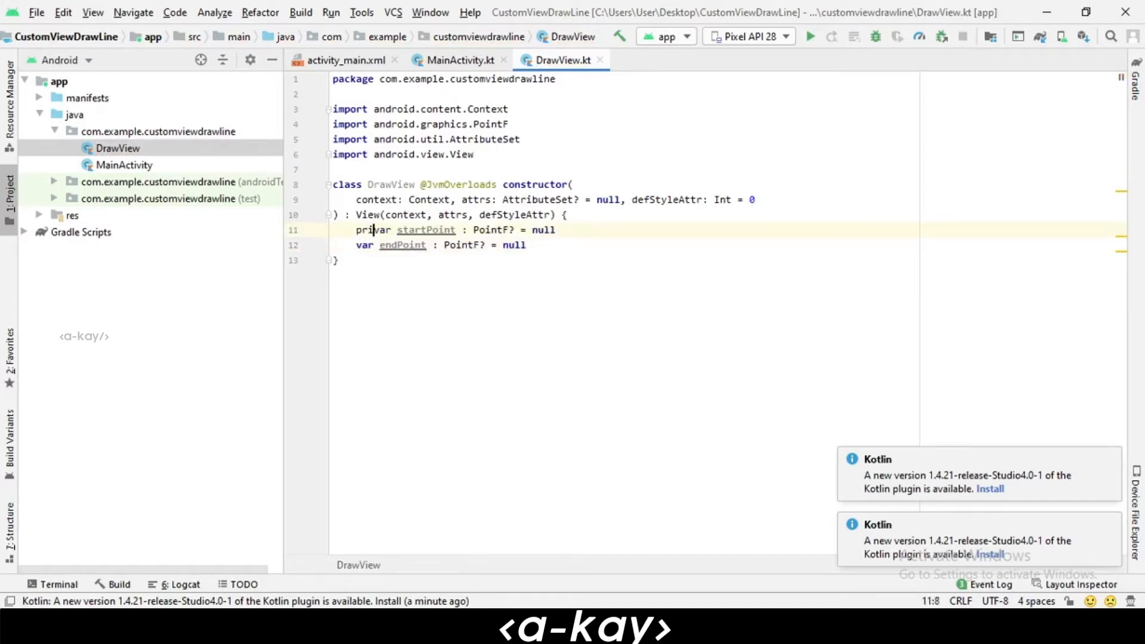
type("vate")
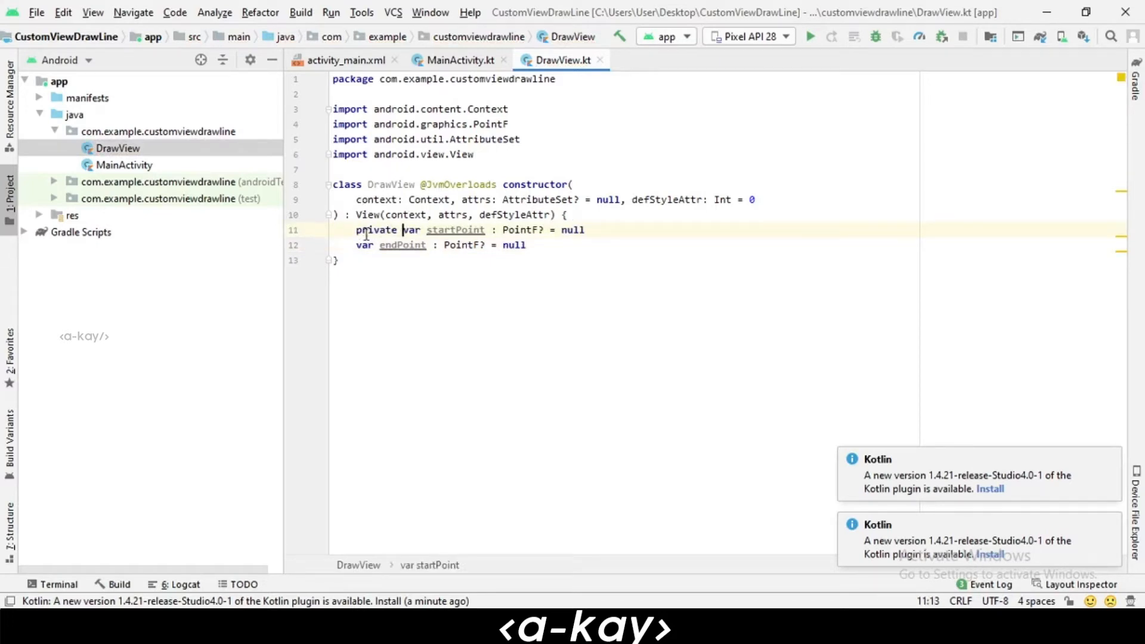
left_click(356, 244)
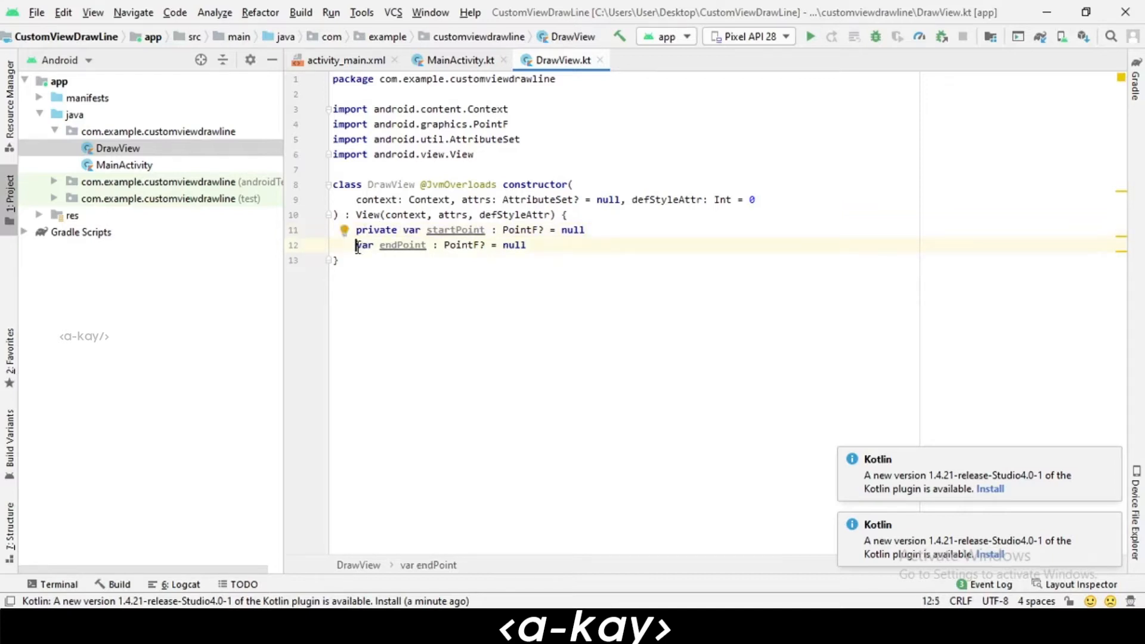
type("private")
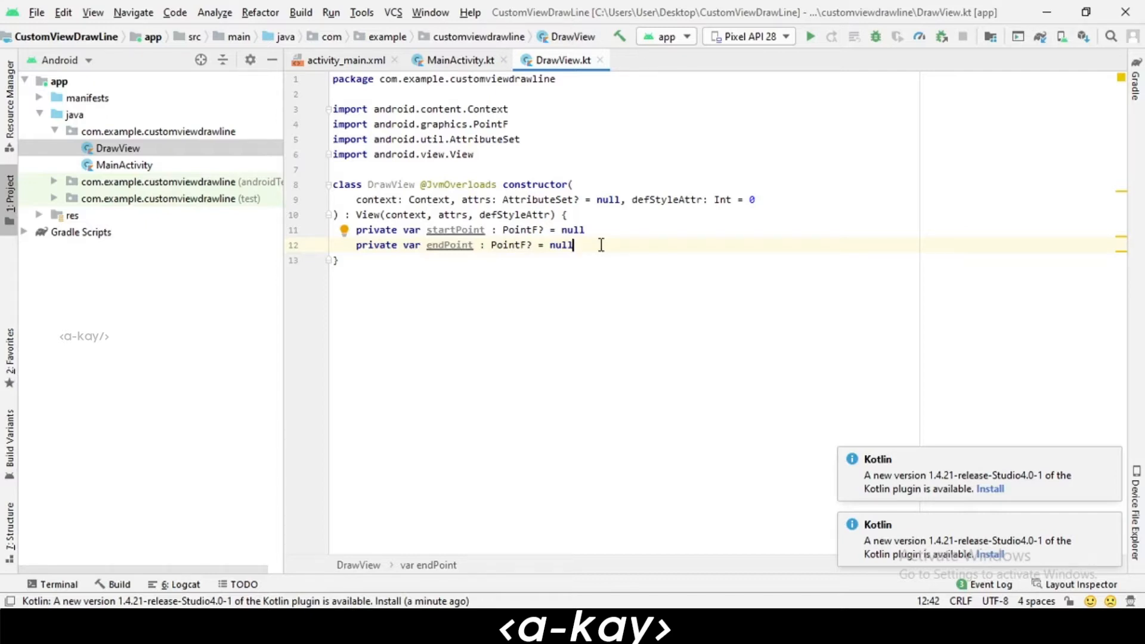
- Insert a blank line below the two point declarations inside the DrawView class
key("Enter")
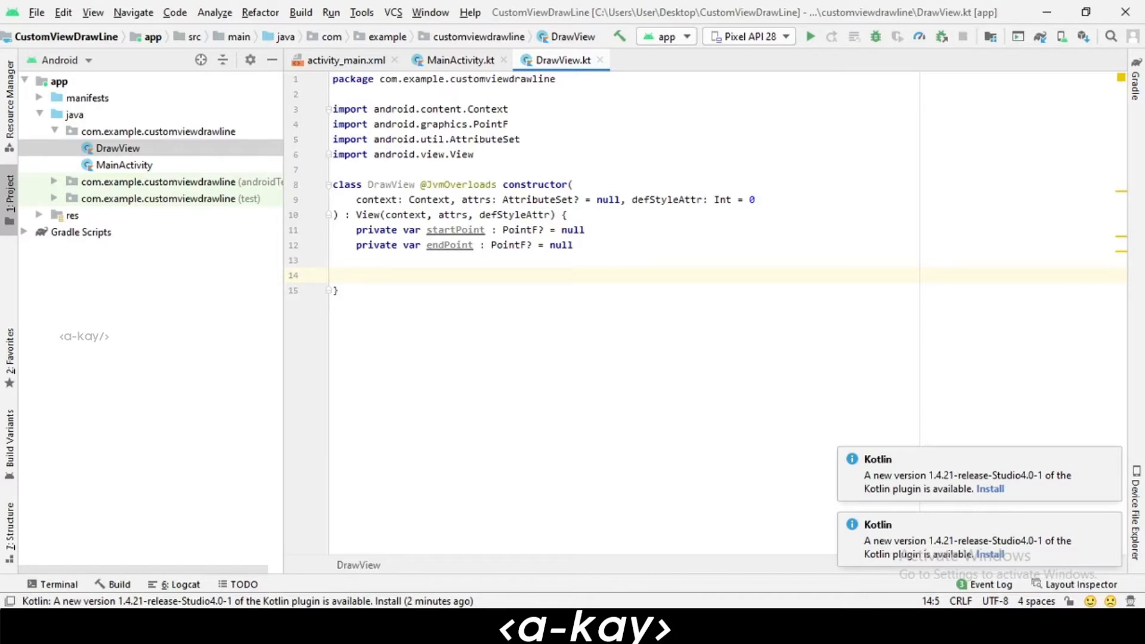
- Add an init block that assigns paint = Paint()
type("ini")
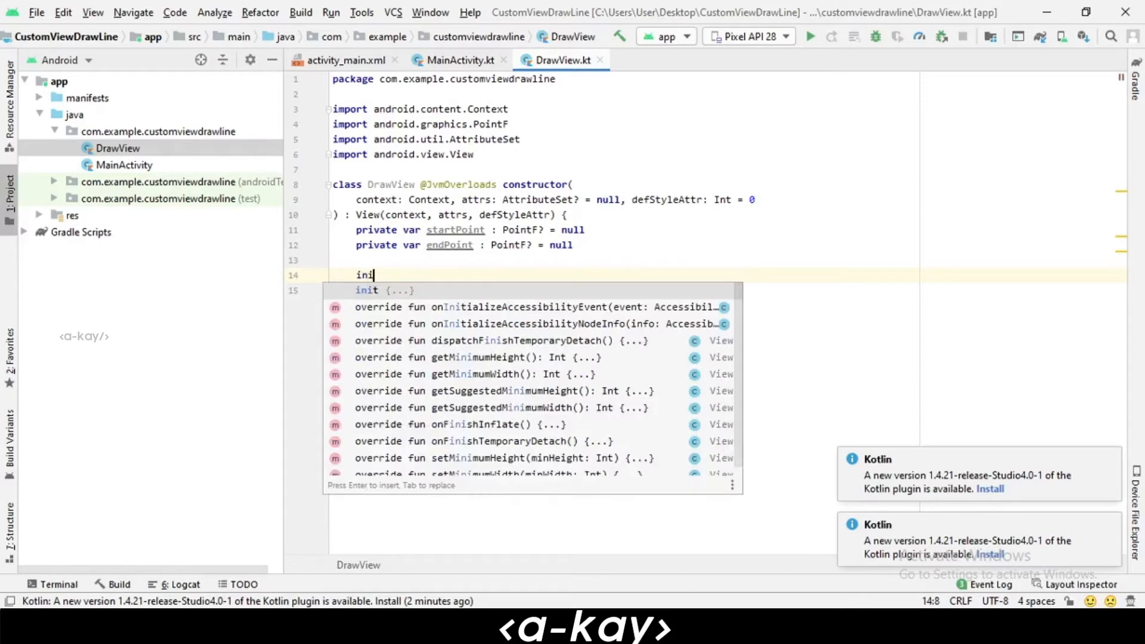
key("Return")
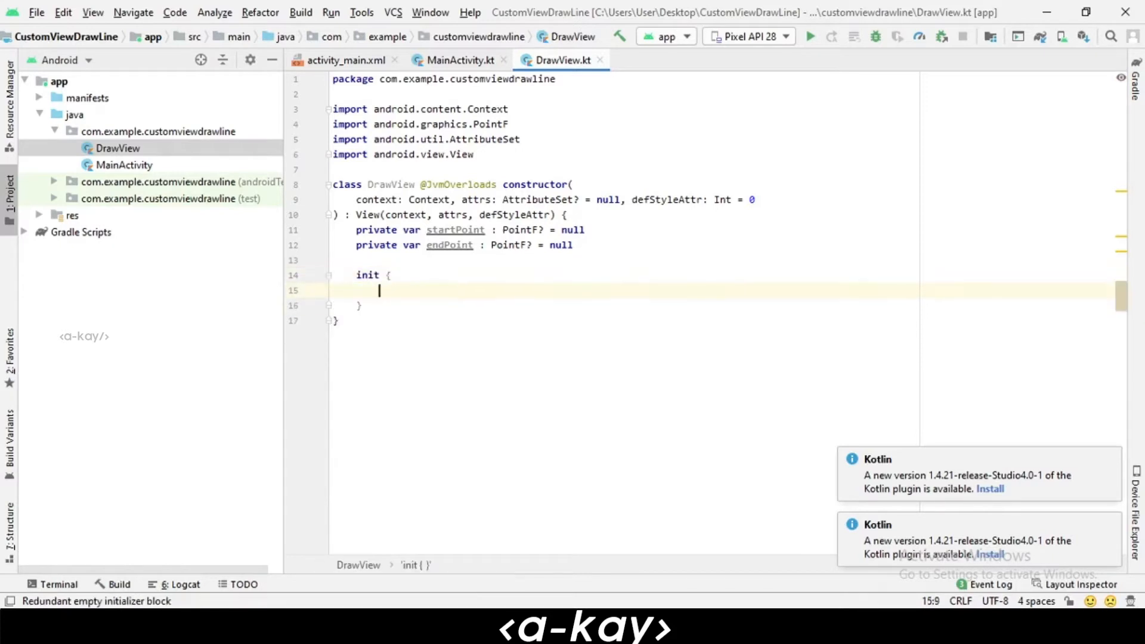
type("pa")
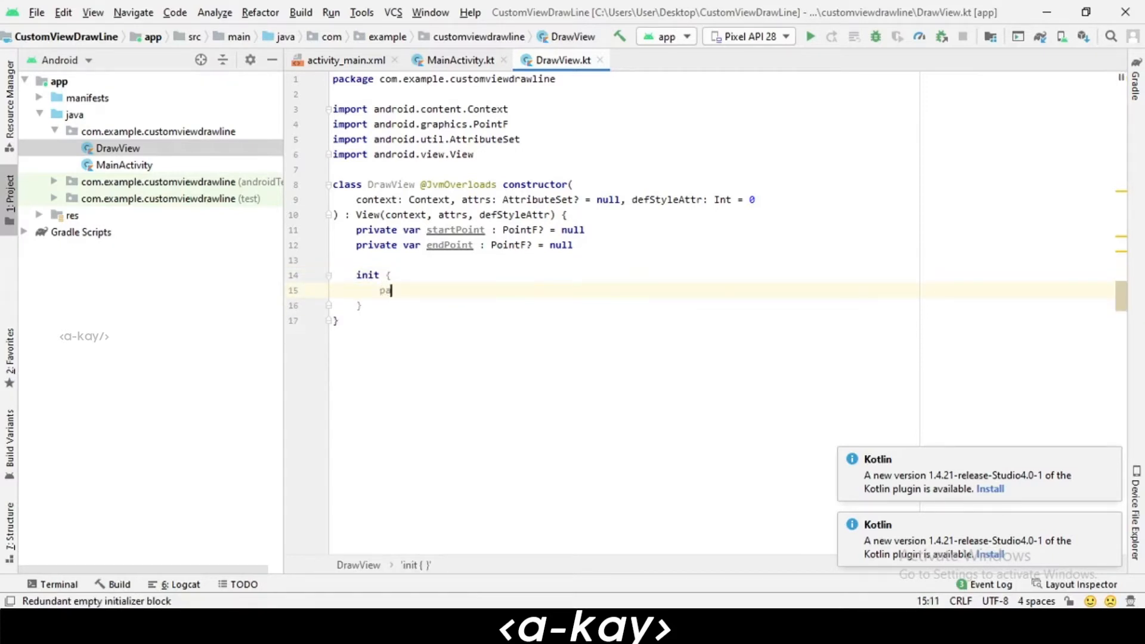
type("int = Paint")
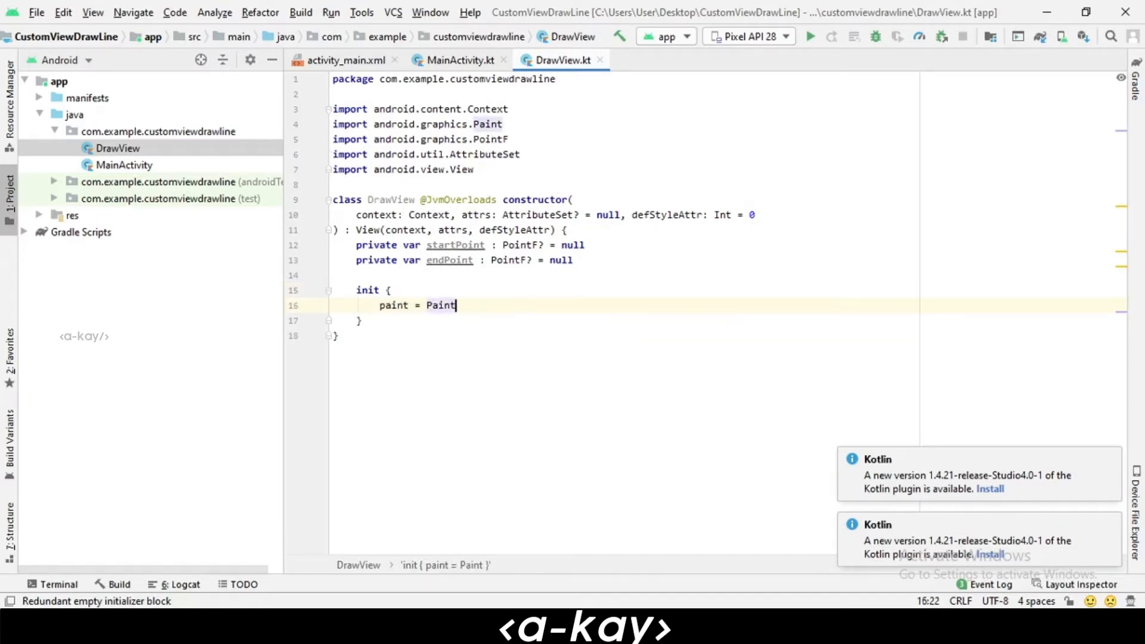
type("()")
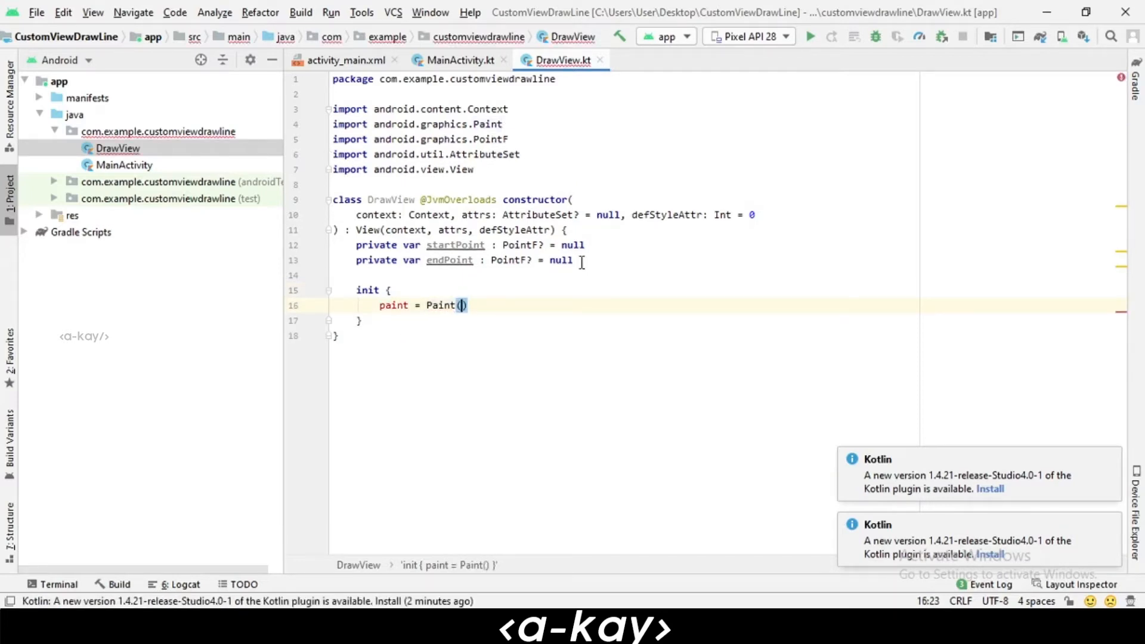
- Declare 'private var paint :Paint?=null' above the init block
key("Enter")
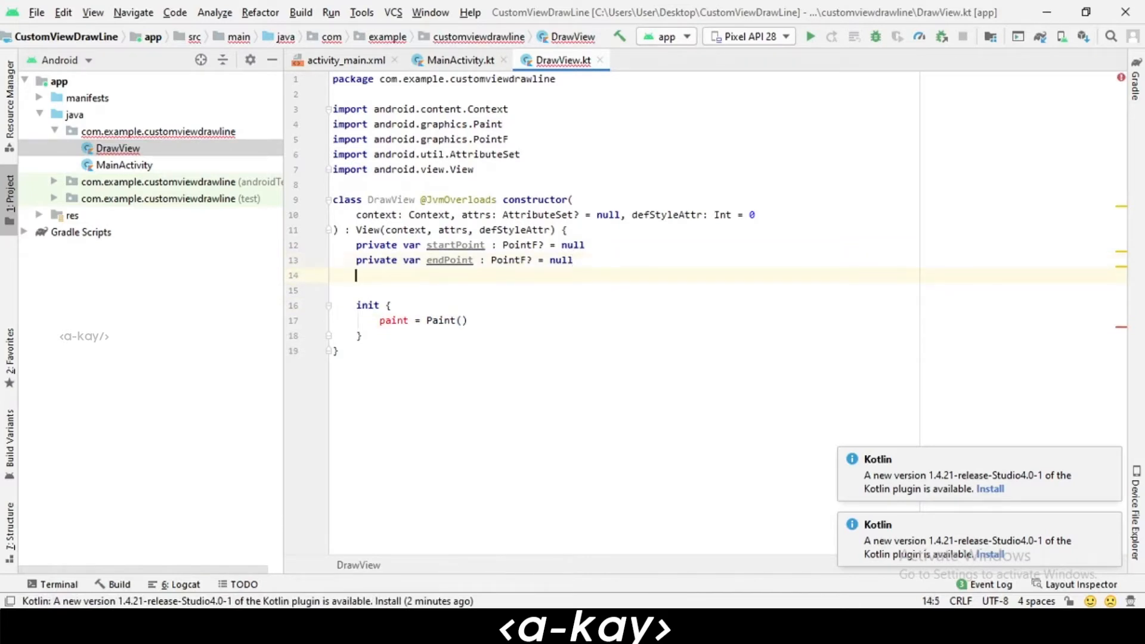
type("priva")
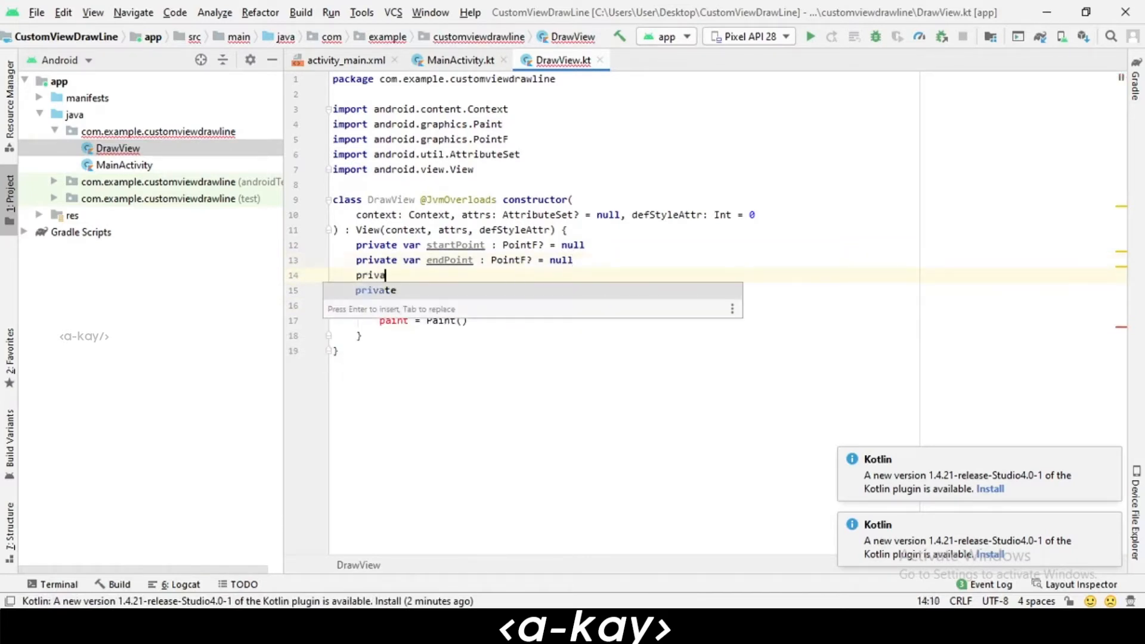
type("te")
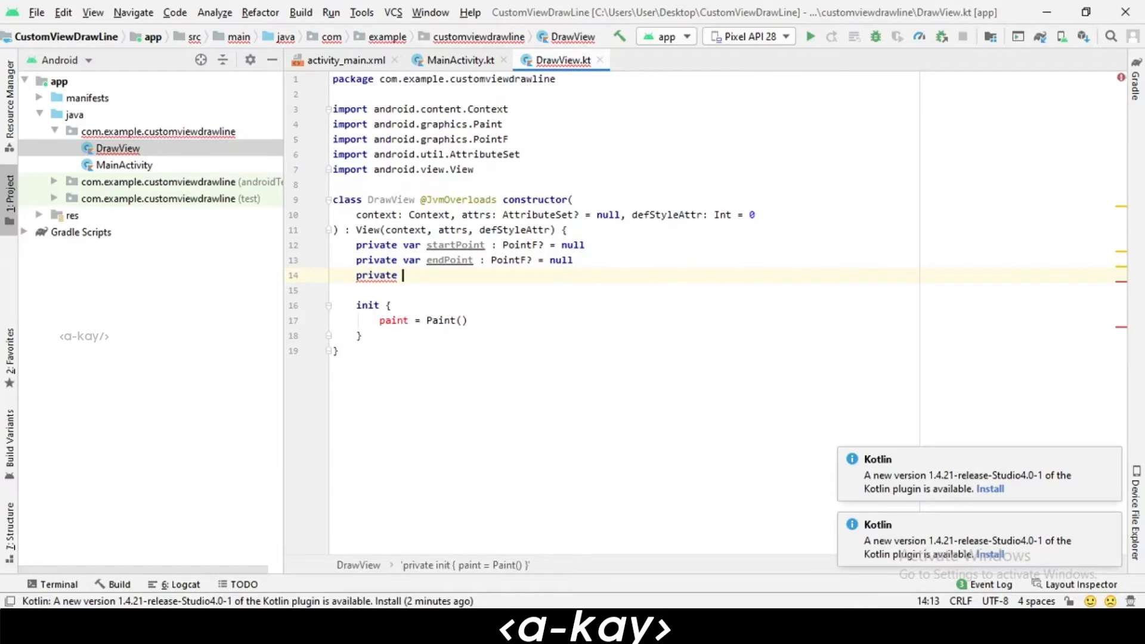
type("var paint")
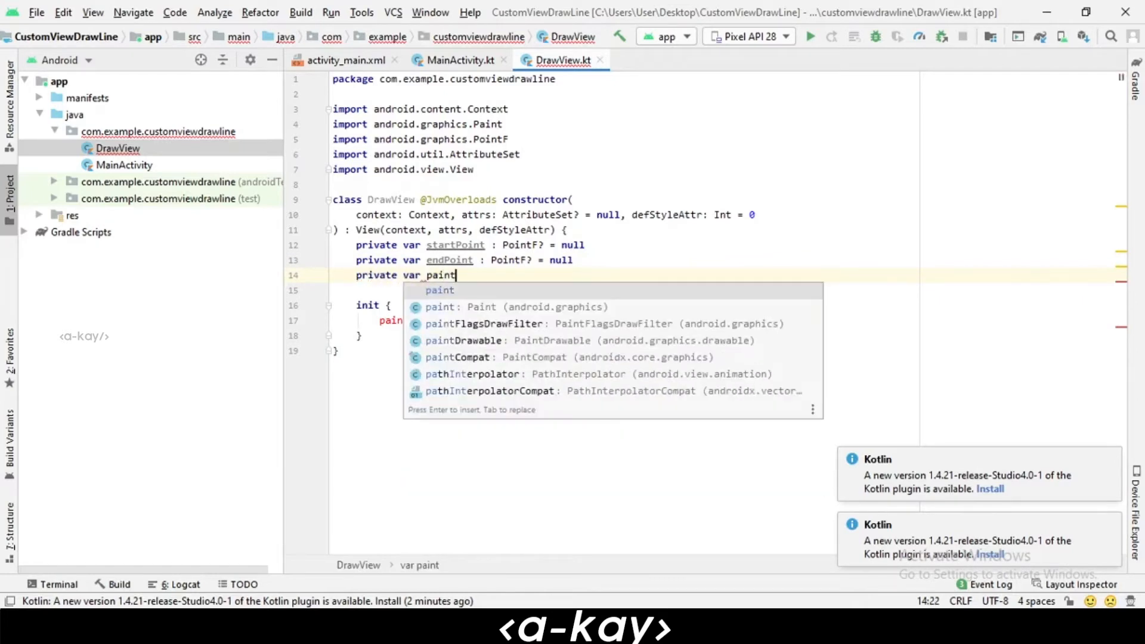
key("Escape")
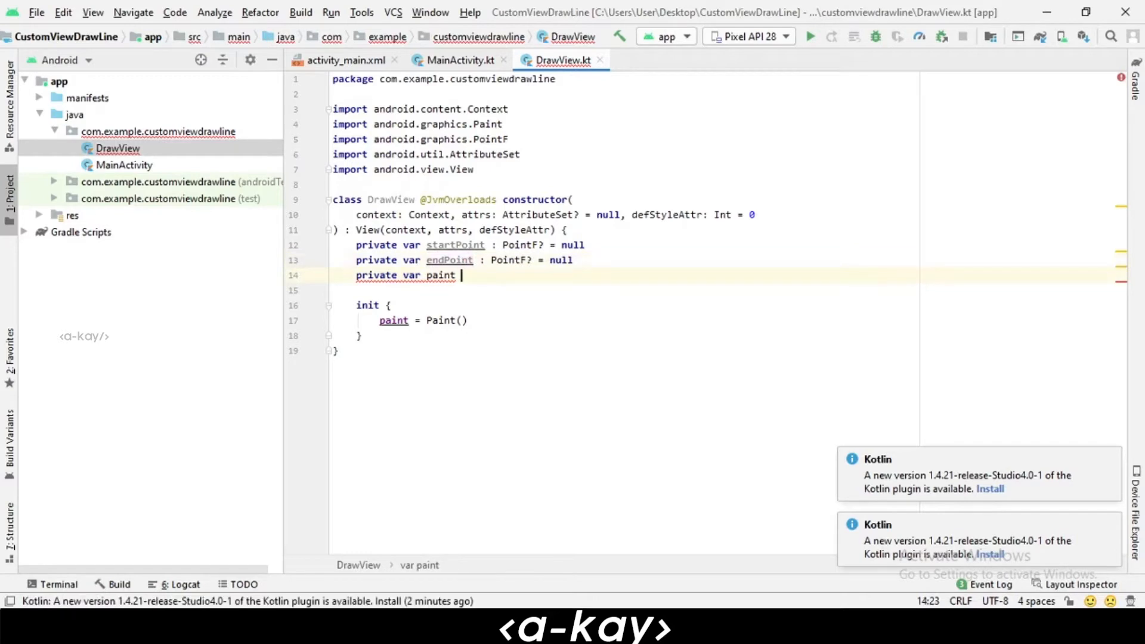
type(":Paint?=")
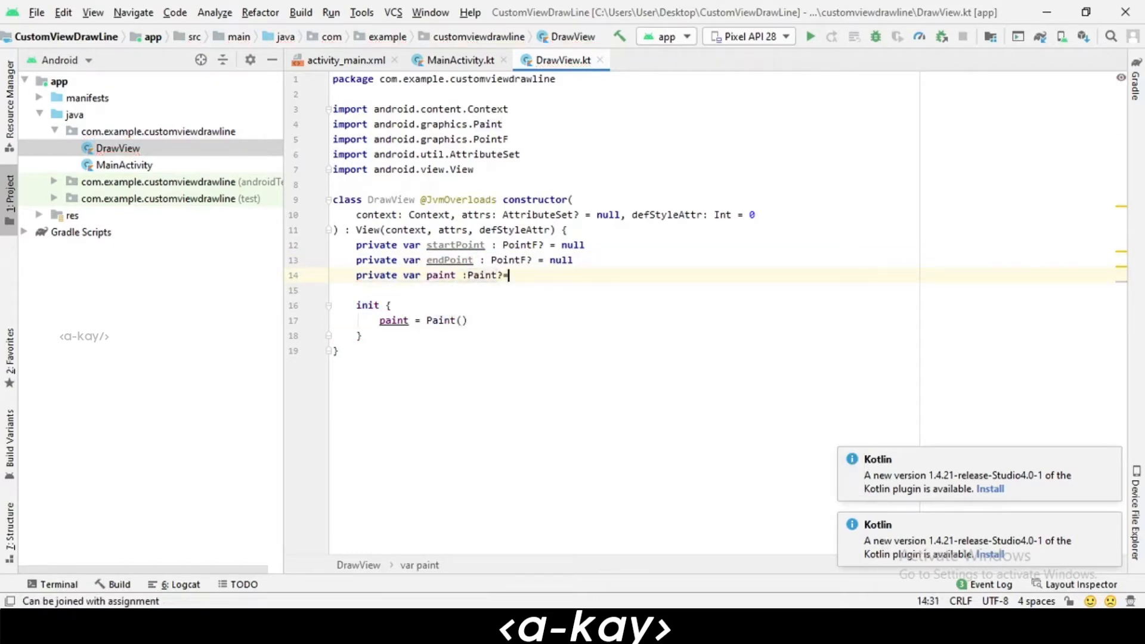
type("null")
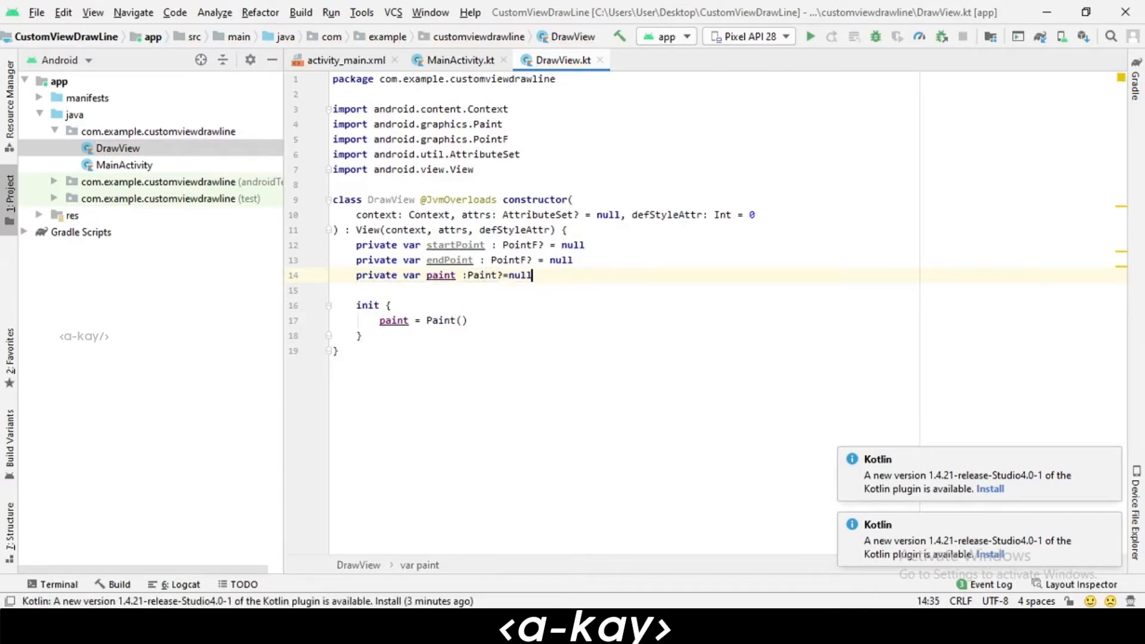
left_click(518, 320)
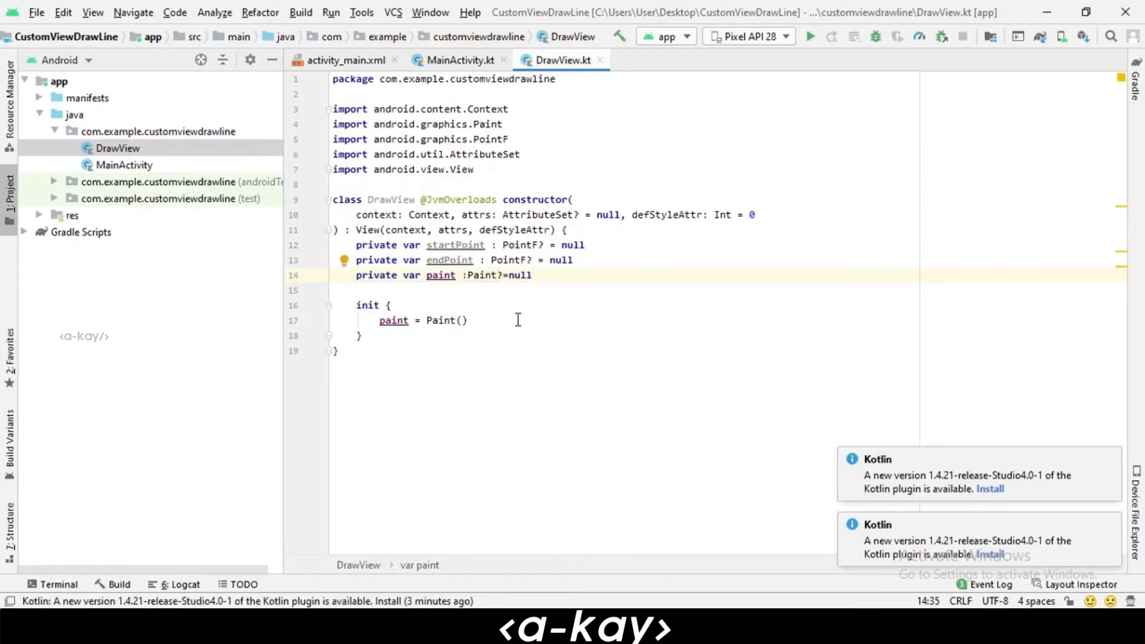
- In init, set paint!!.color to black
type("pa")
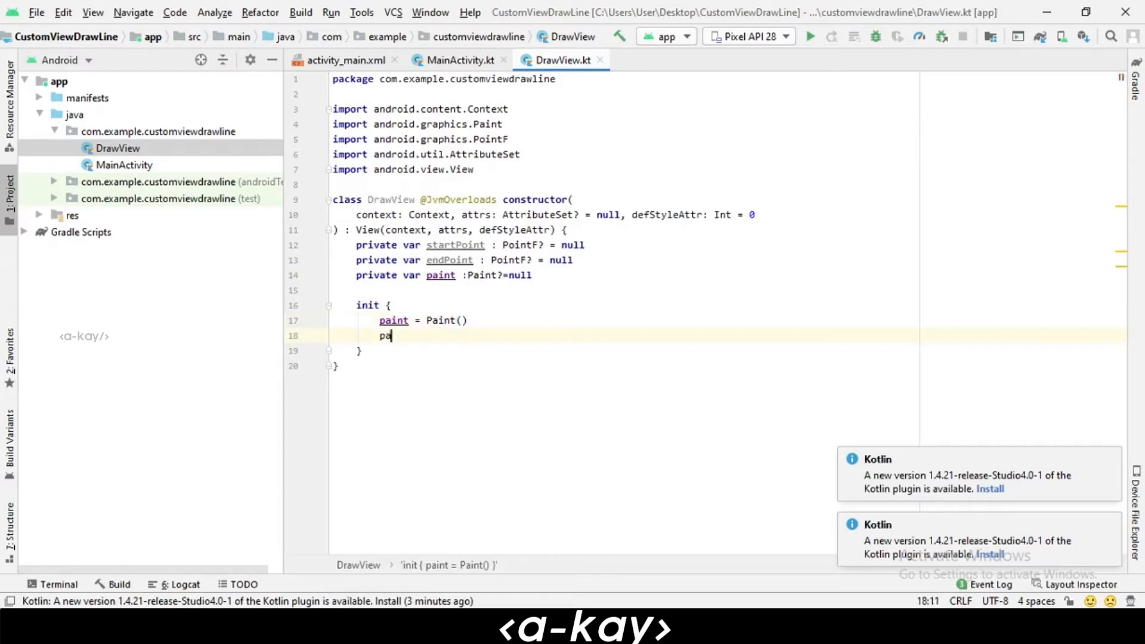
type("int")
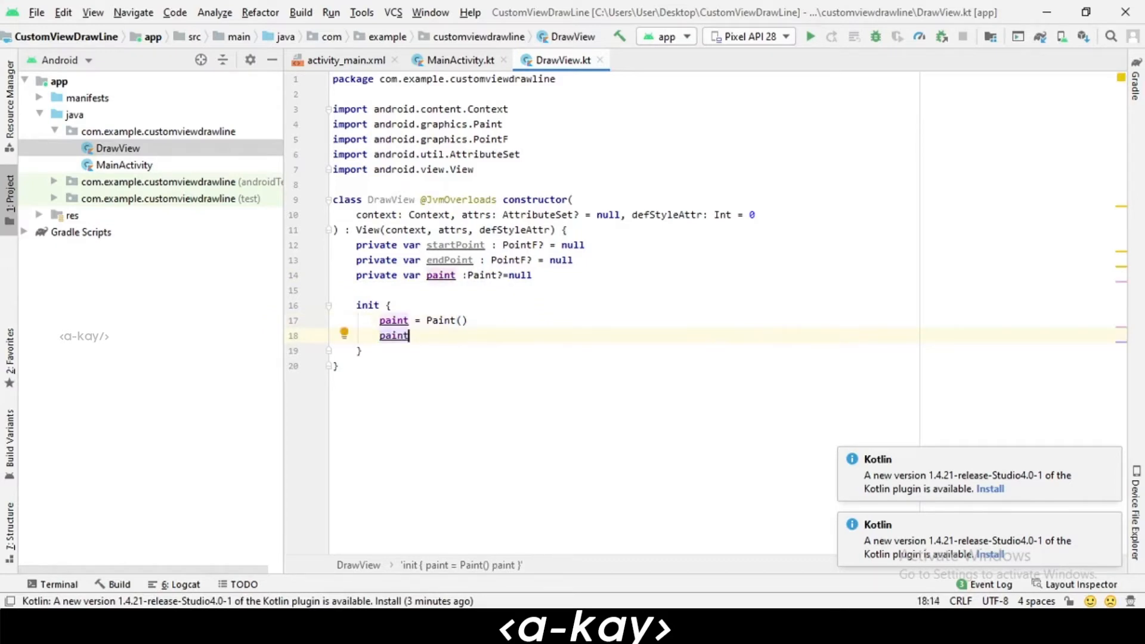
type("!!")
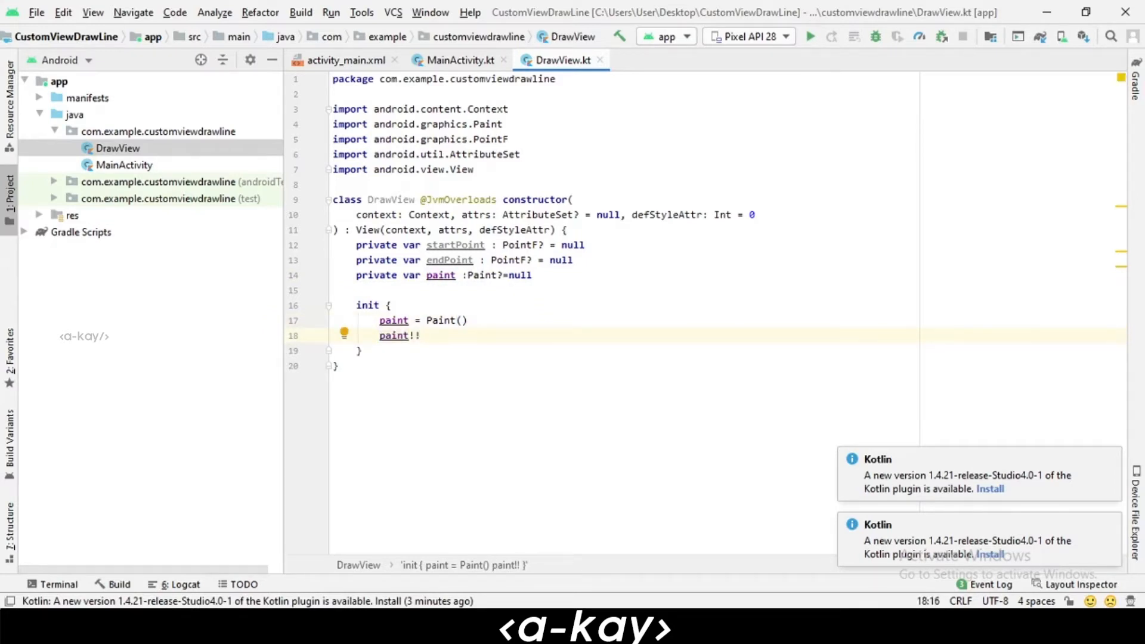
type(".")
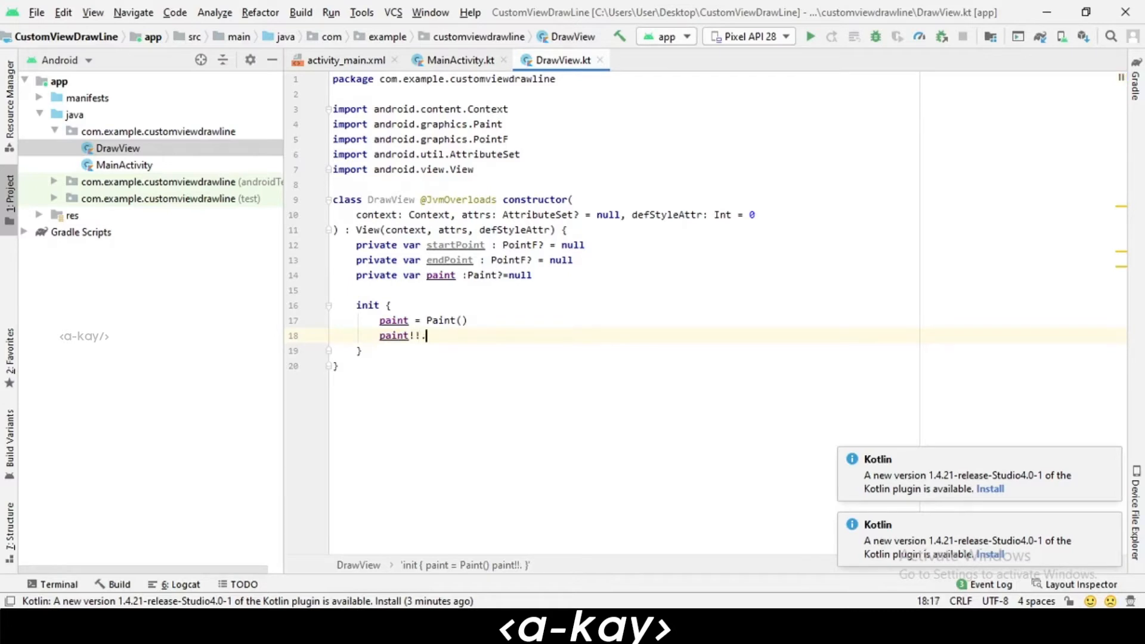
type(".")
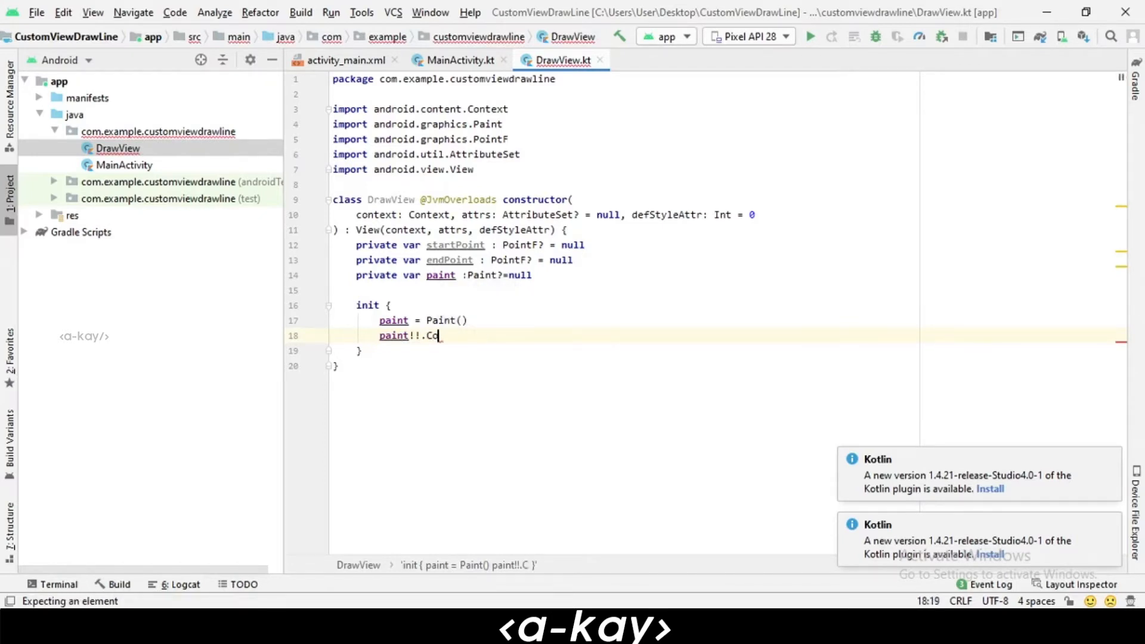
key("Backspace")
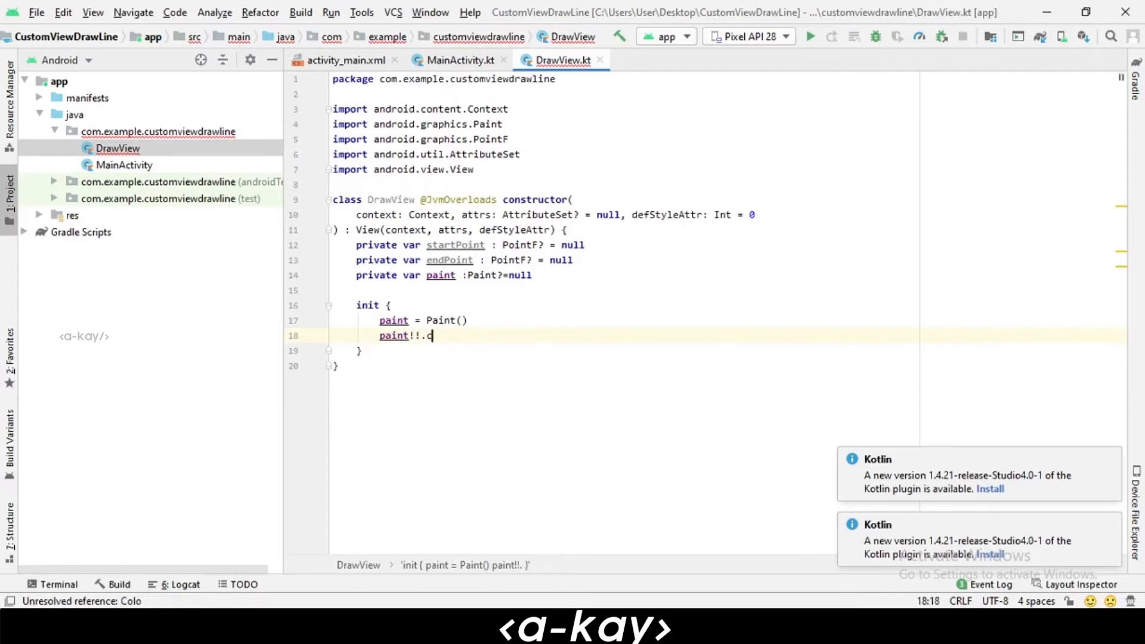
type("olor = Color.")
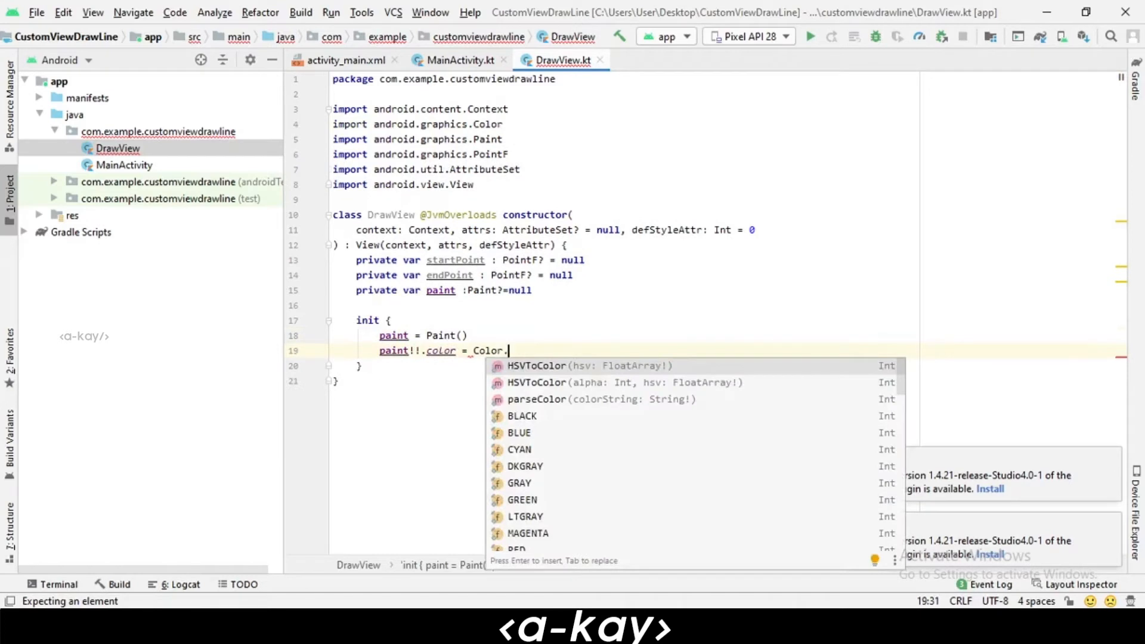
type("BLACK")
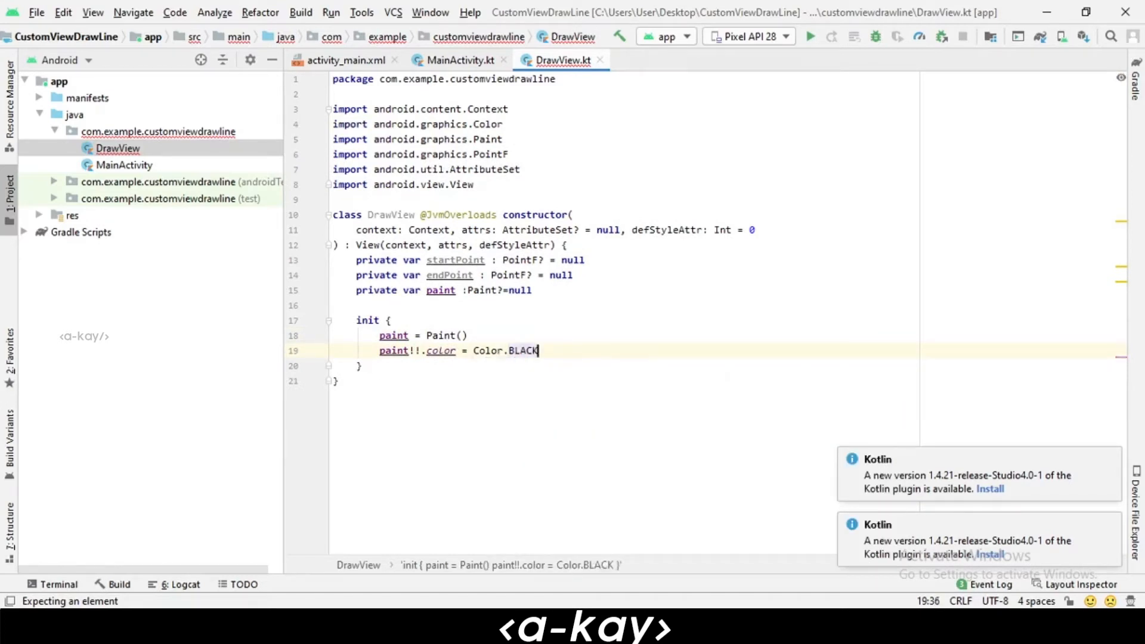
- Set paint!!.strokeWidth to 10f and paint!!.isAntiAlias to true
type("paint")
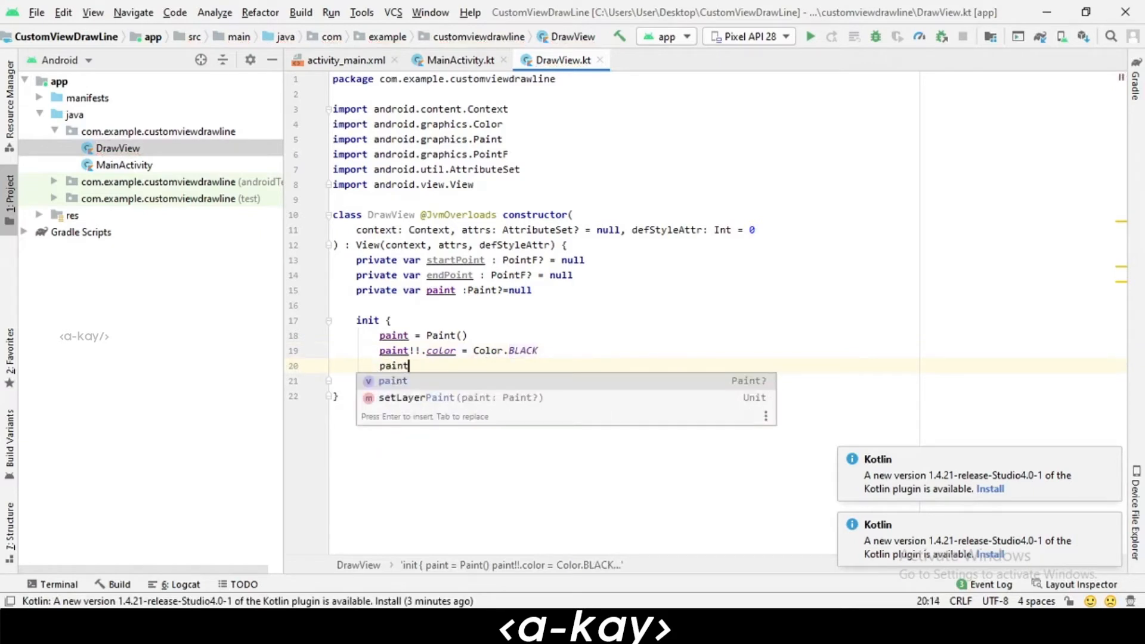
type("!!.")
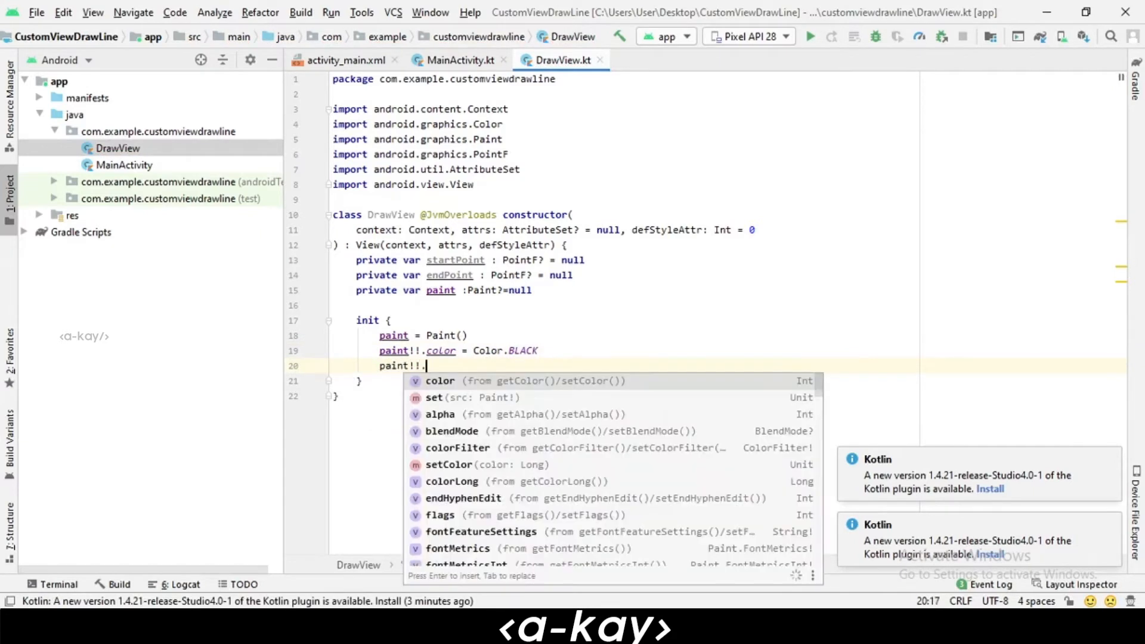
type("strokeWidth=")
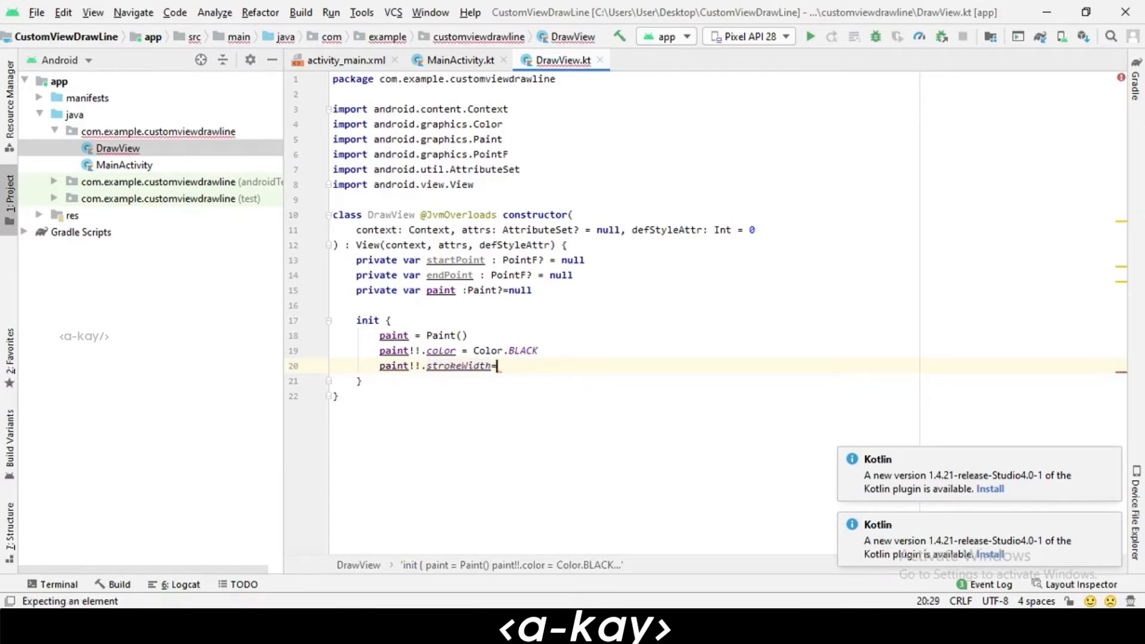
type("10f")
type("paint!!.")
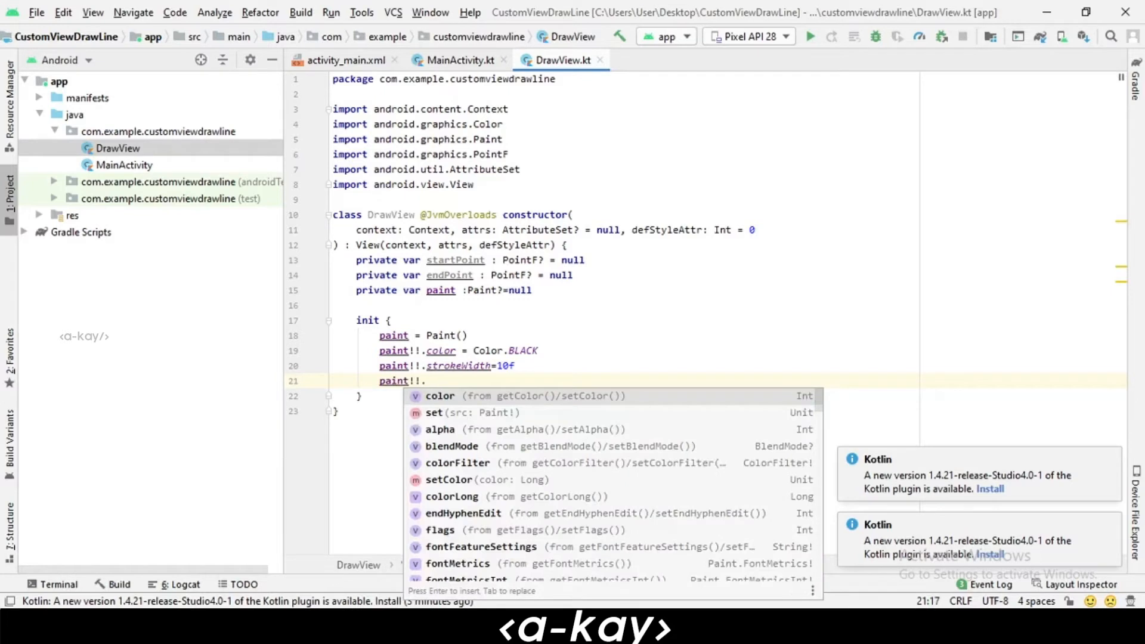
type("isAntiAlias=")
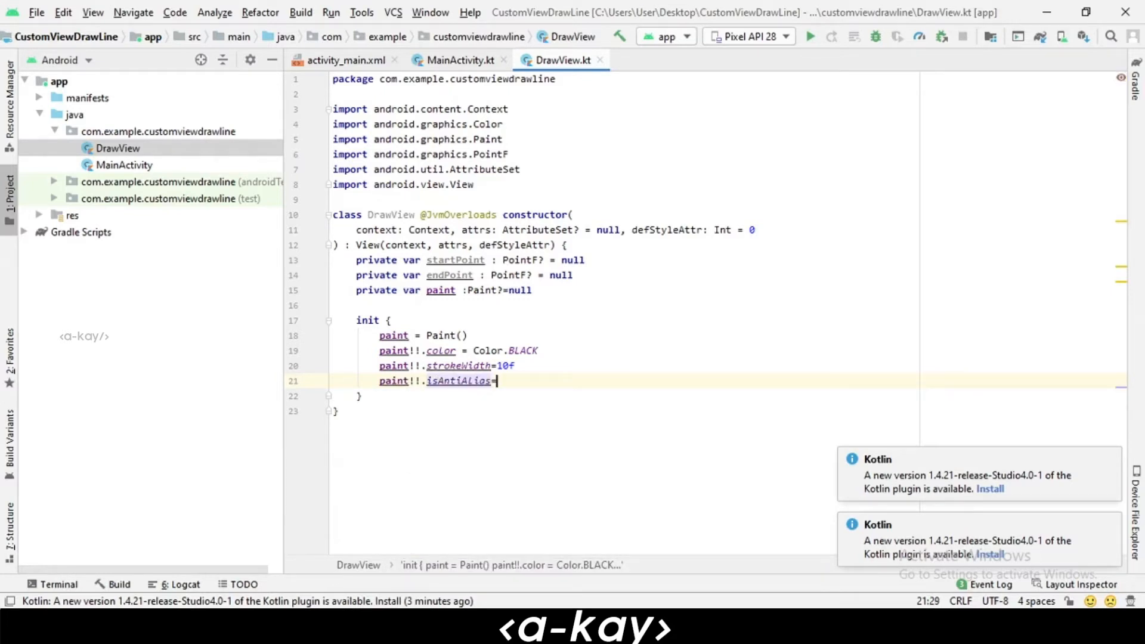
type("true")
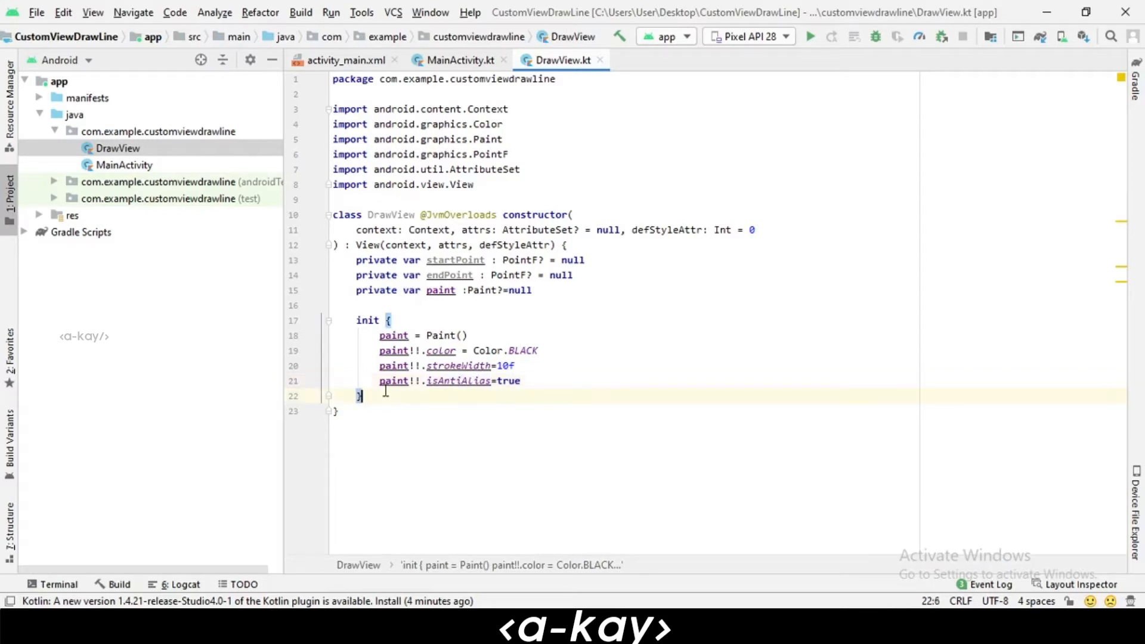
- Override onDraw(canvas: Canvas?) and remove the generated super call, leaving an empty body
type("onF")
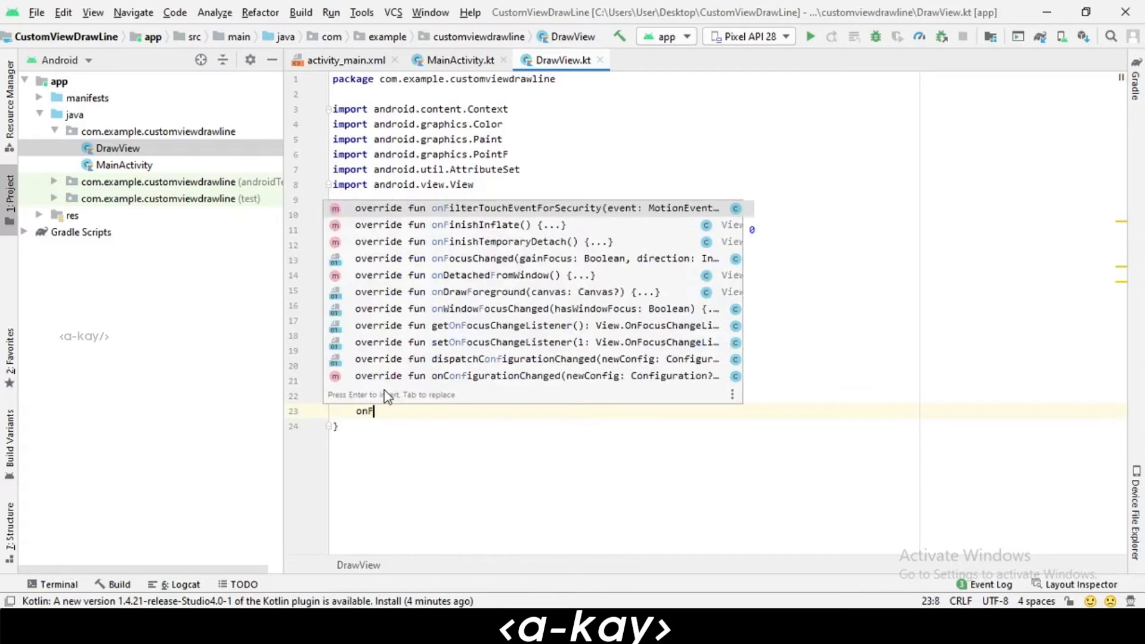
type("DRa")
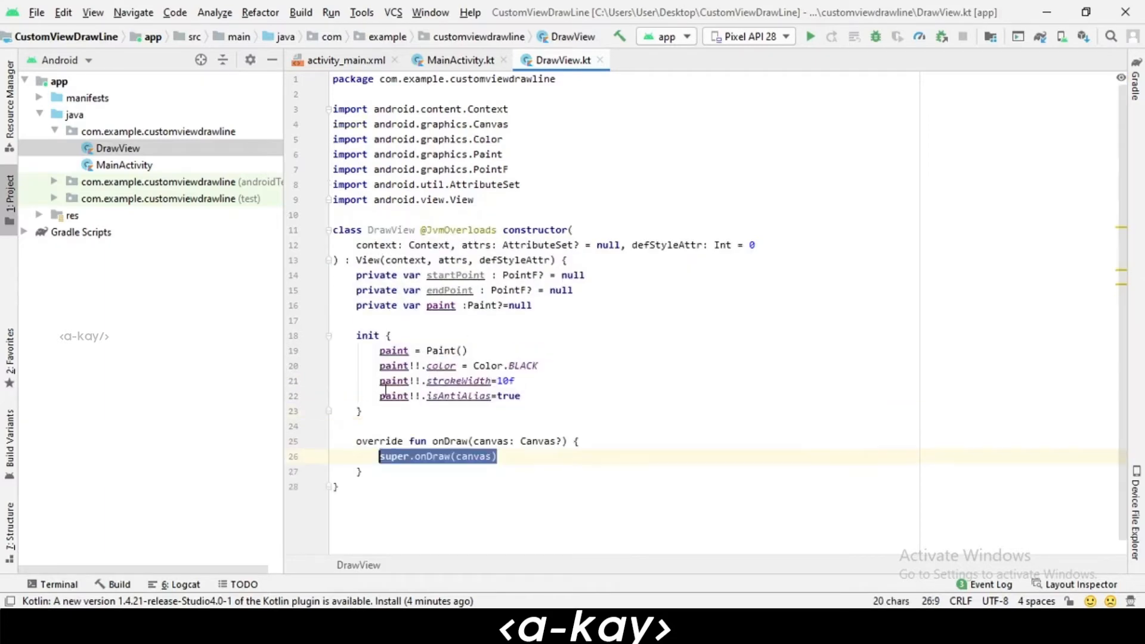
key("Delete")
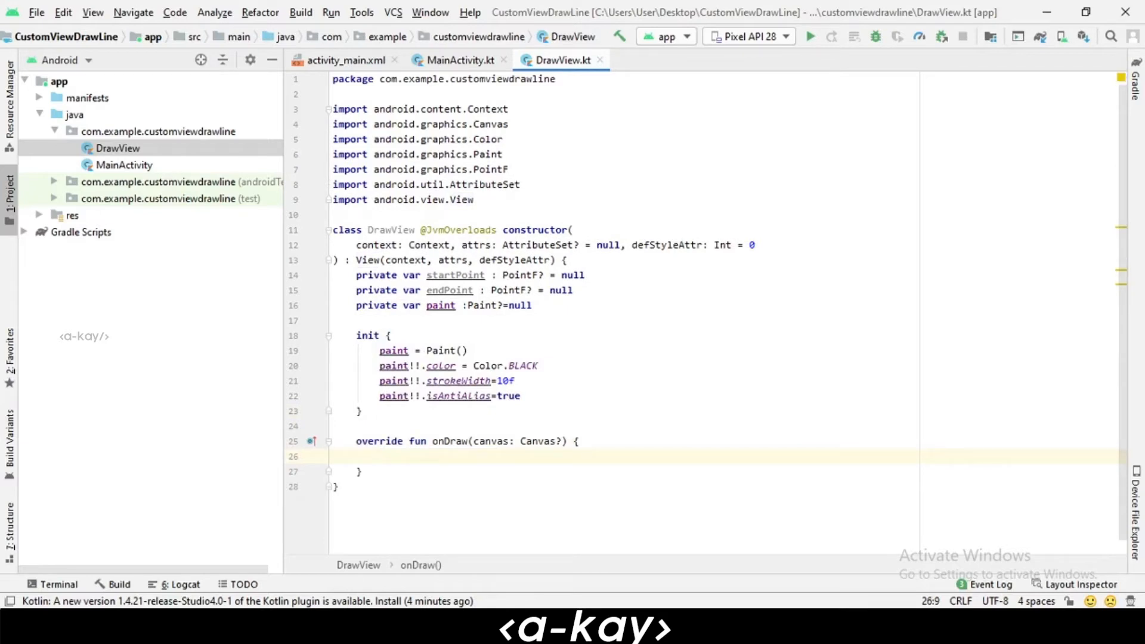
mouse_move(457, 169)
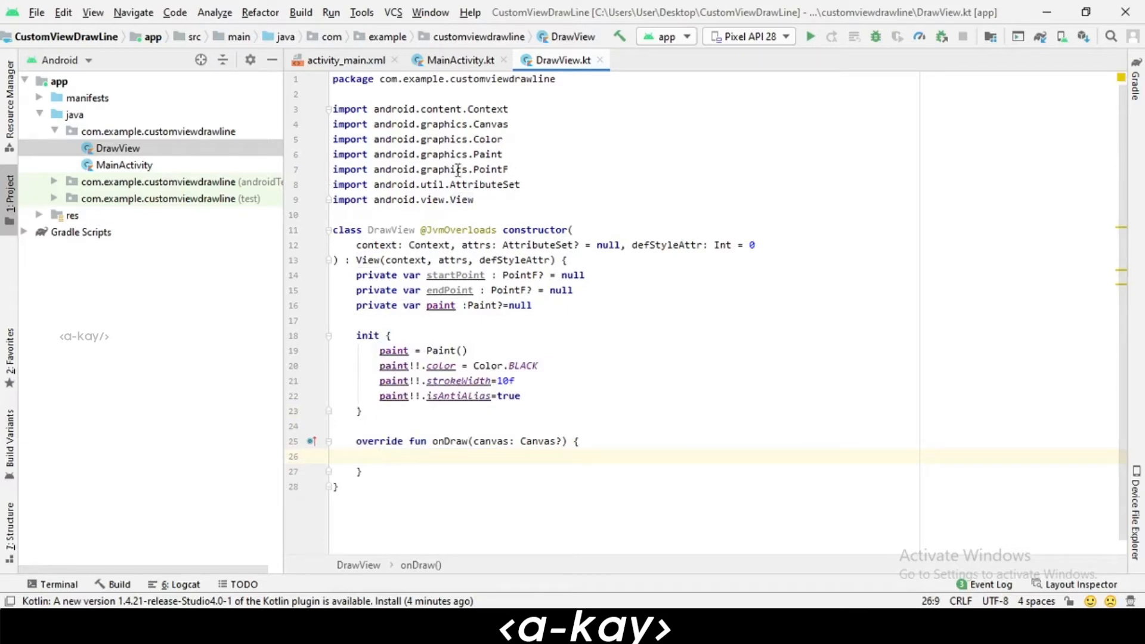
left_click(533, 305)
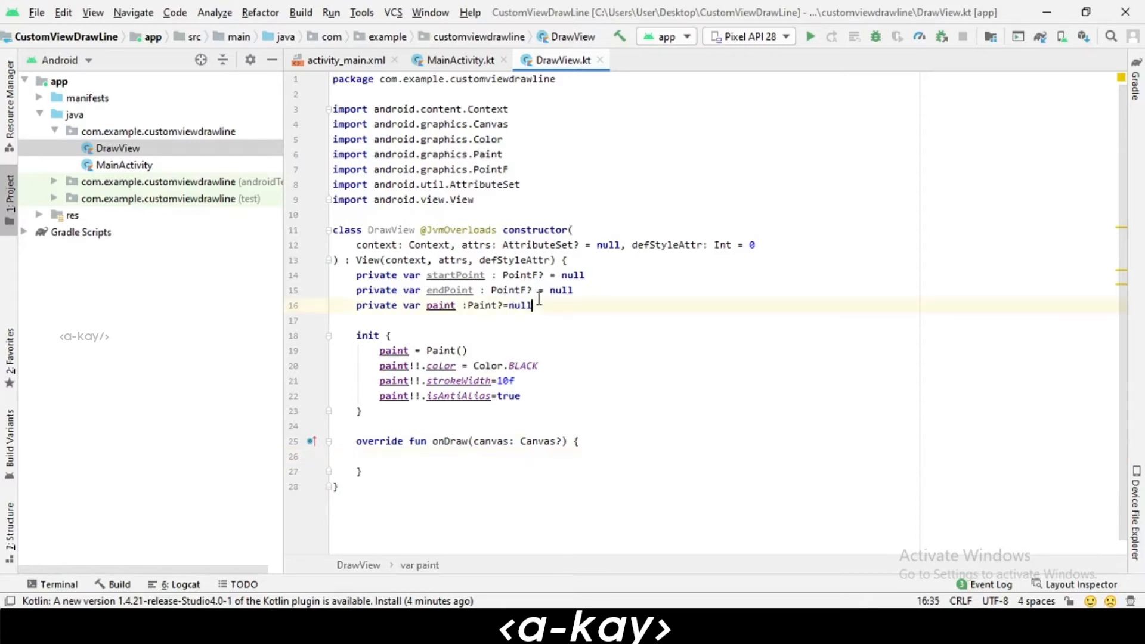
- Declare 'private var isDrawing = false' below the paint property
type("private var")
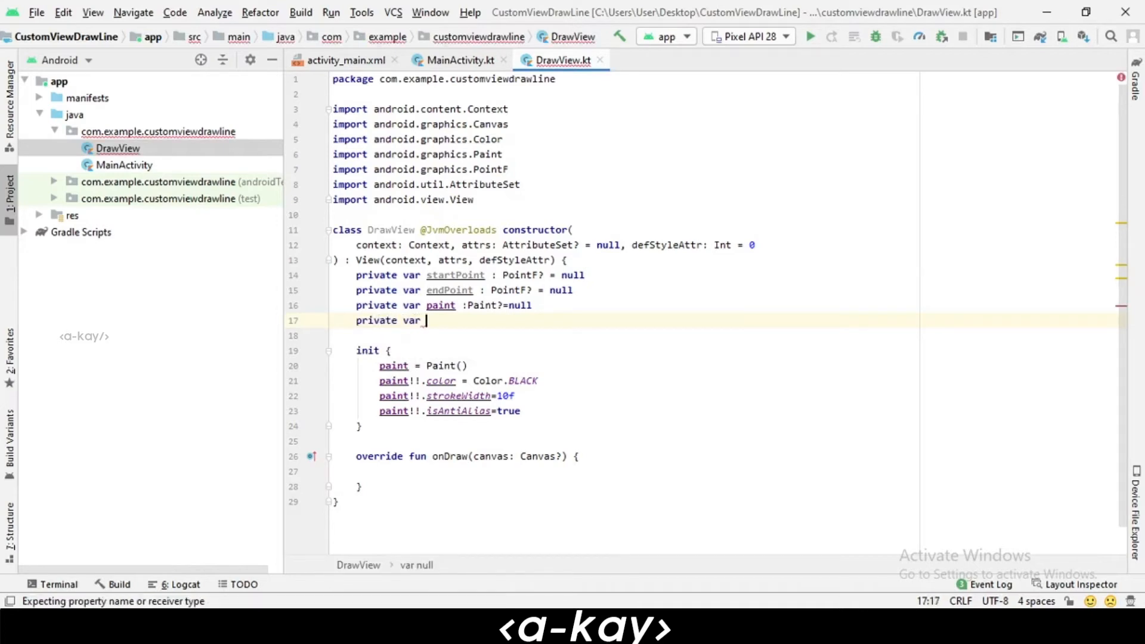
type("isDra")
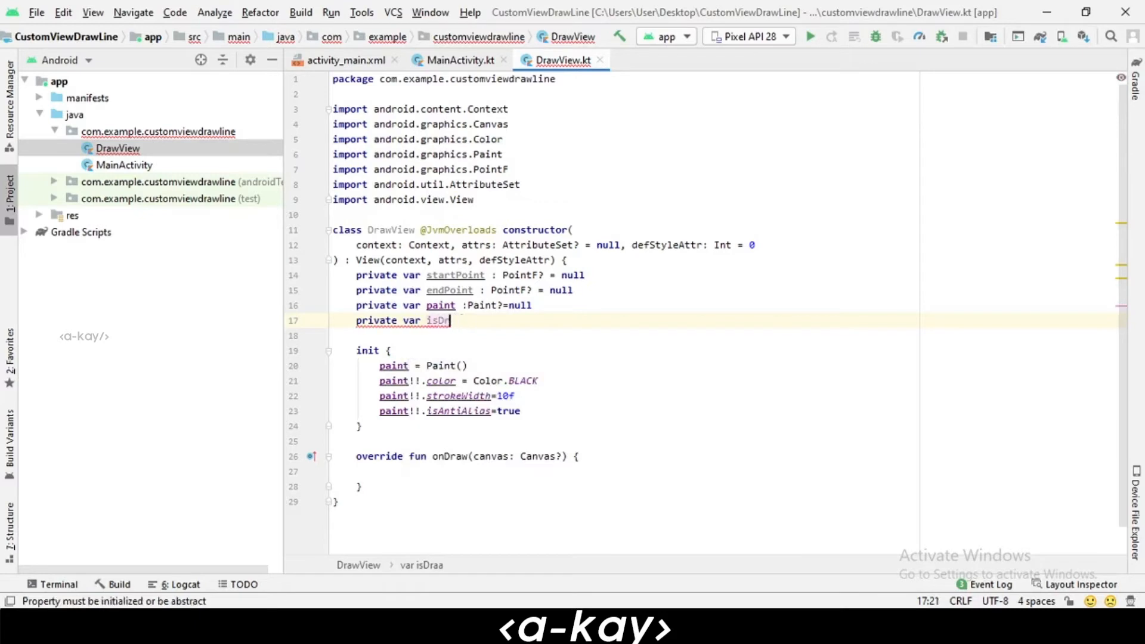
type("aw")
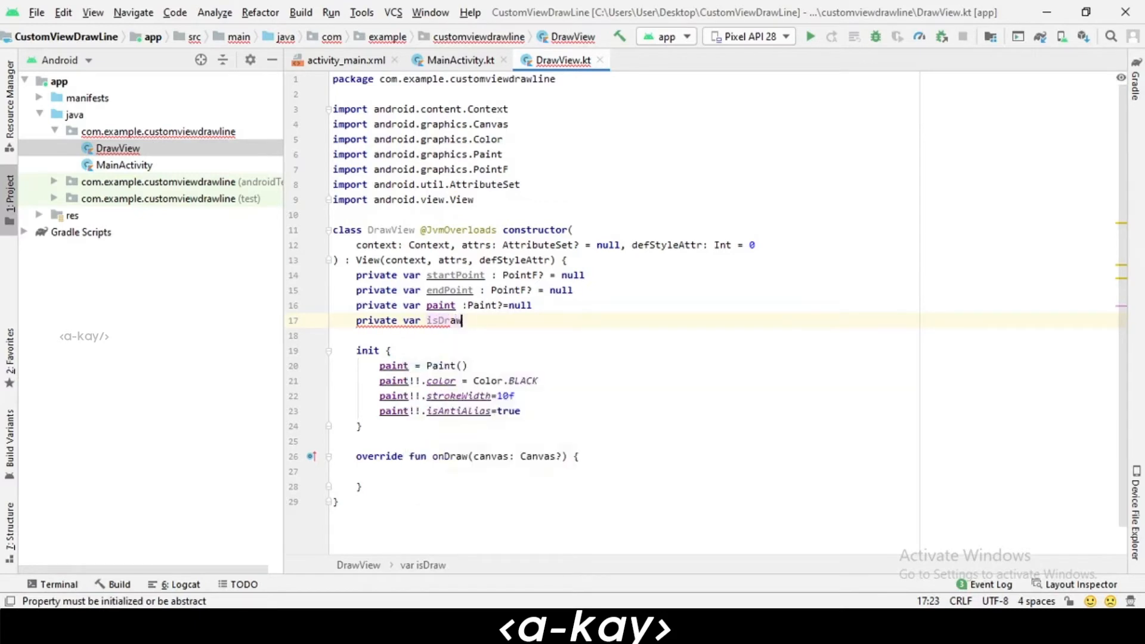
type("wing =")
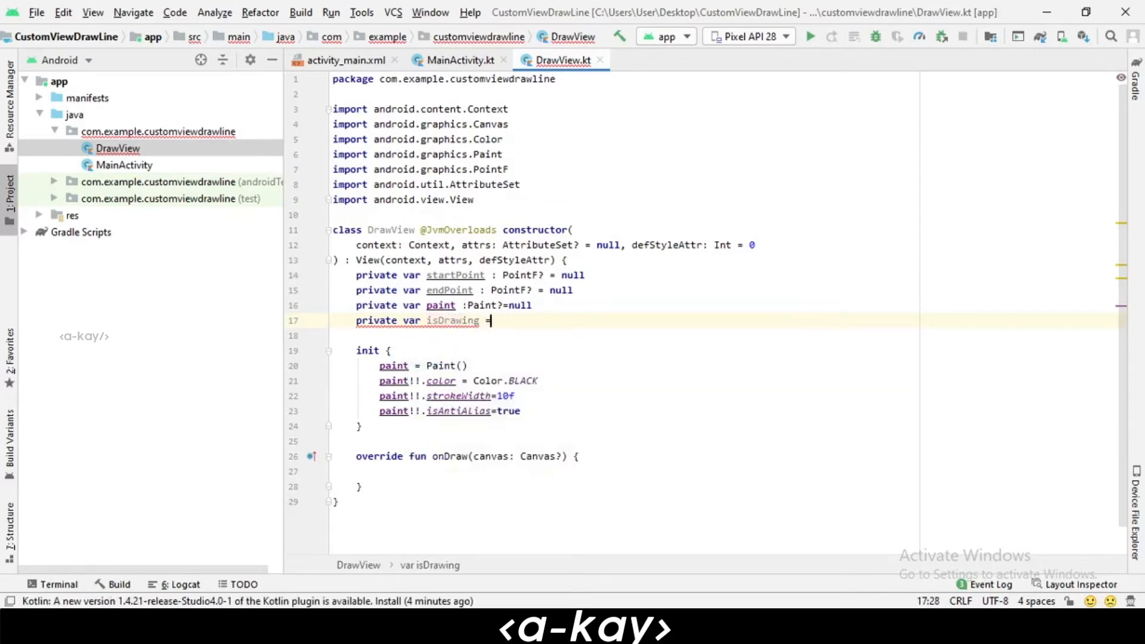
type("fas")
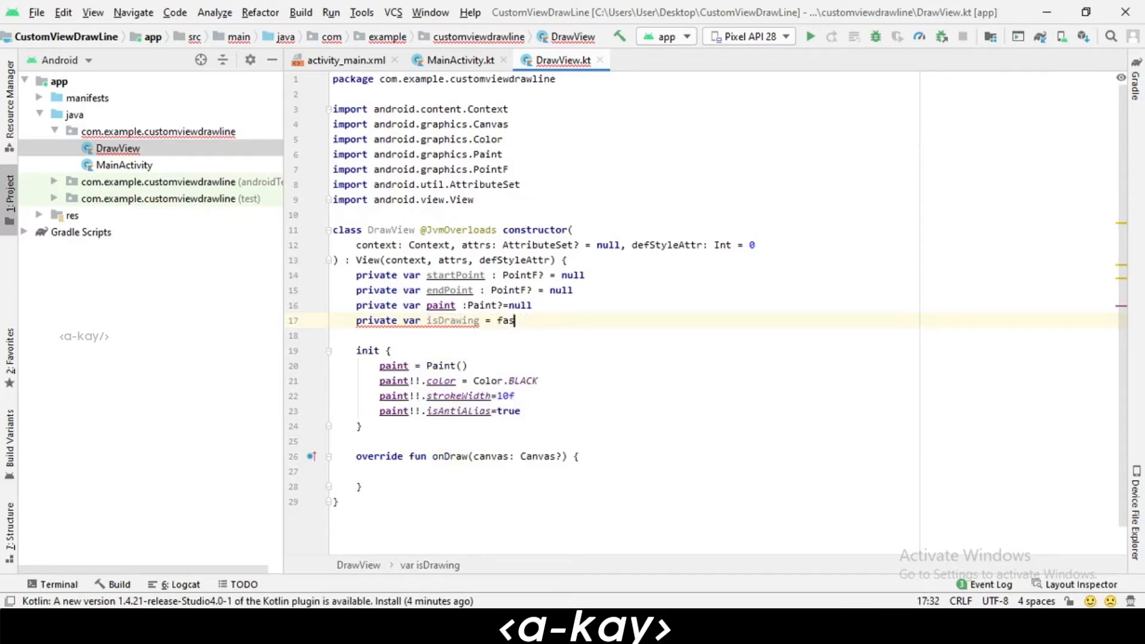
type("lse")
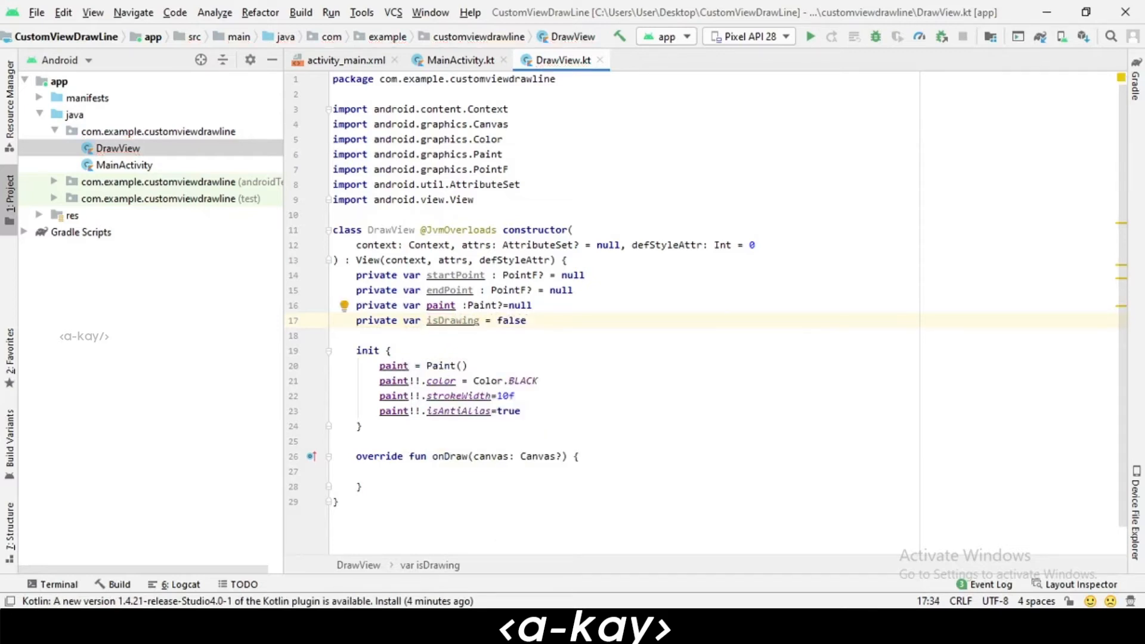
left_click(409, 471)
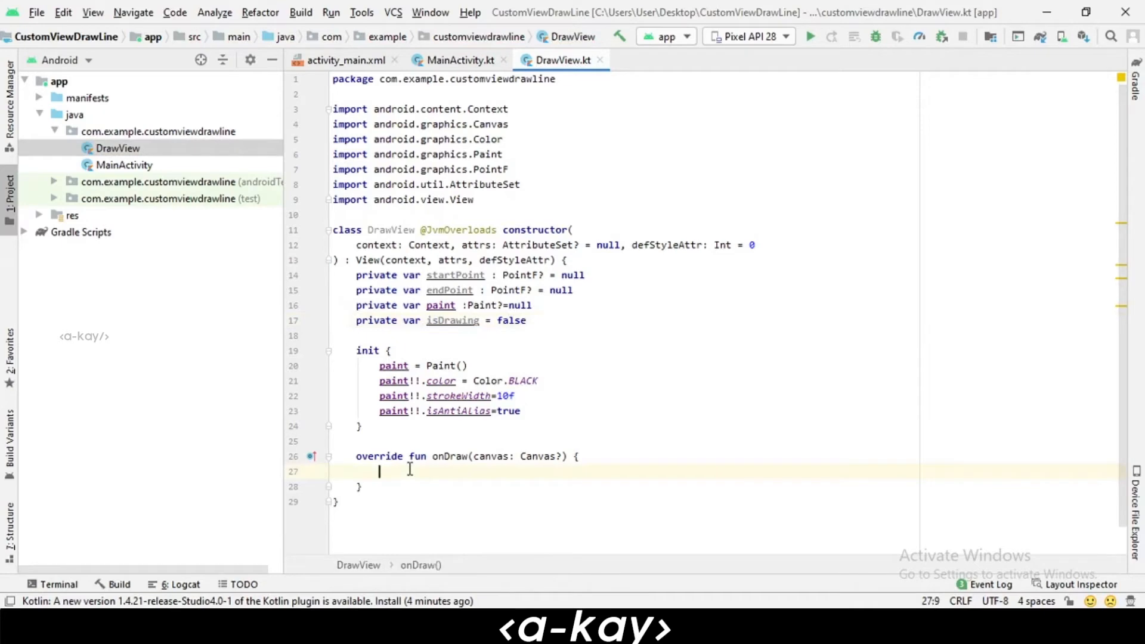
- Wrap a canvas!!.drawLine() call, arguments pending, inside an if (isDrawing) check in onDraw
type("if(isDrawing")
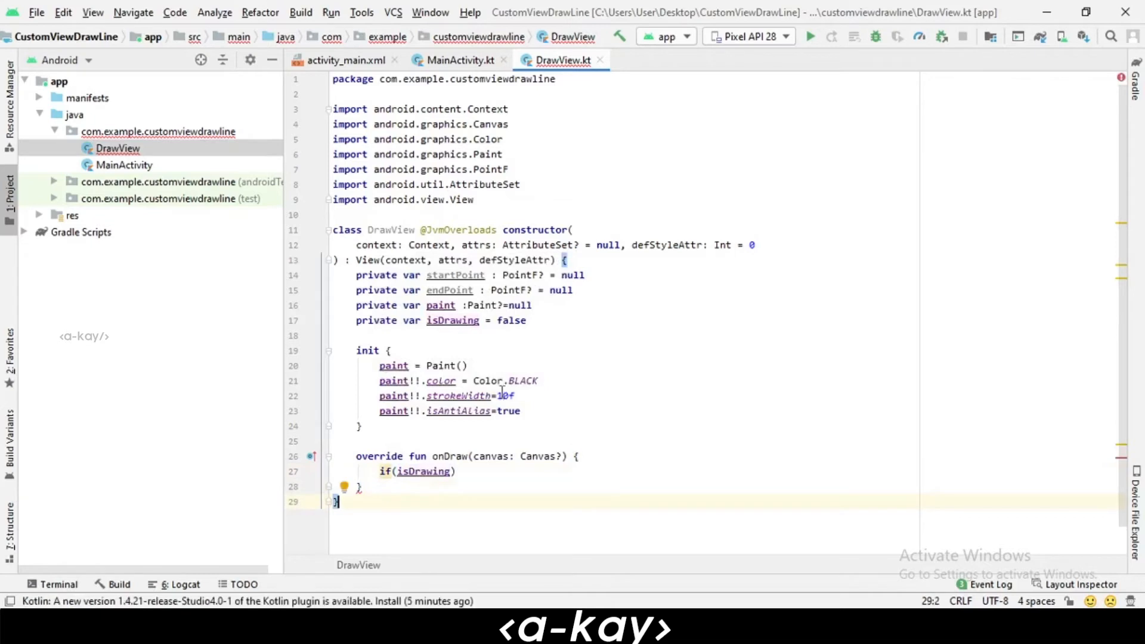
left_click(456, 471)
type("{")
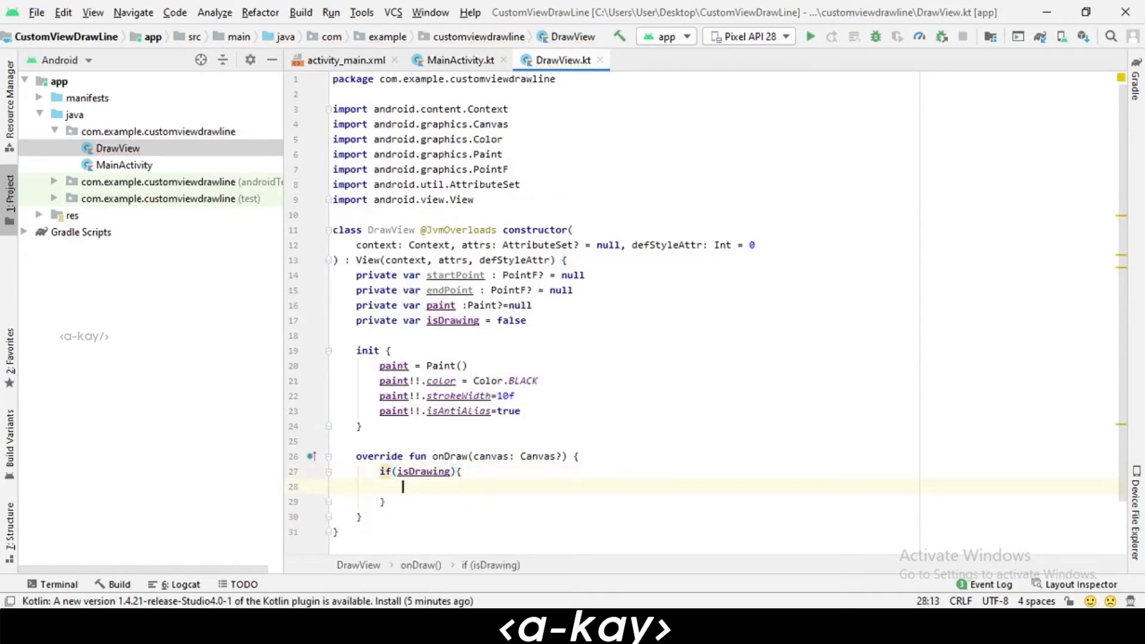
scroll("up", 3)
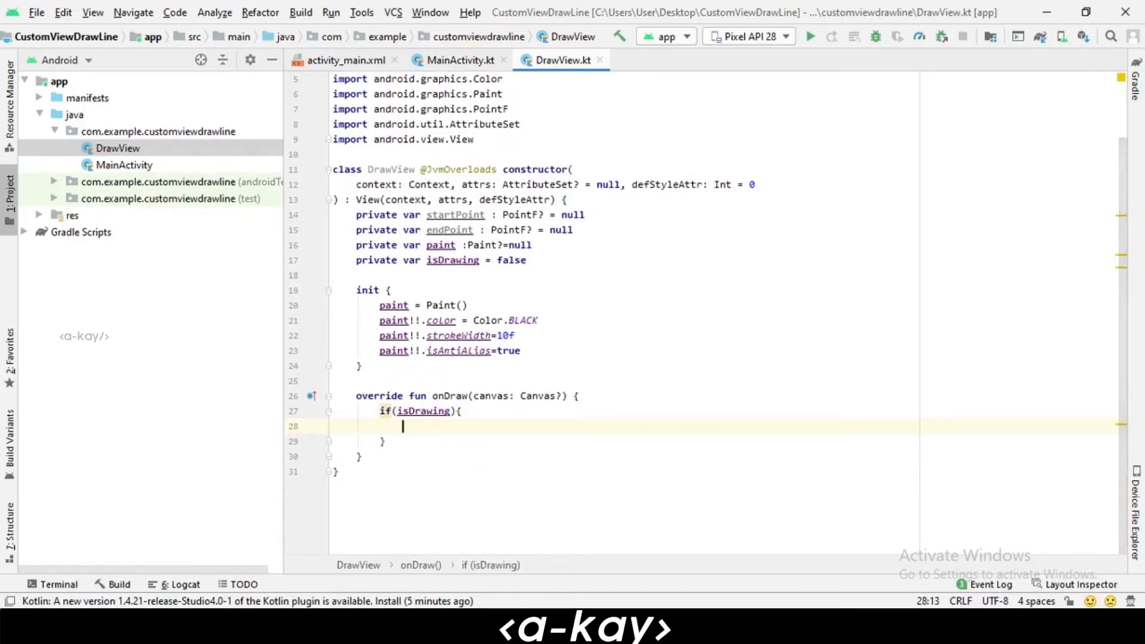
type("canvas!!")
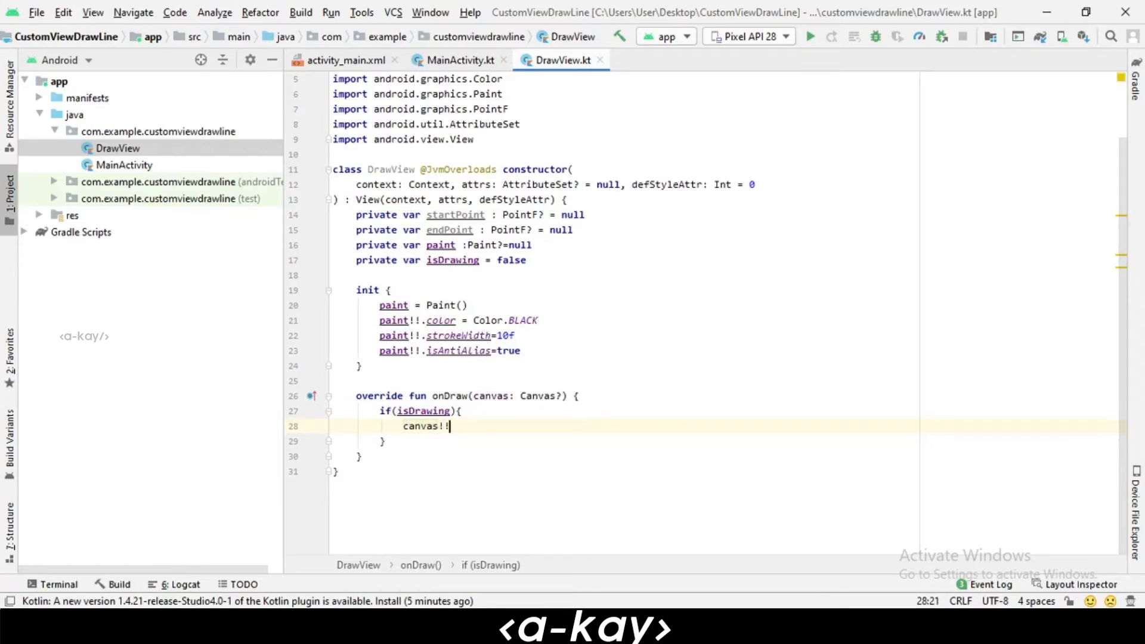
type("d")
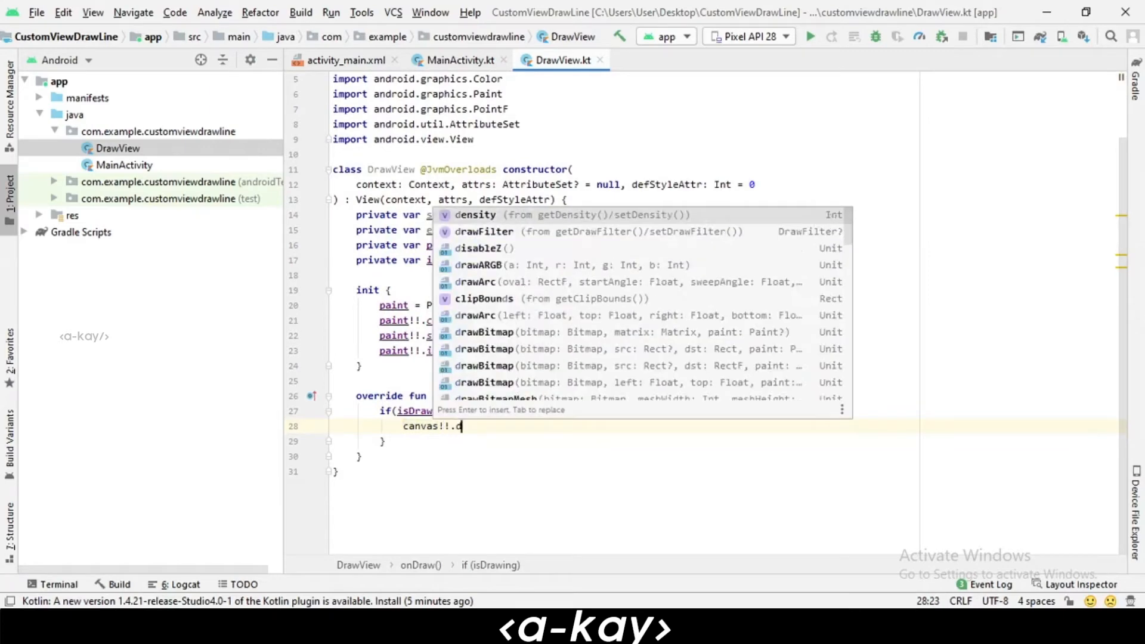
type("raw")
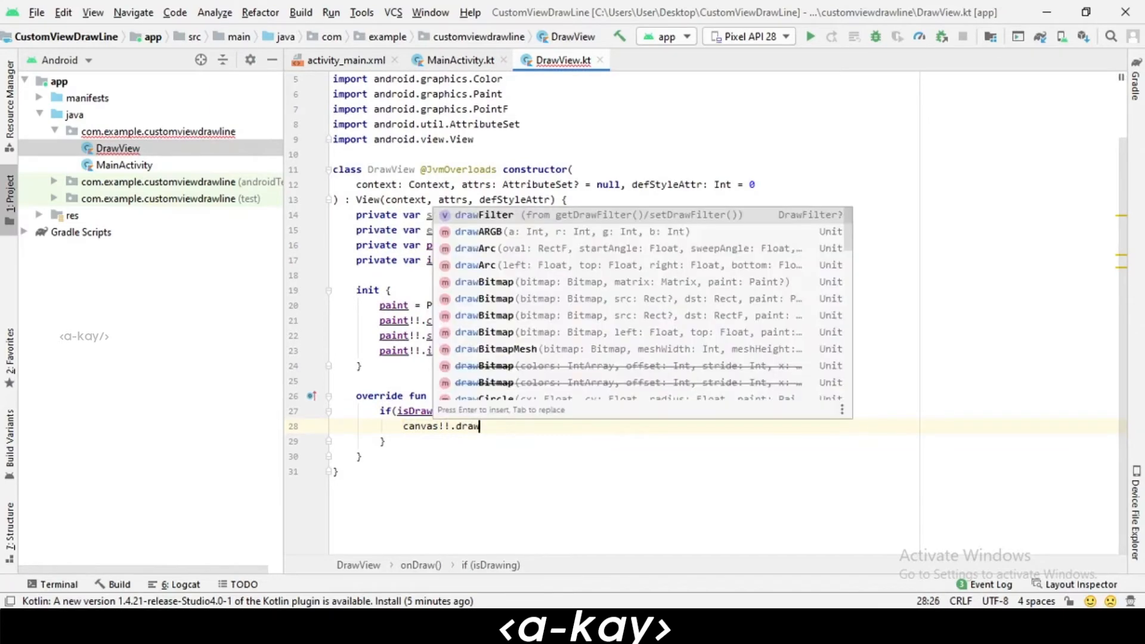
type("Lin")
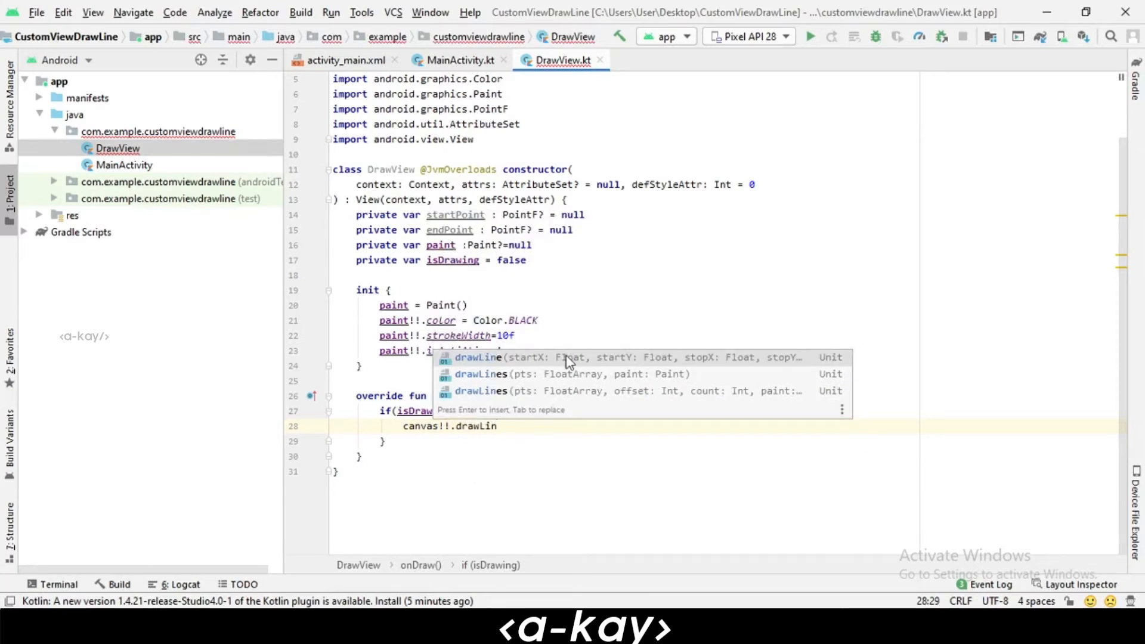
mouse_move(620, 367)
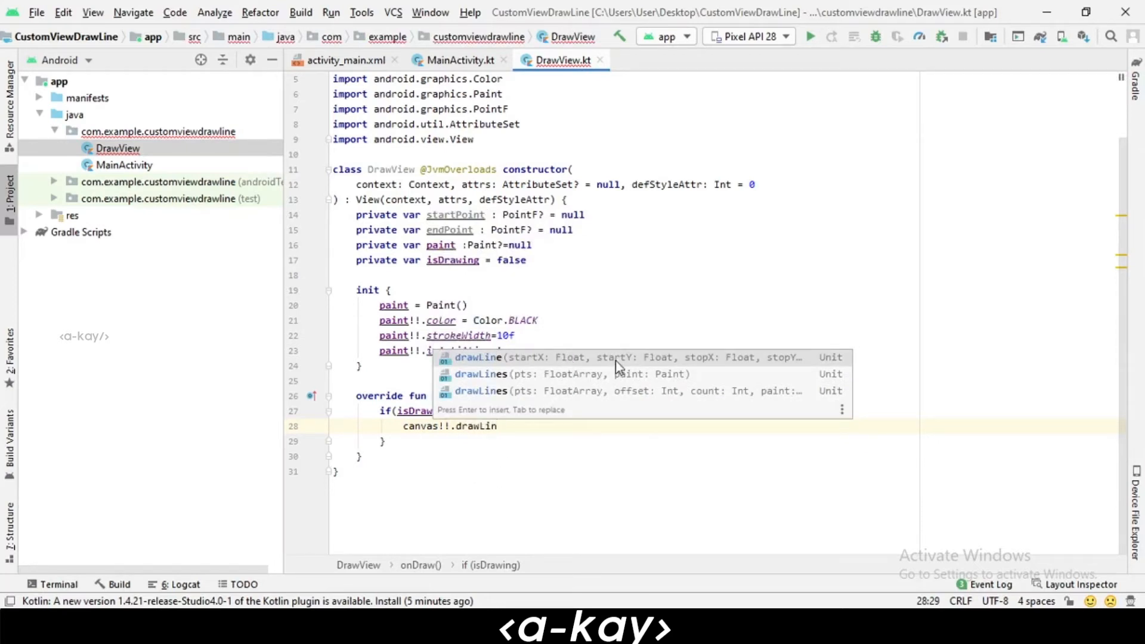
mouse_move(690, 365)
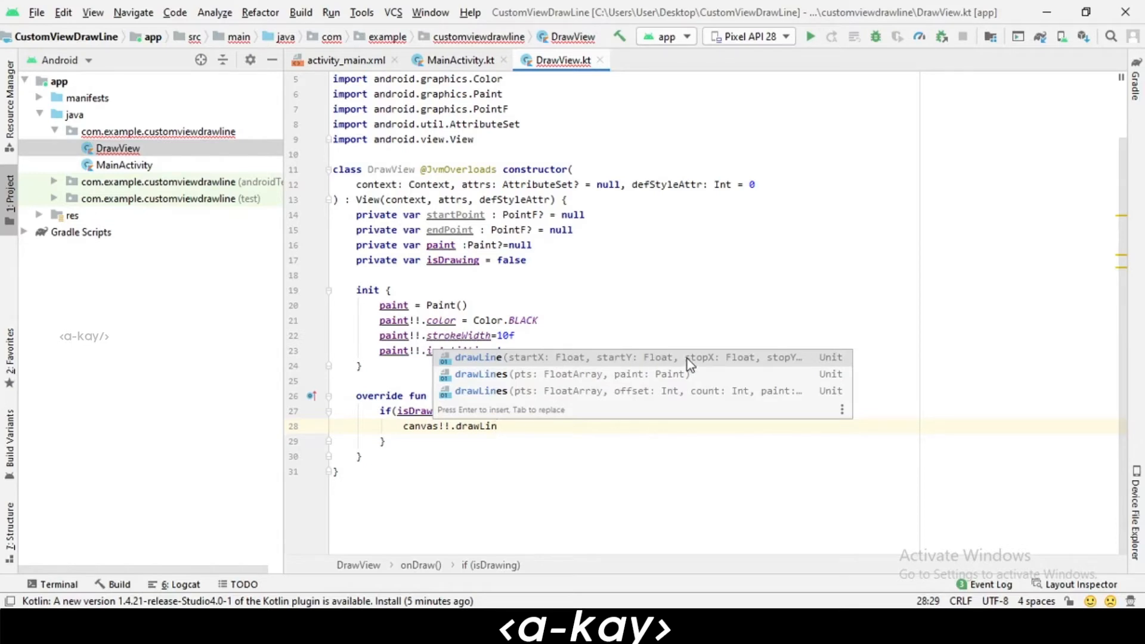
mouse_move(461, 218)
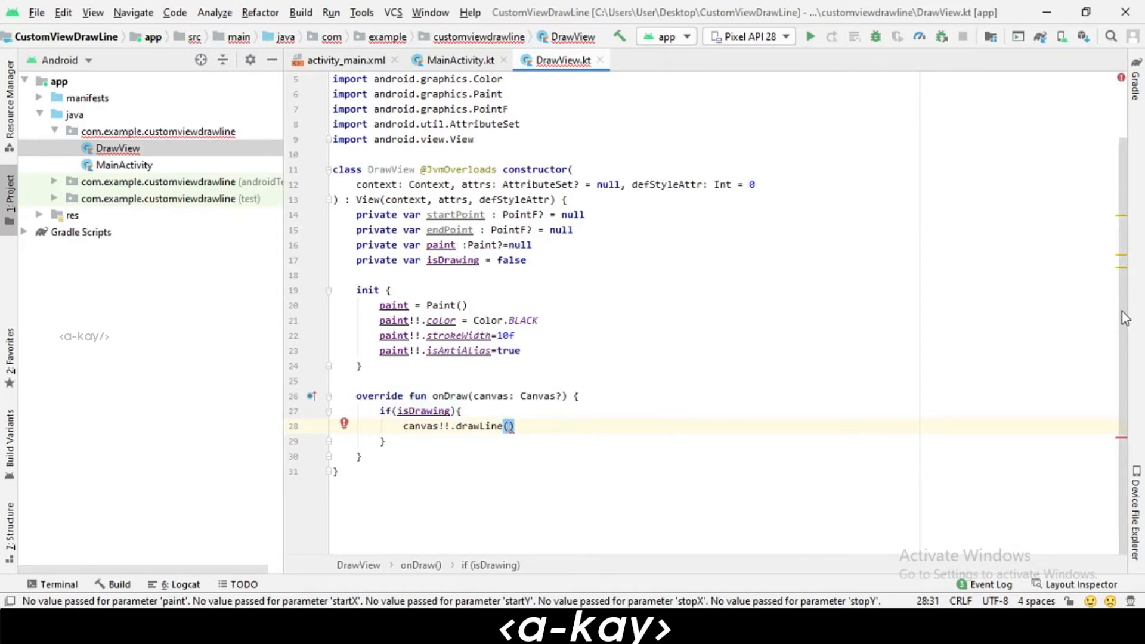
mouse_move(1121, 344)
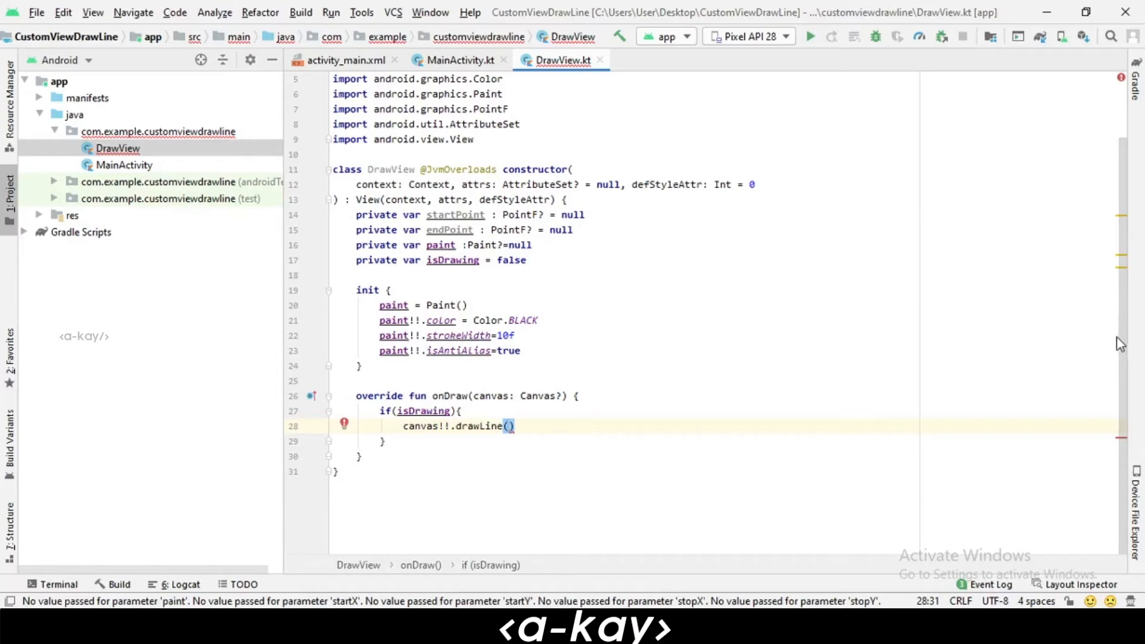
left_click(359, 457)
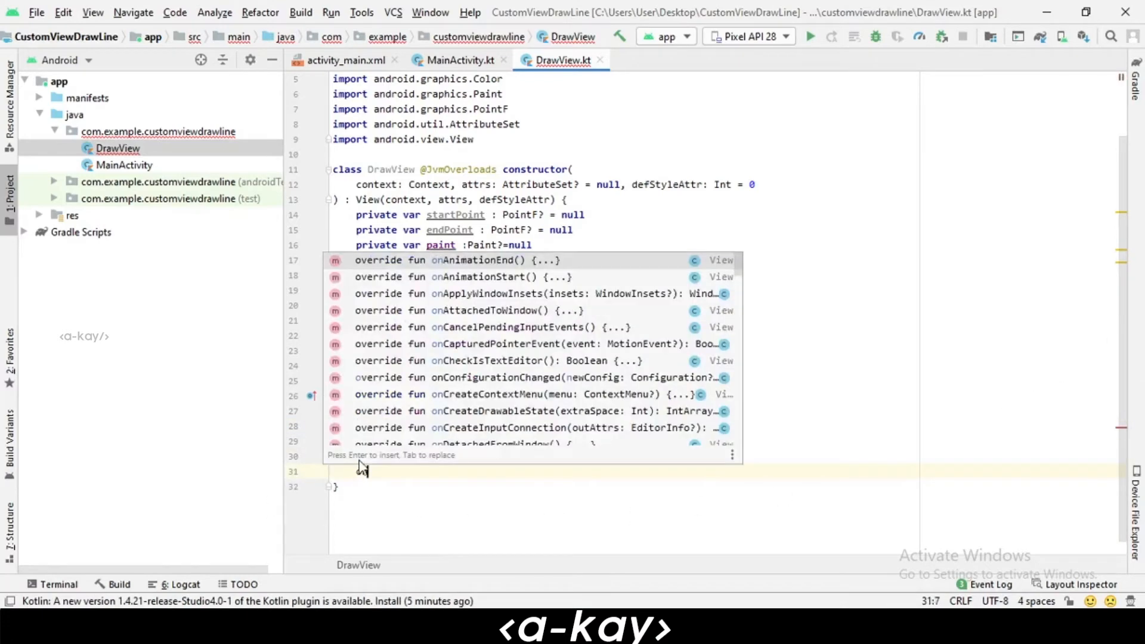
- Override onTouchEvent without its default return and begin a when (event!!.action) block
type("onTouchEvent(event: MotionEvent?): Boolean {")
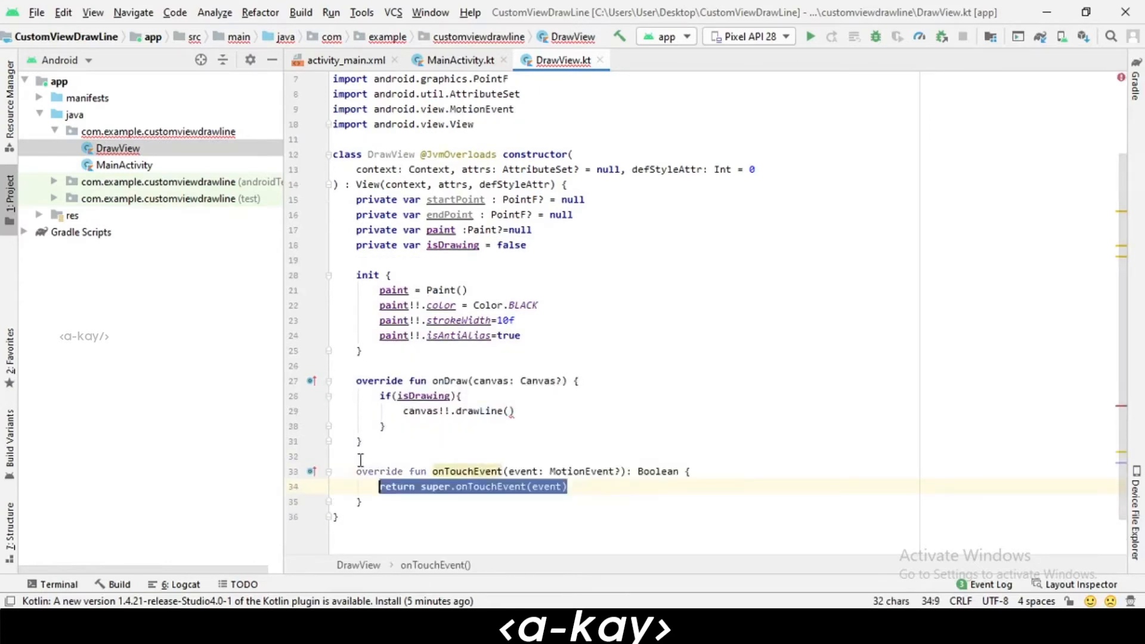
key("Delete")
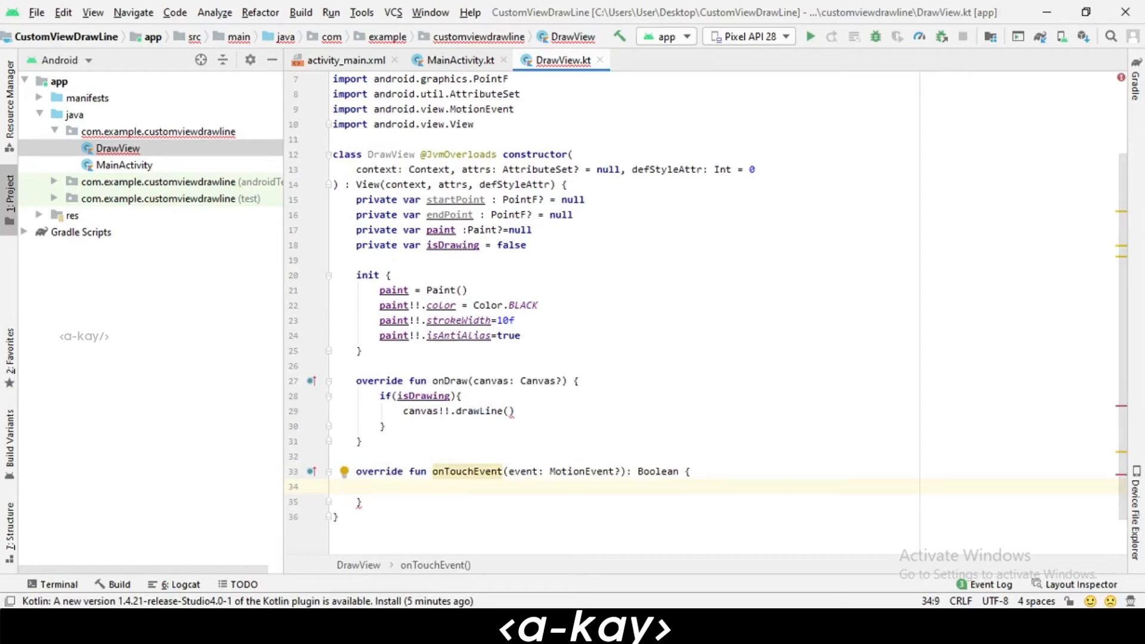
type("when")
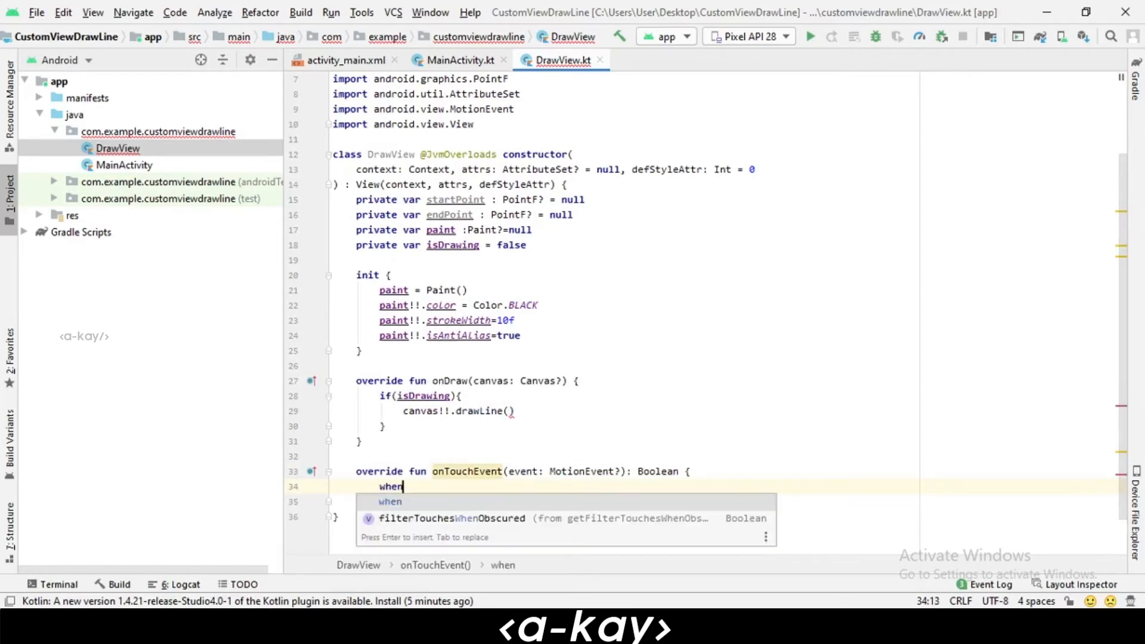
type("(ac")
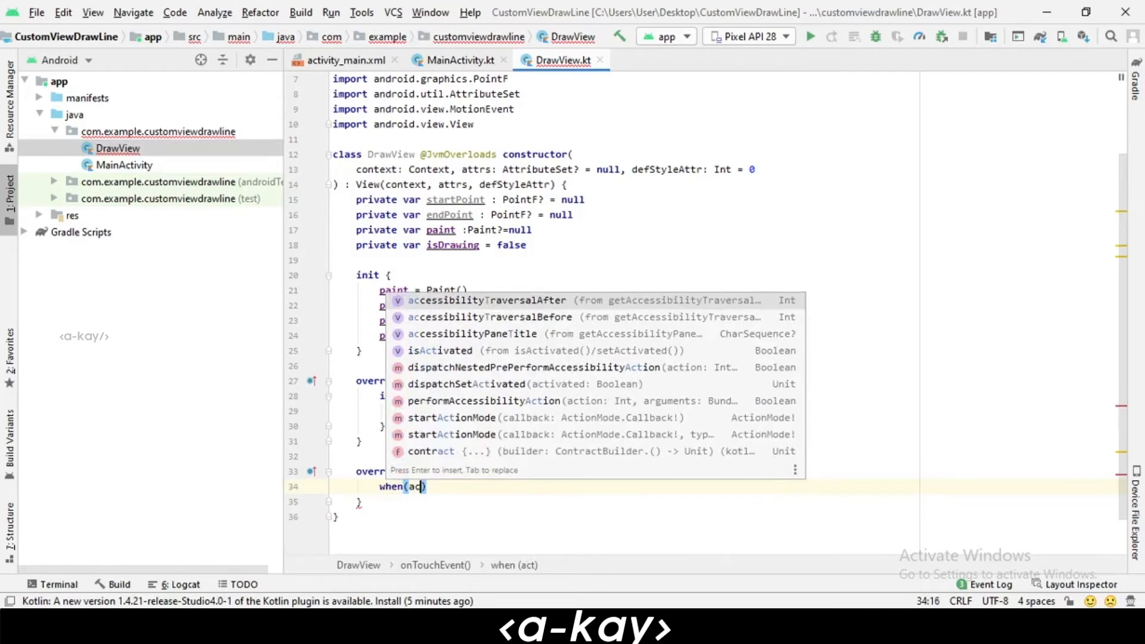
type("even")
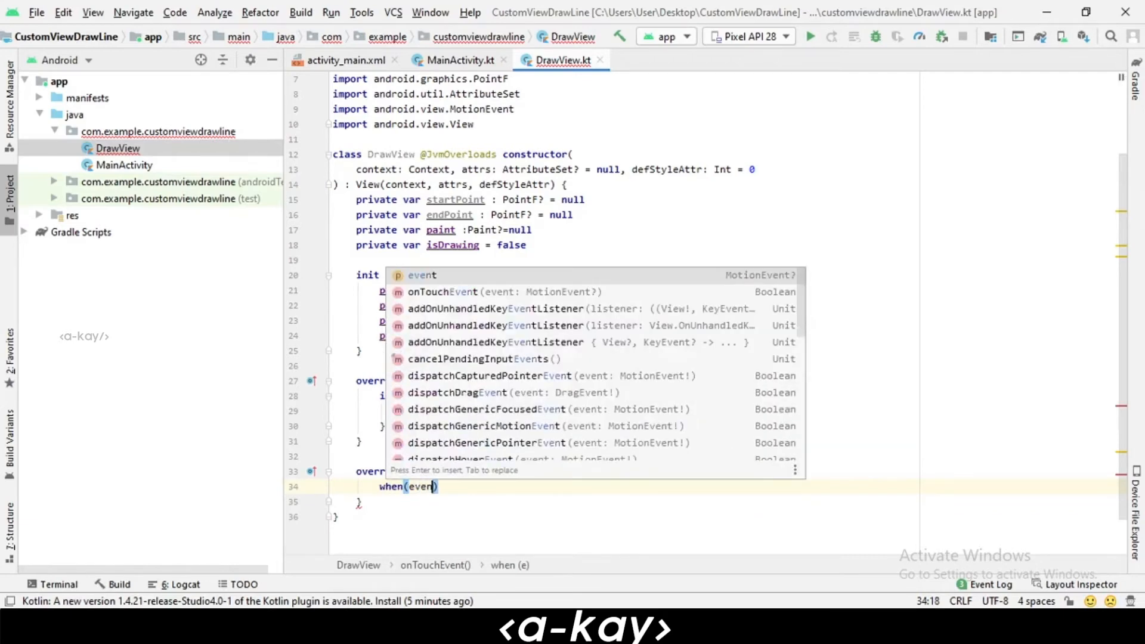
type(".")
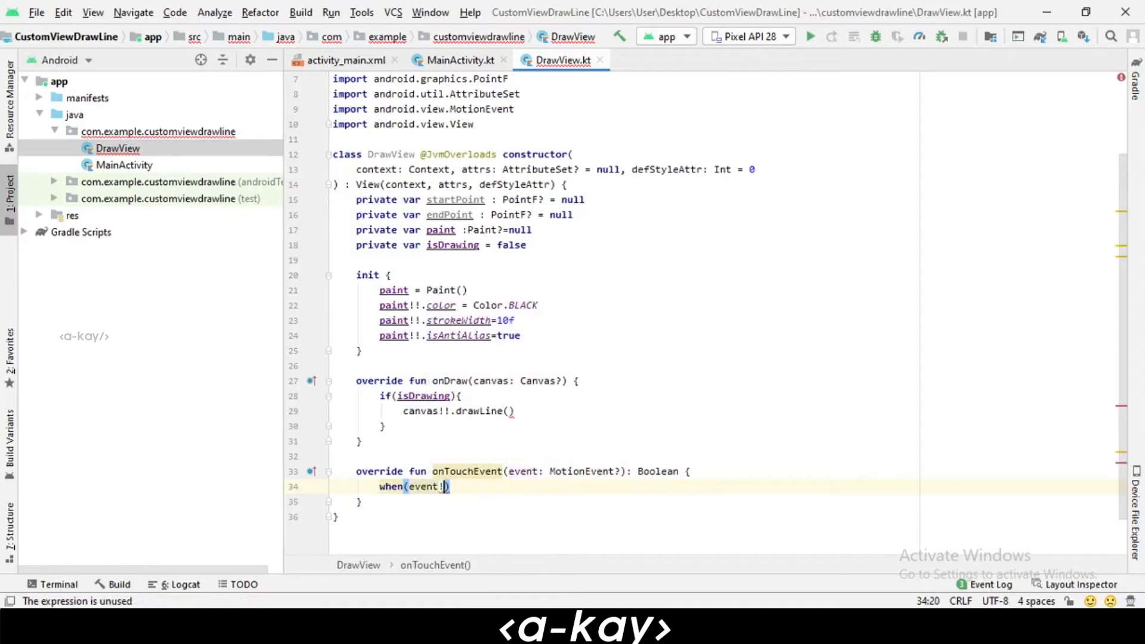
type("!")
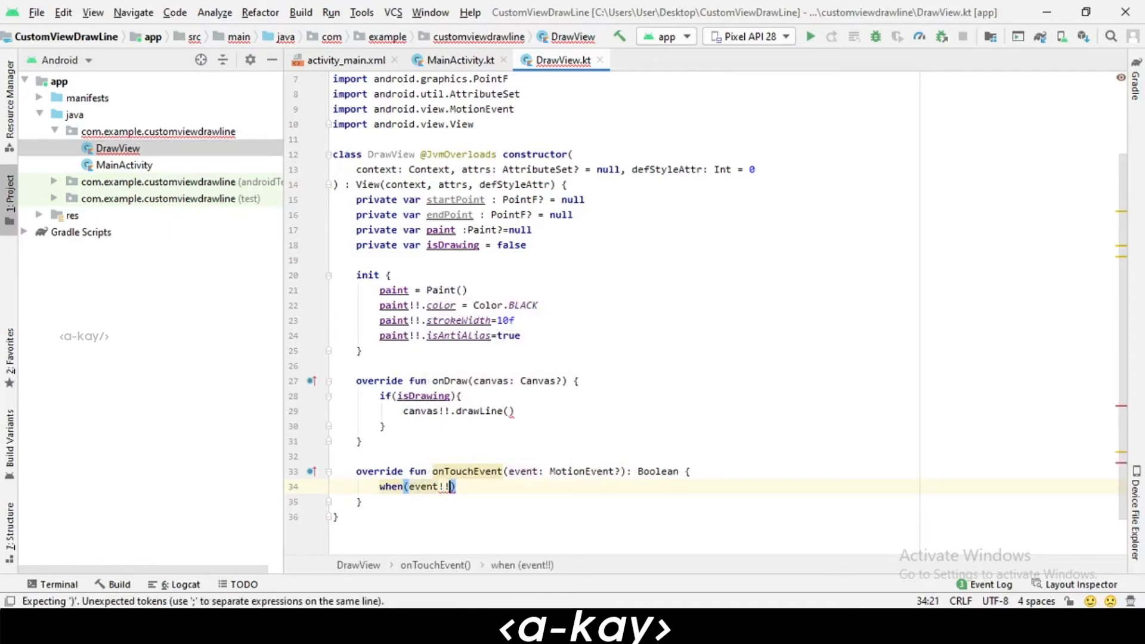
type(".aa")
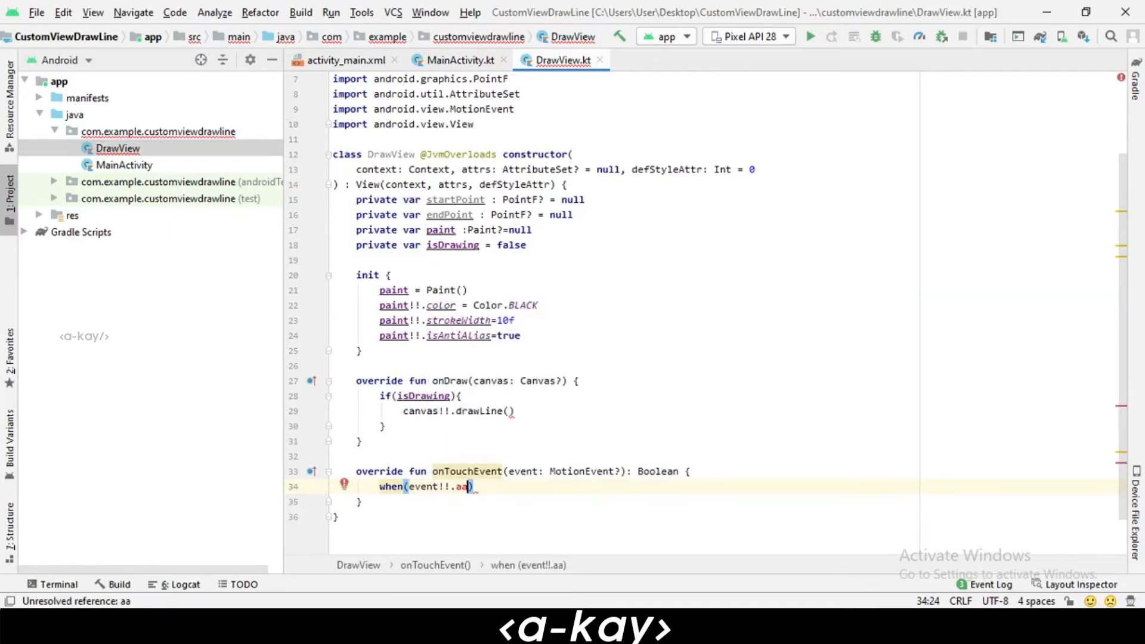
type("ction")
type("{")
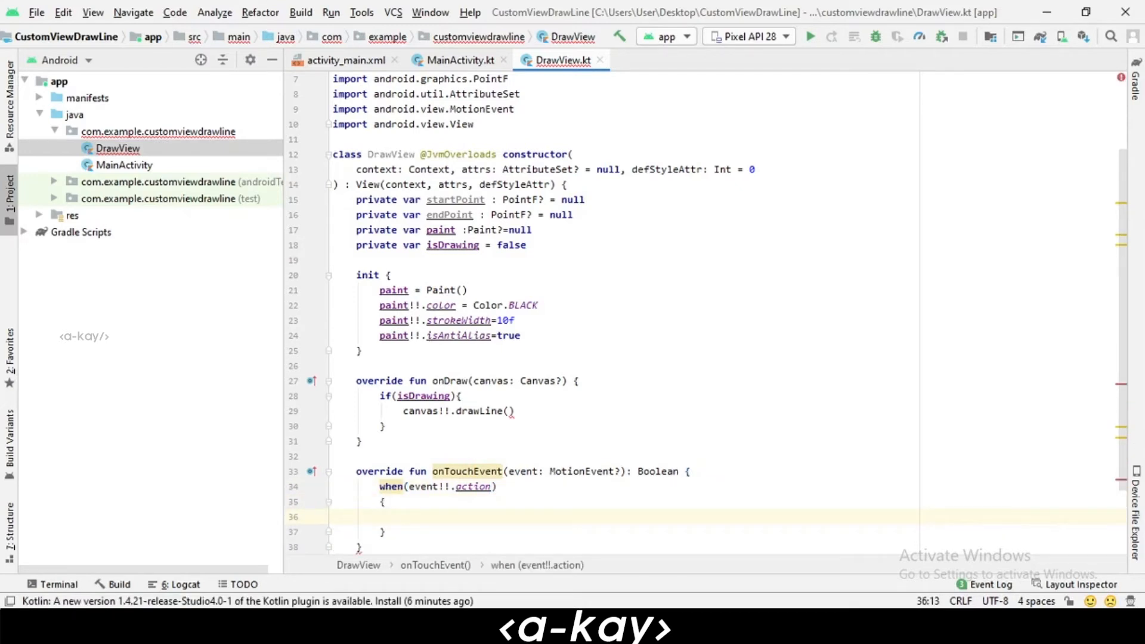
- Add a MotionEvent.ACTION_DOWN branch setting startPoint to PointF(event.x, event.y)
type("MotionEvent.")
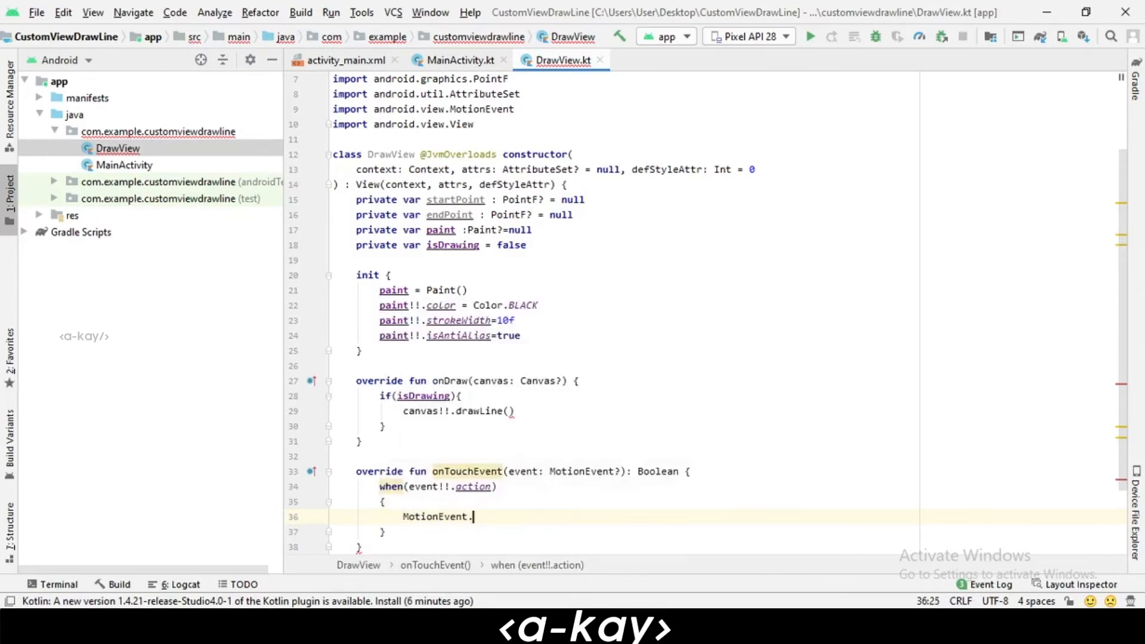
type("Act")
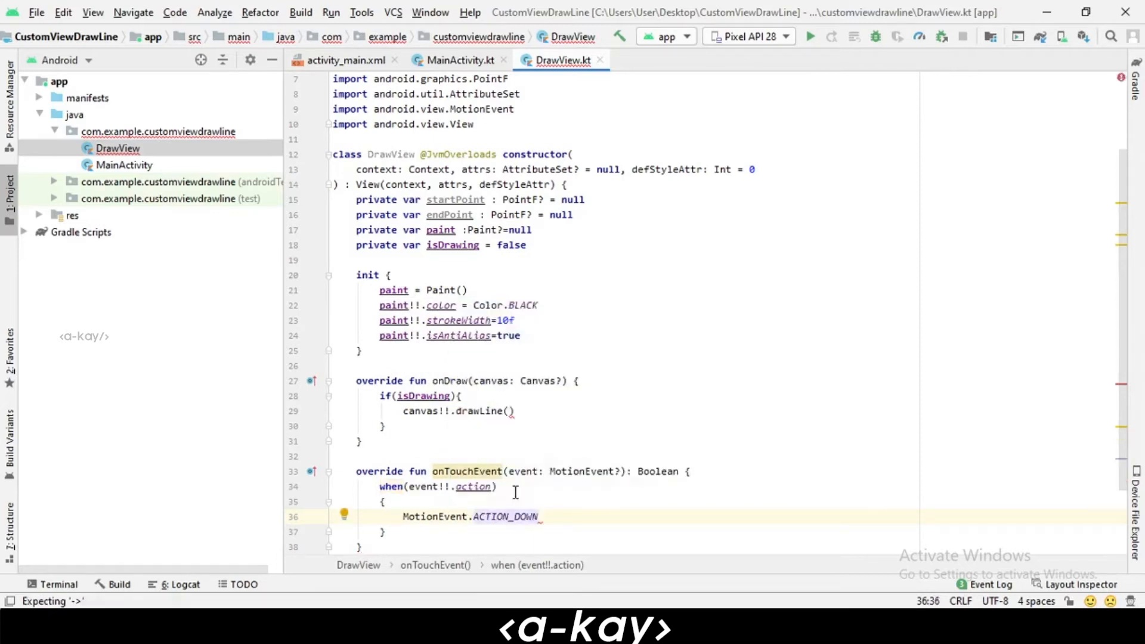
type("-")
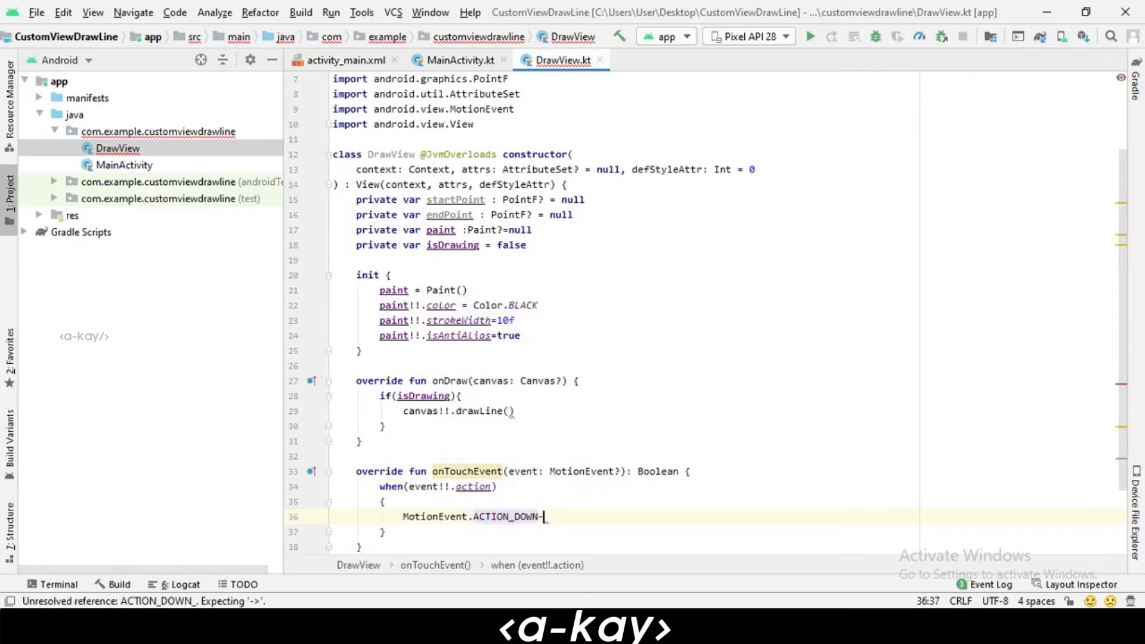
type(">{")
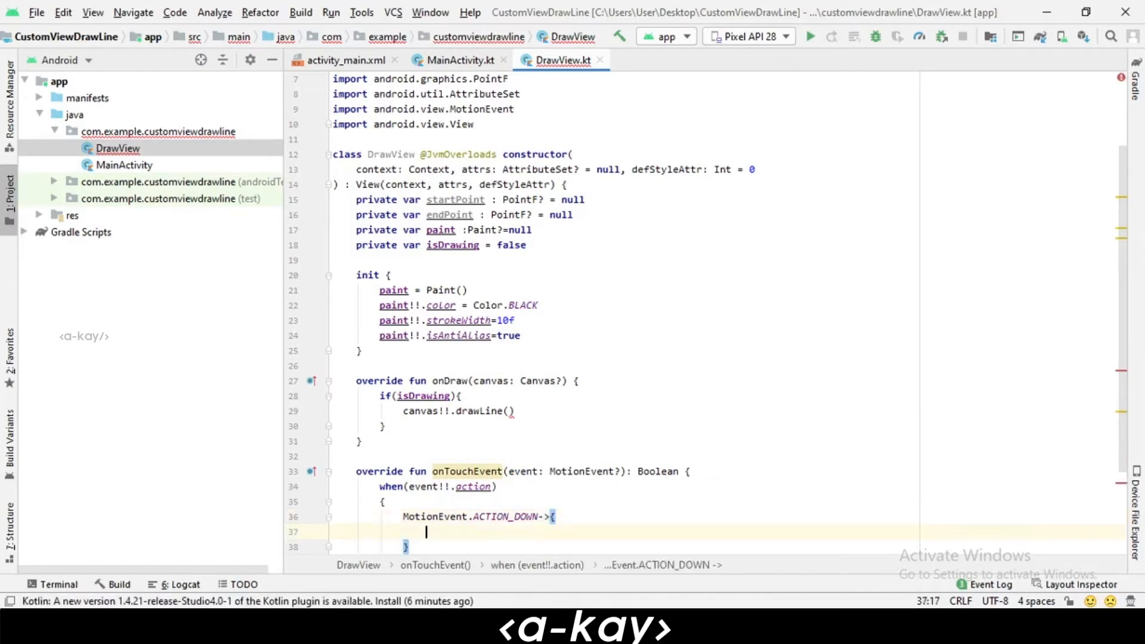
scroll("down", 3)
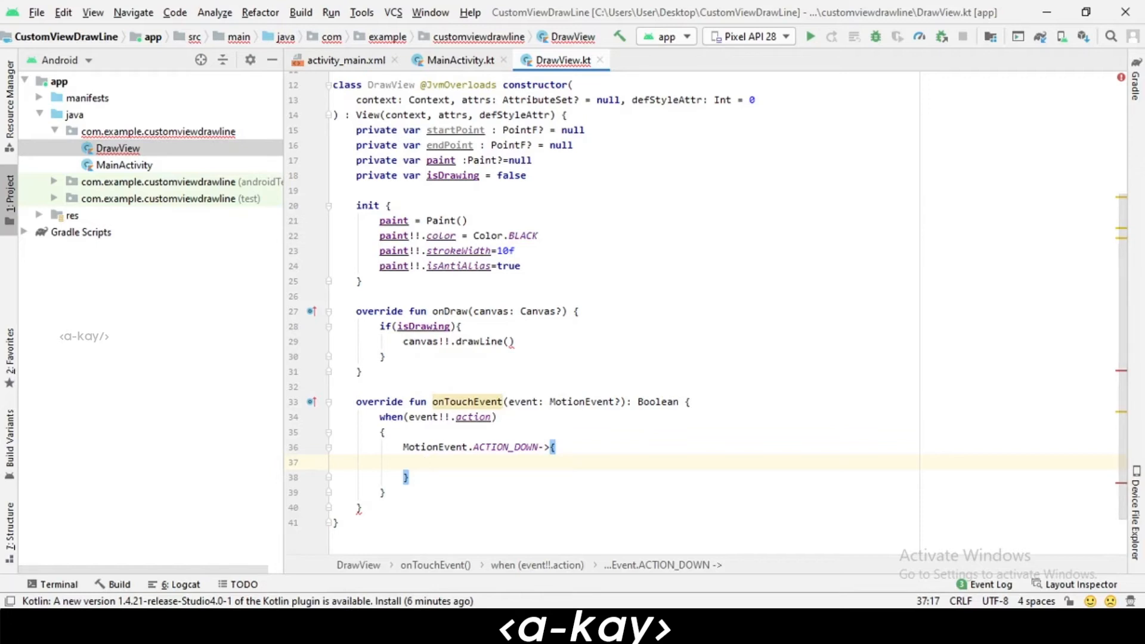
type("startPoint=")
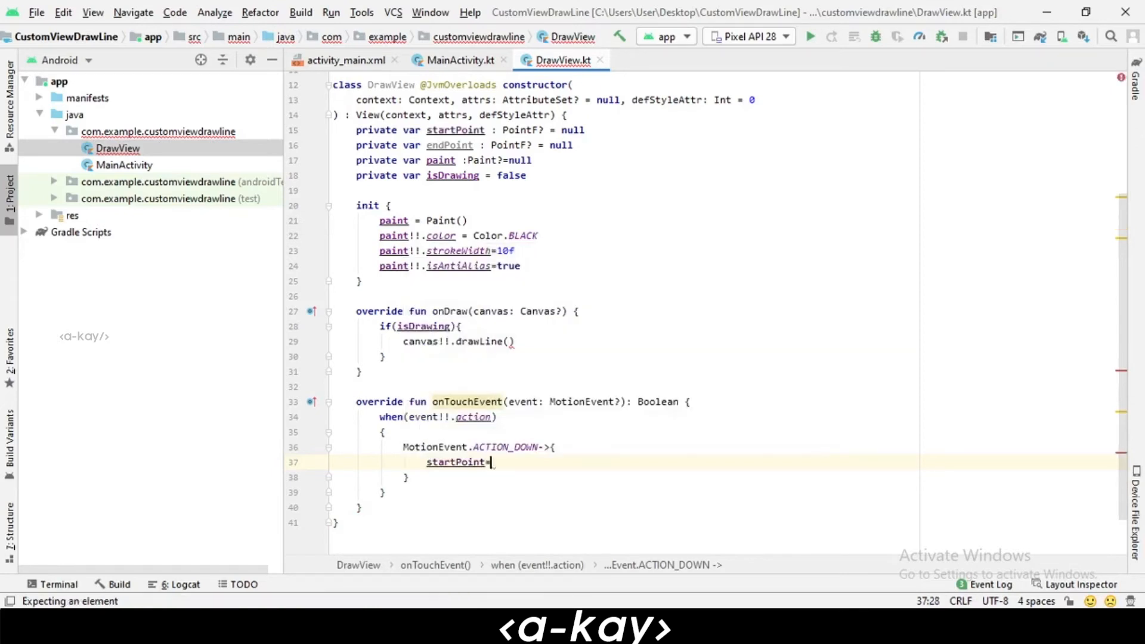
type("PointF(event.x,e")
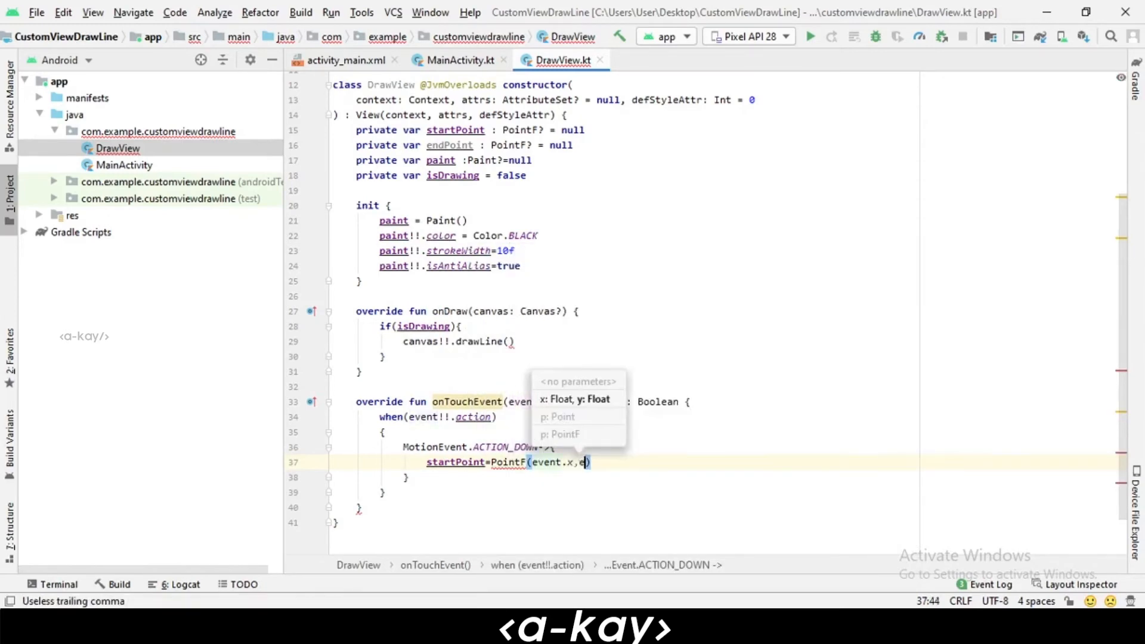
type("vent.y")
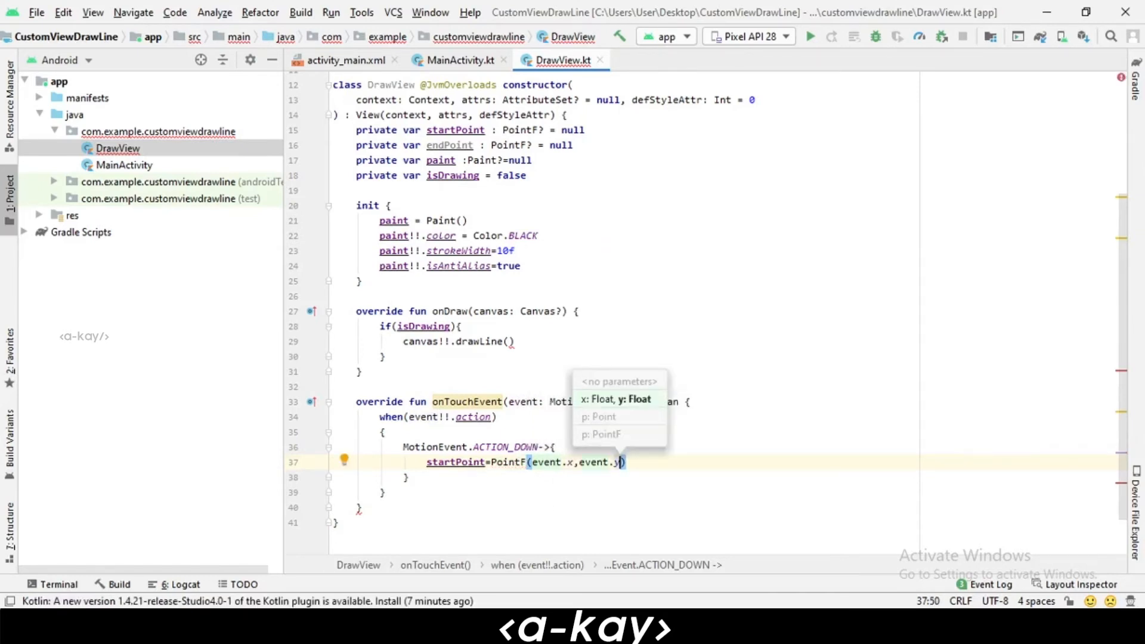
- In the same branch reset endPoint to PointF() and set isDrawing to true
type("endPoint")
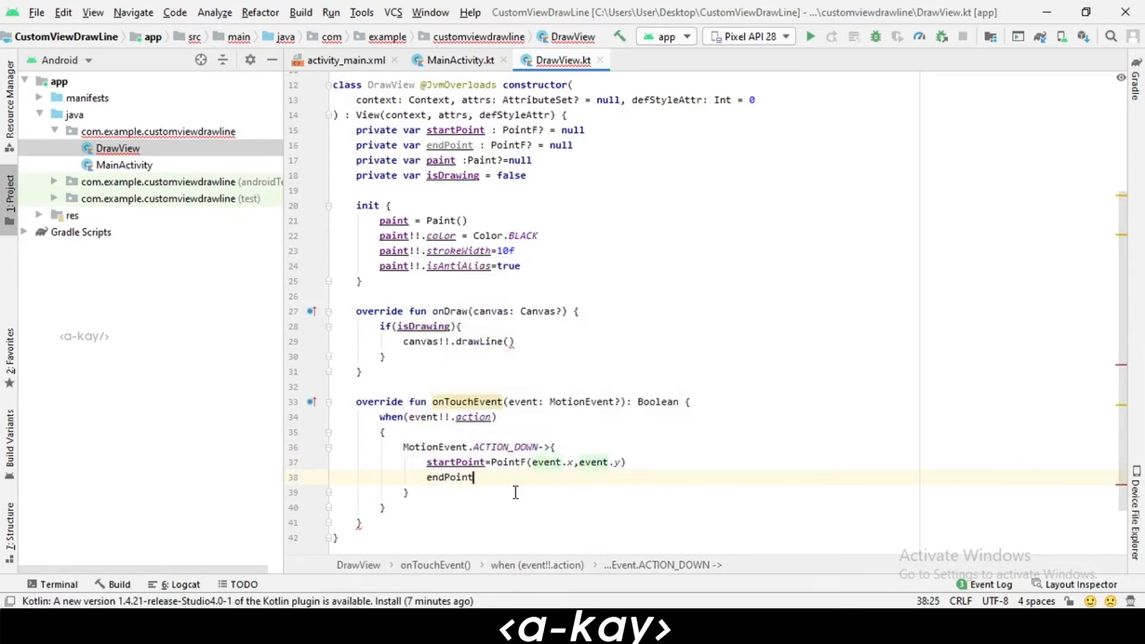
type("=")
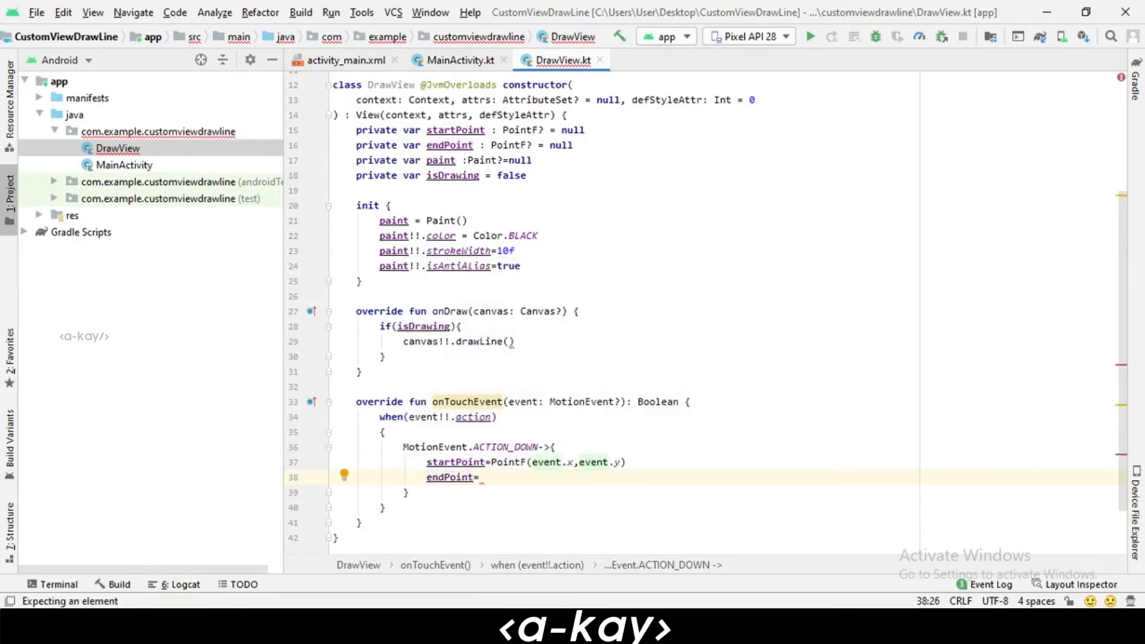
type("PointF()")
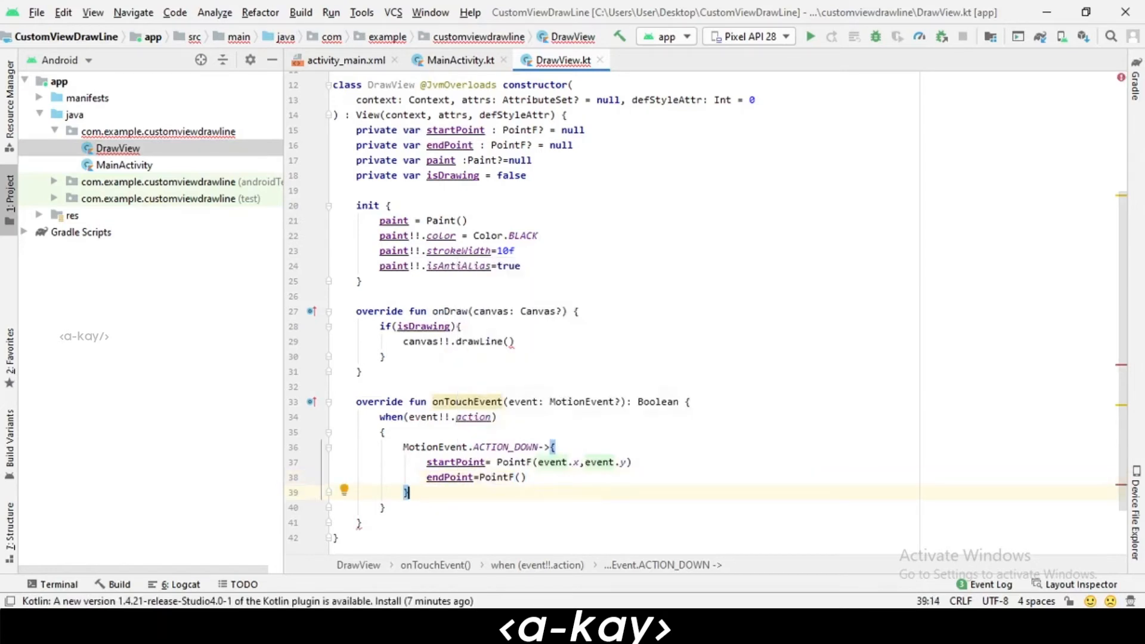
mouse_move(536, 483)
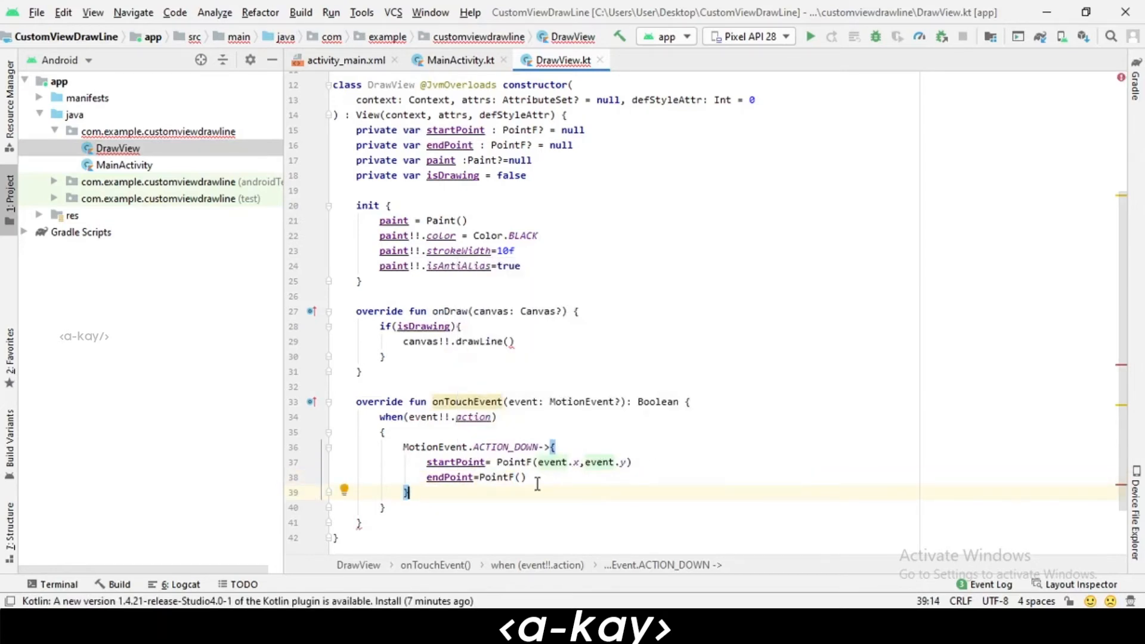
type("isDrawing-")
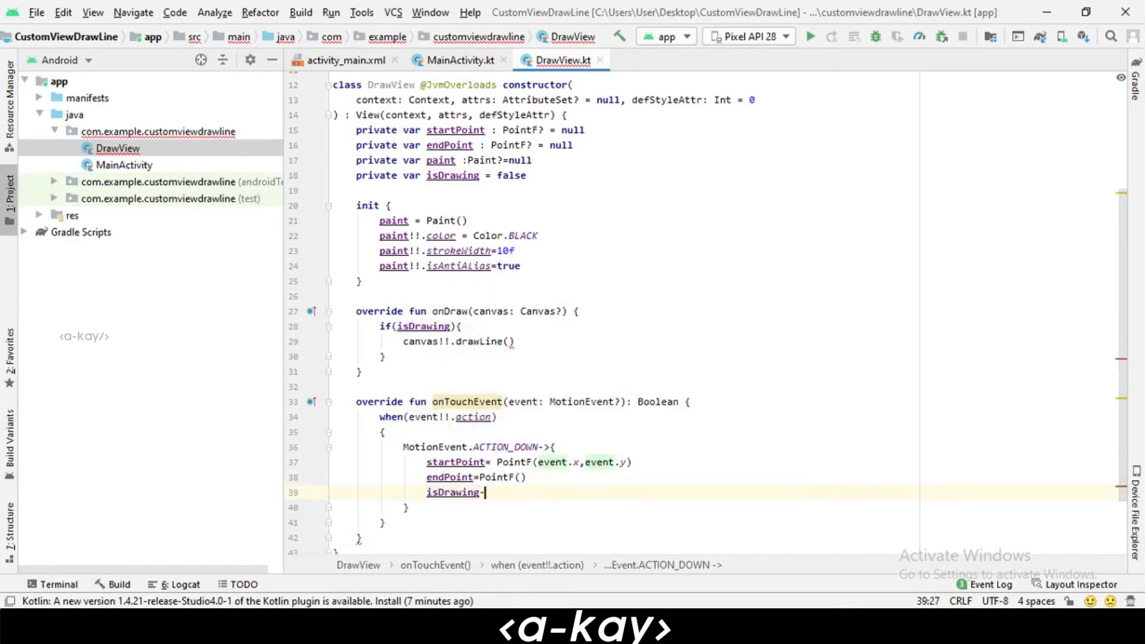
type("=true")
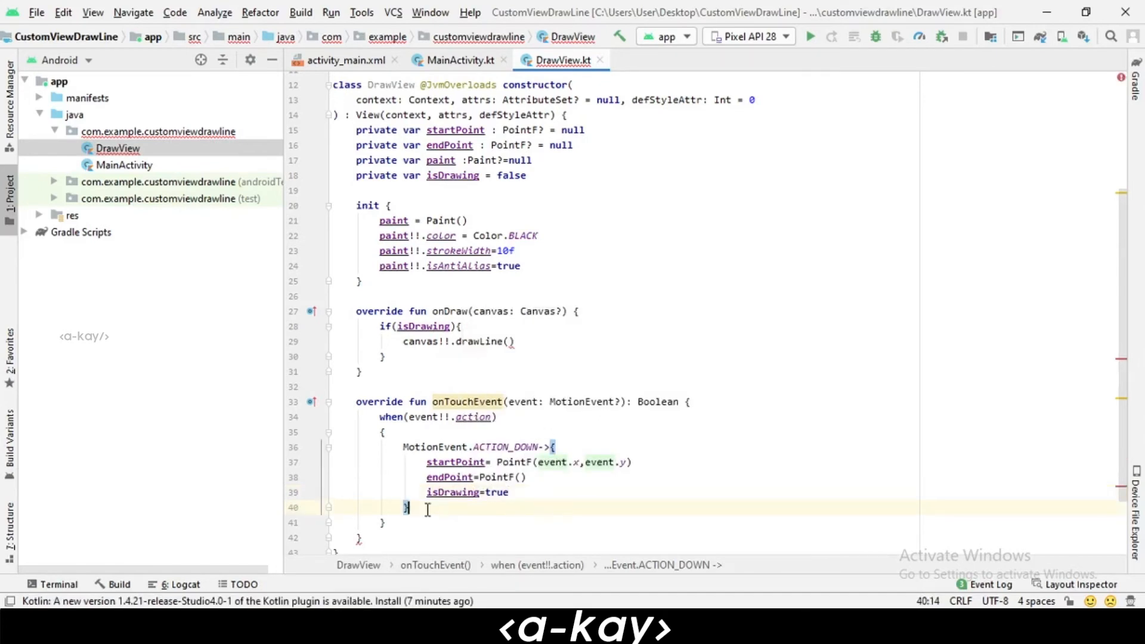
- Add an ACTION_MOVE branch setting endPoint!!.x and endPoint!!.y from event.x and event.y
type("MotionEvent")
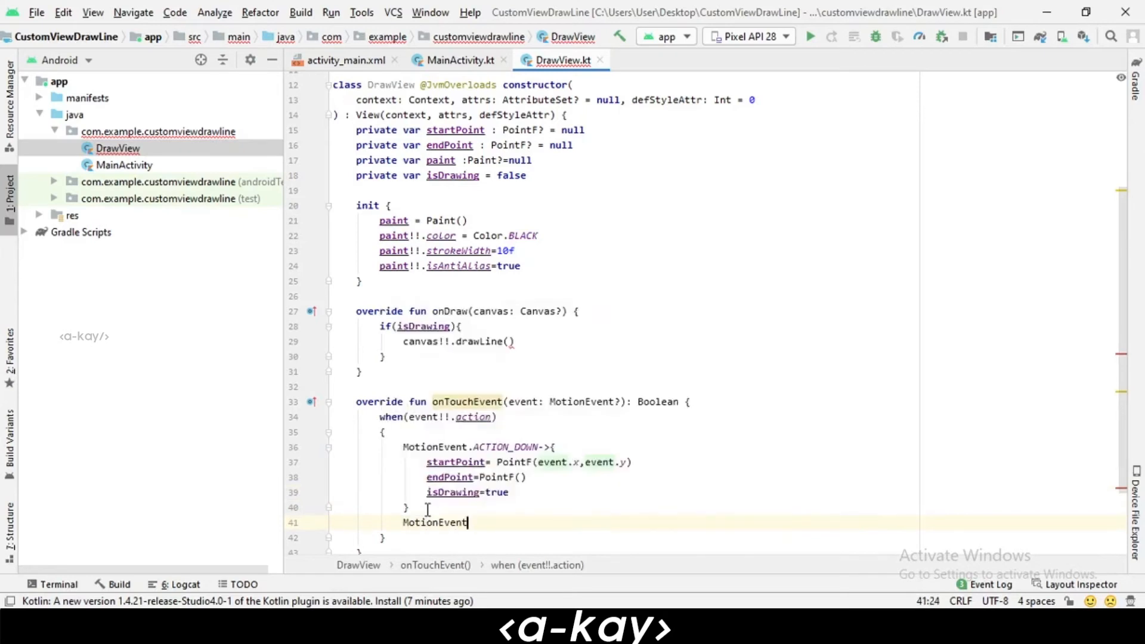
type(".Ac")
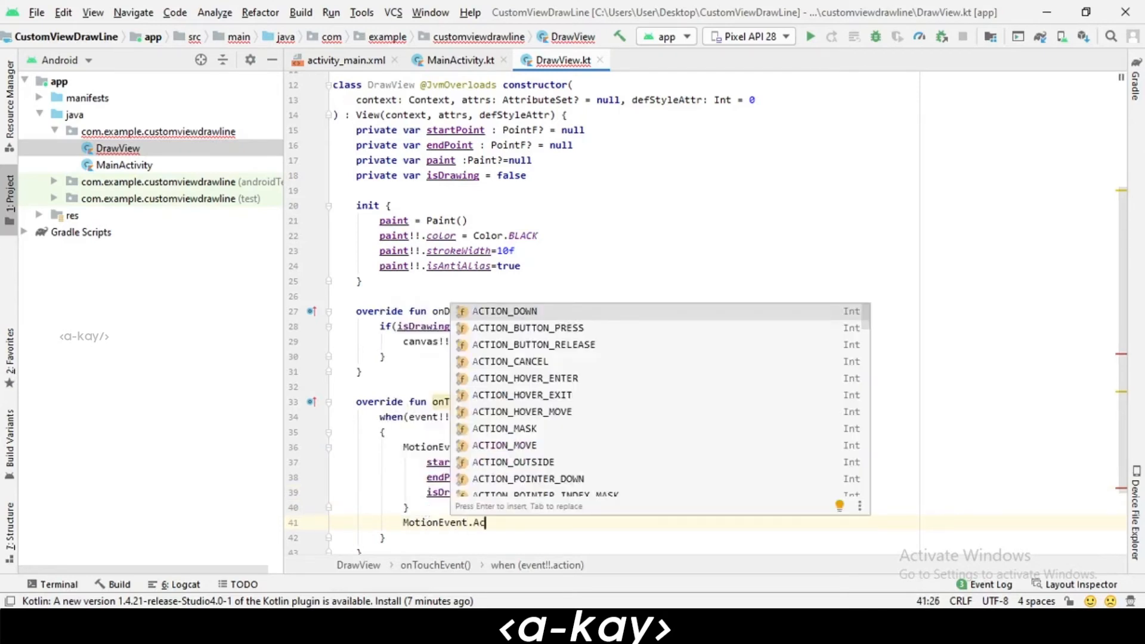
type("n")
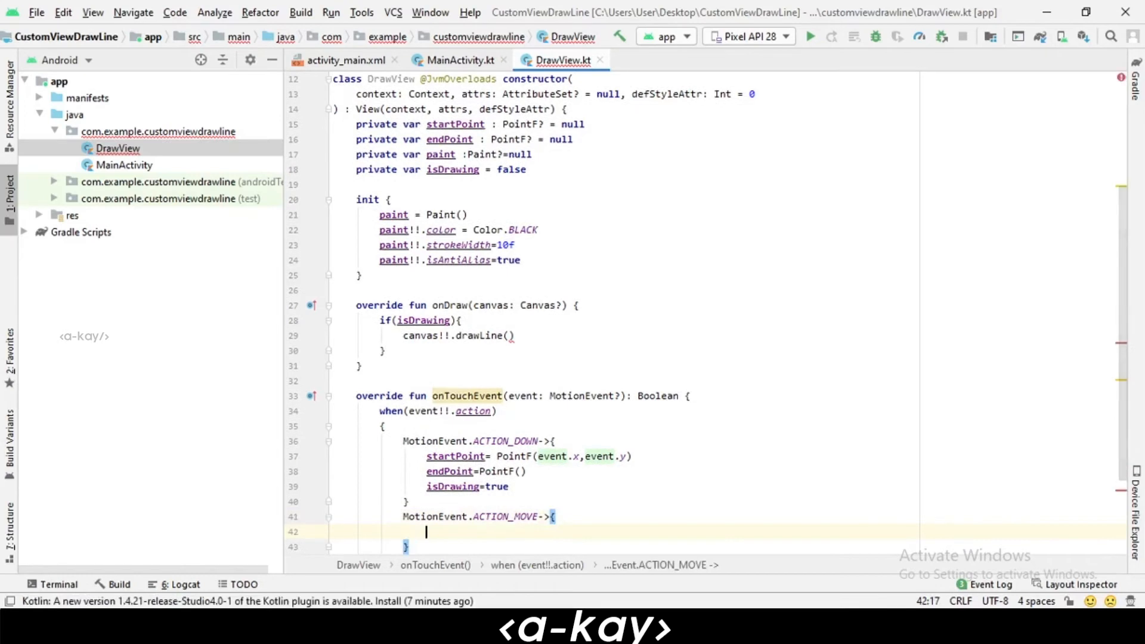
scroll("down", 3)
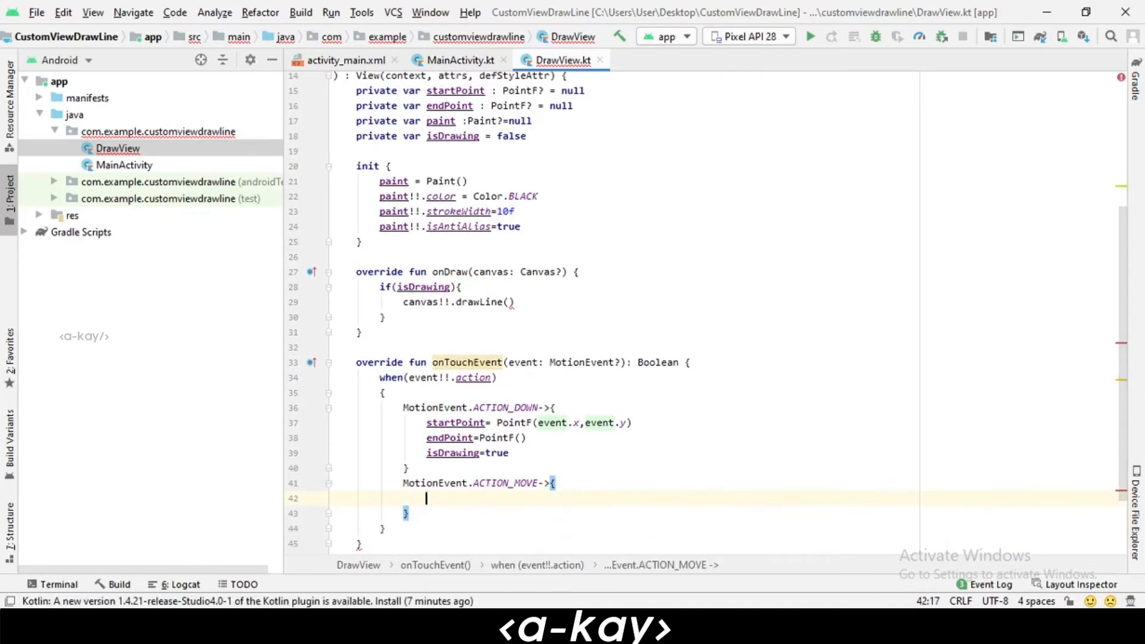
type("endPoint")
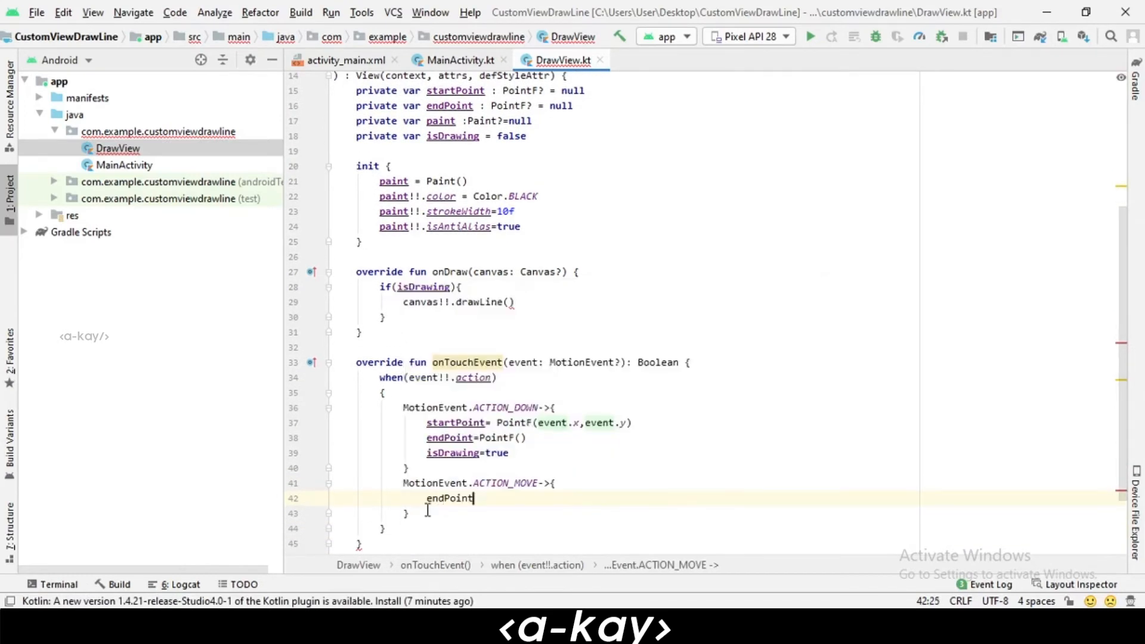
type("!!.x=")
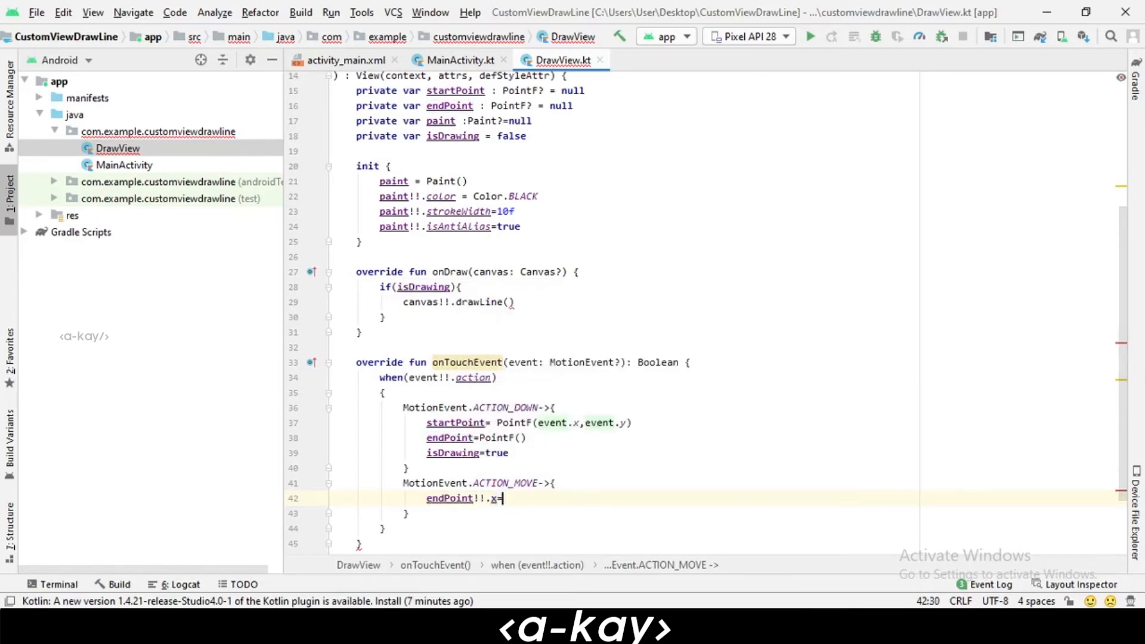
type("event.xen")
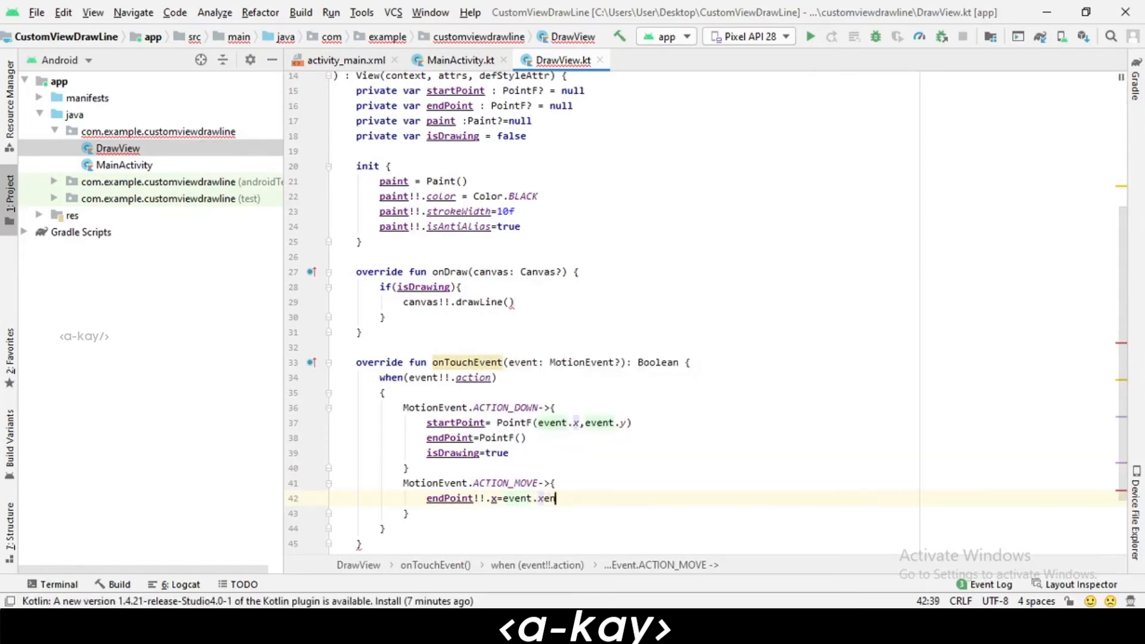
key("BackSpace")
type("endPoint!!.y = event.")
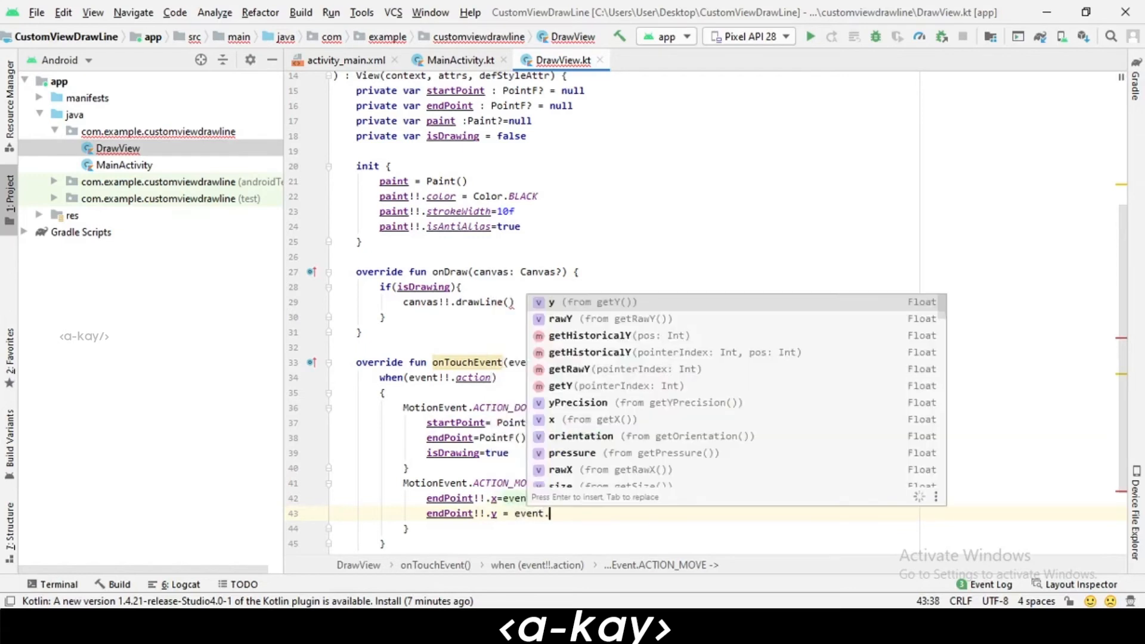
key("Enter")
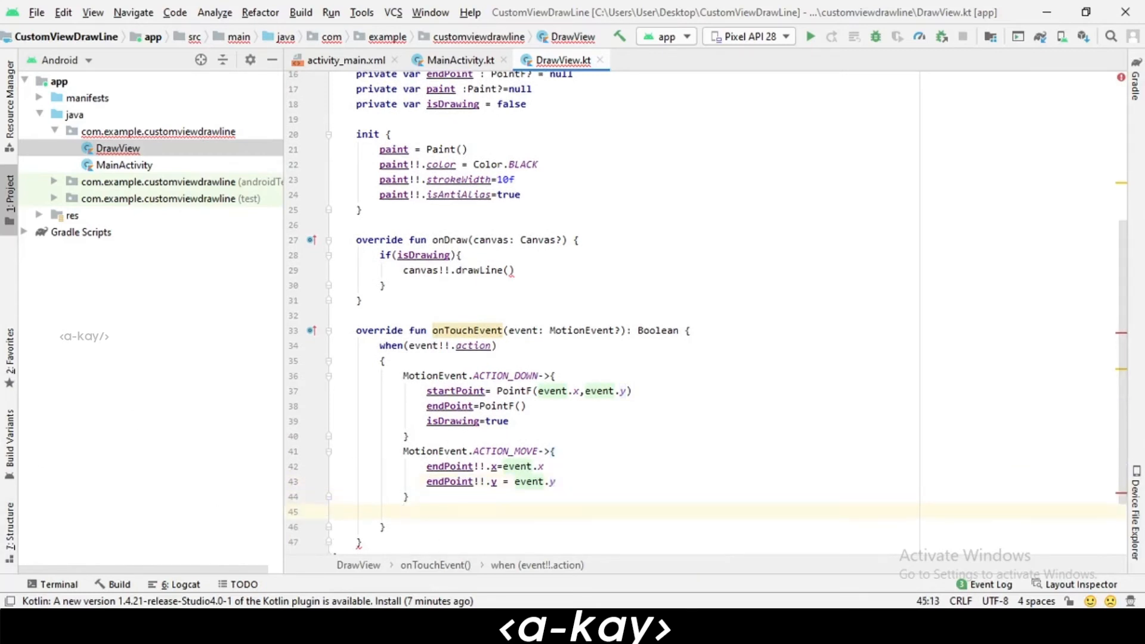
type("MotionEvent.Actio")
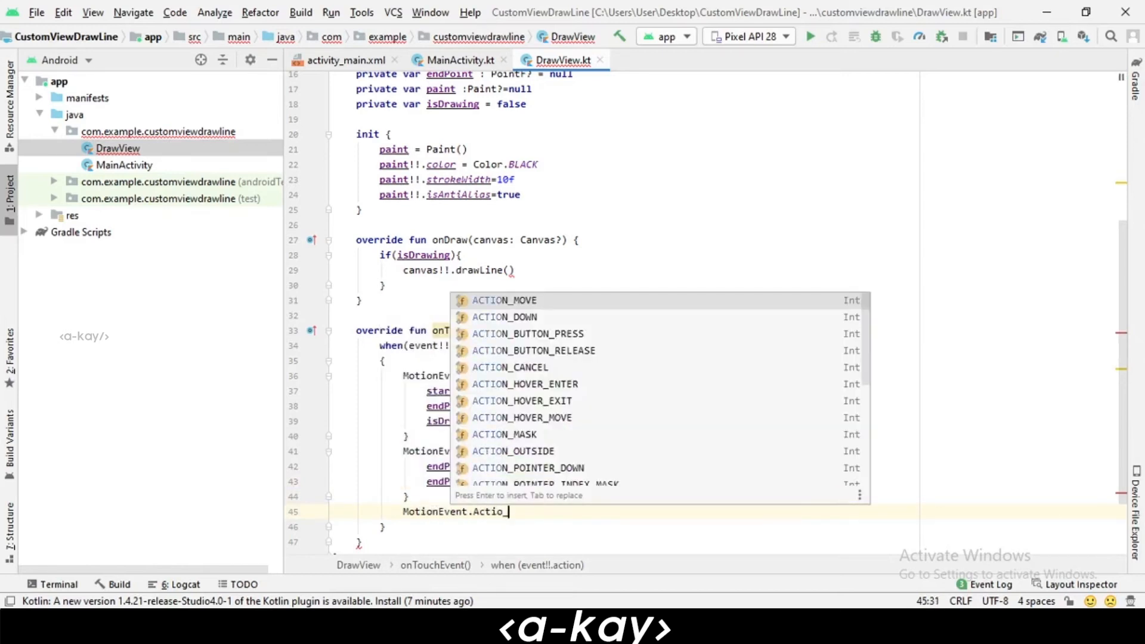
- Add an ACTION_UP branch setting endPoint!!.x/y from the event and isDrawing to false
type("_up")
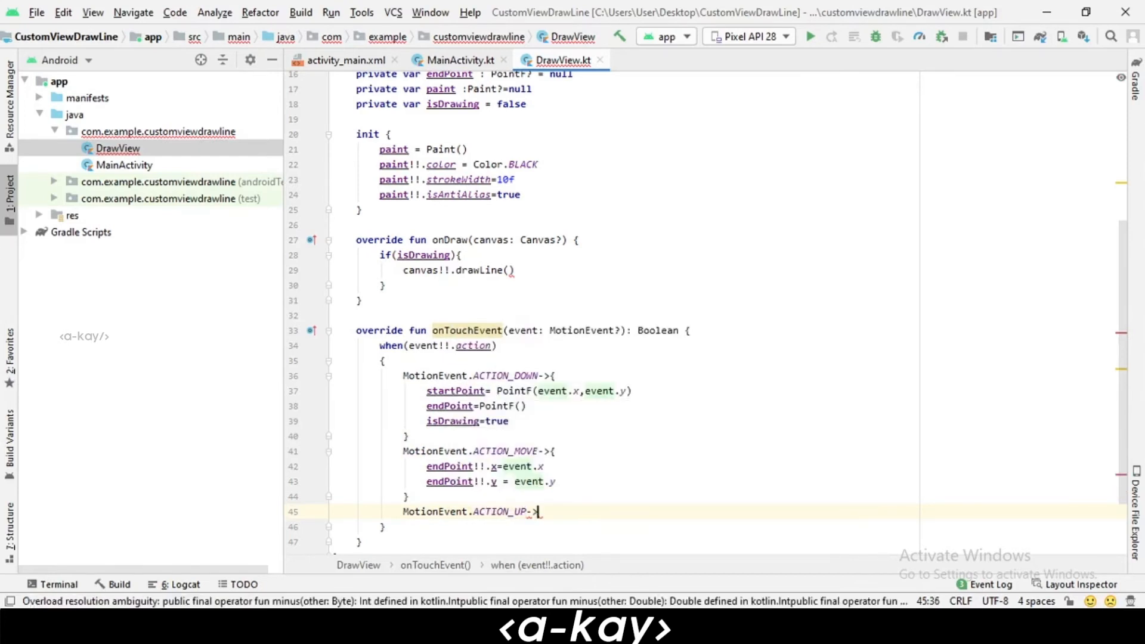
type("{")
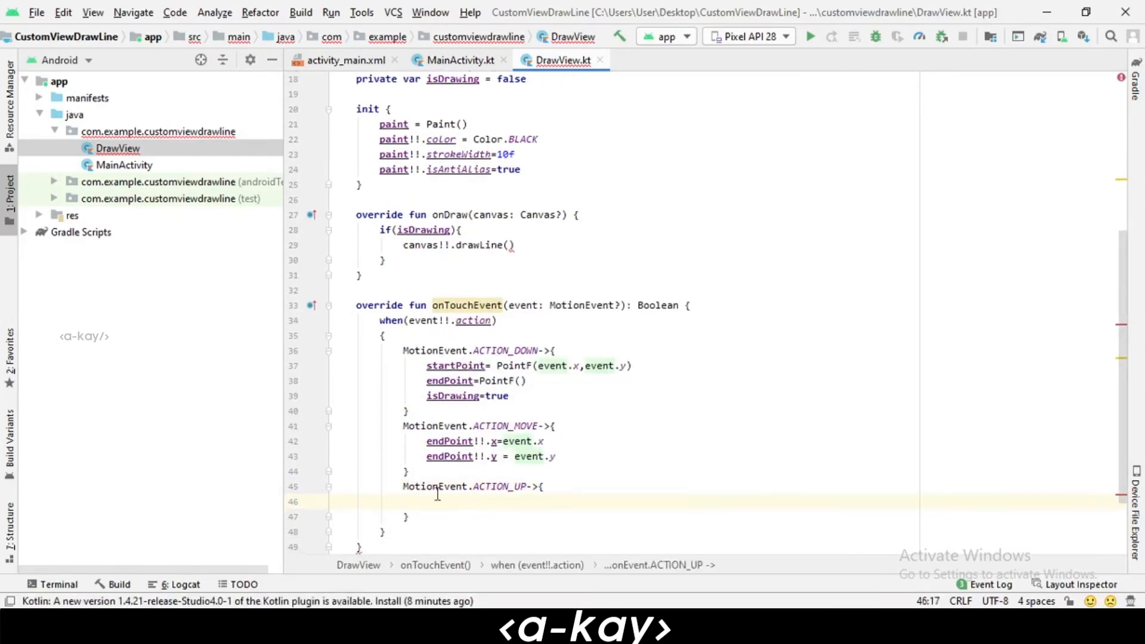
type("endPoint!!.")
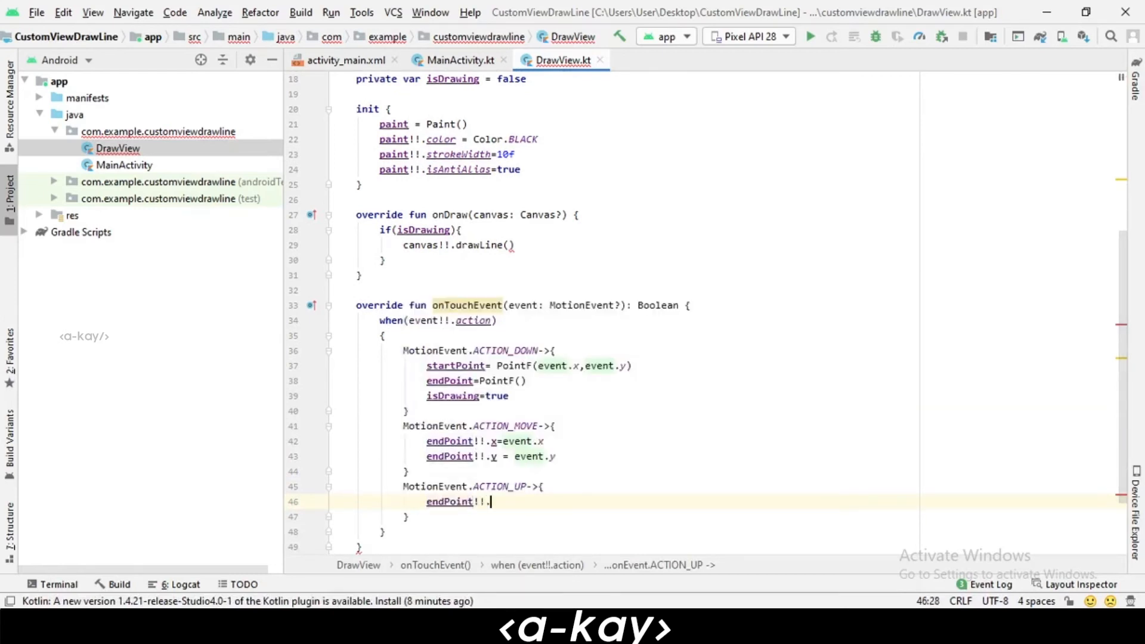
type("x")
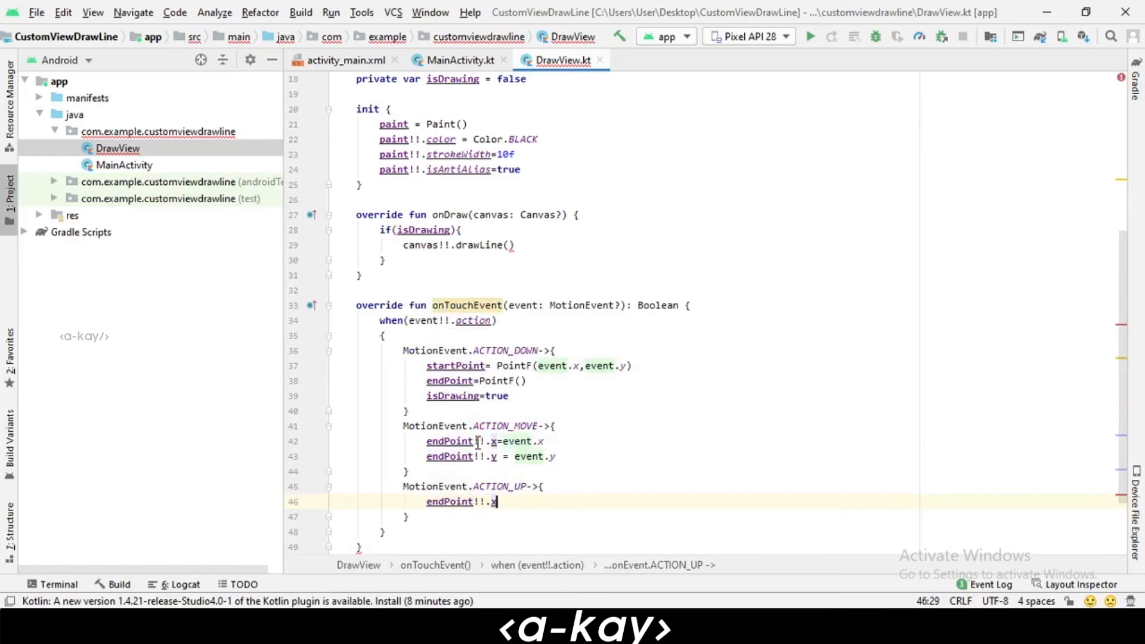
type("-eve")
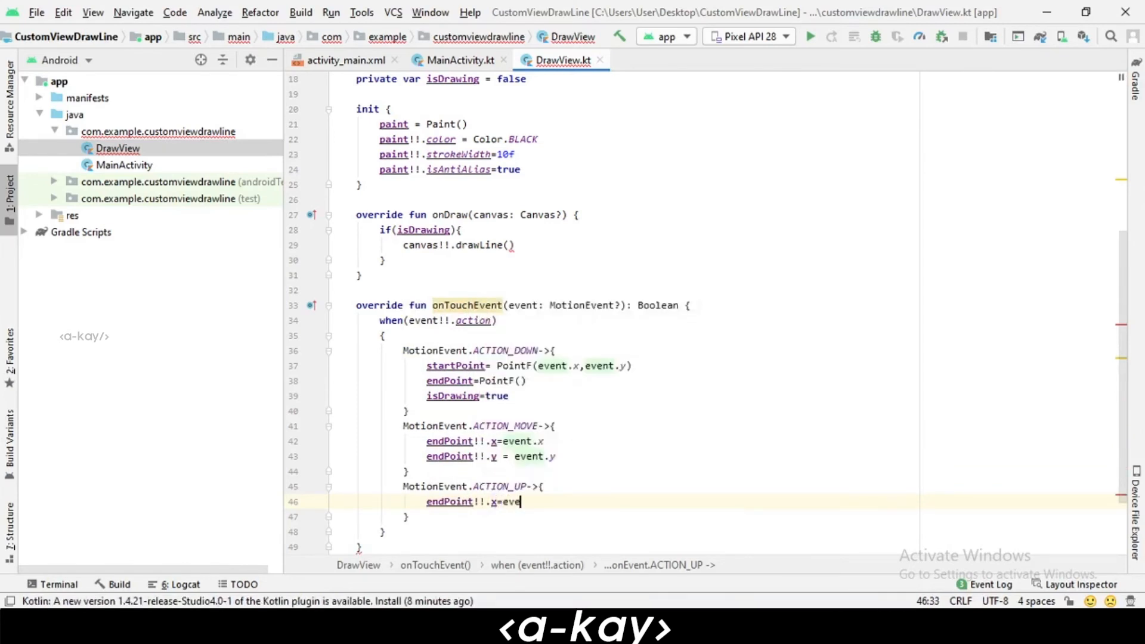
type(".")
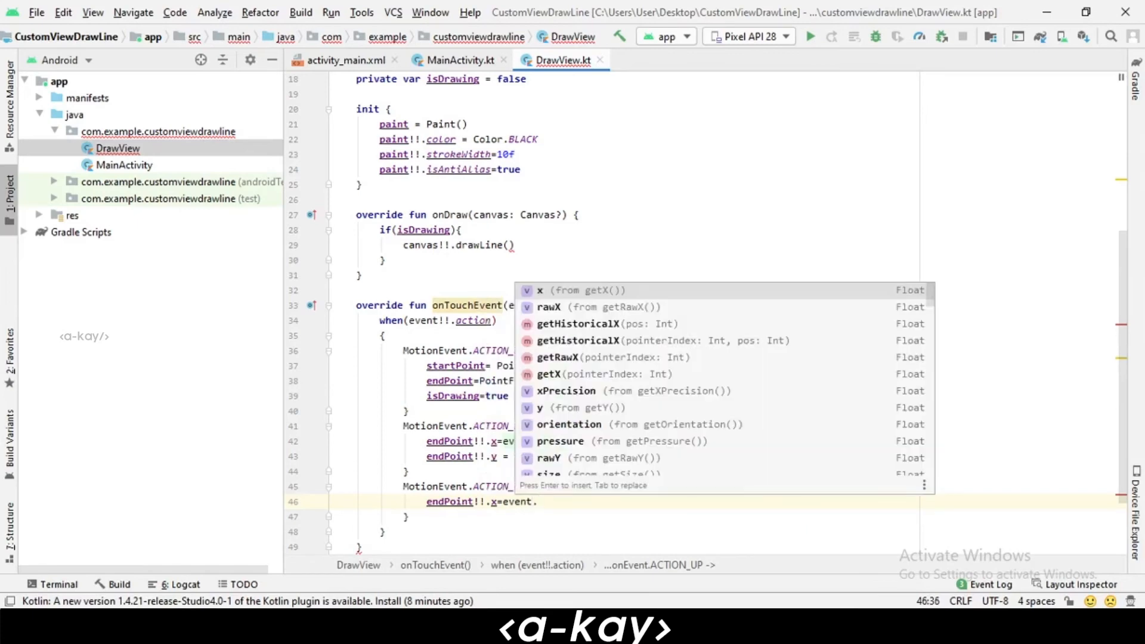
type("endpoint!!")
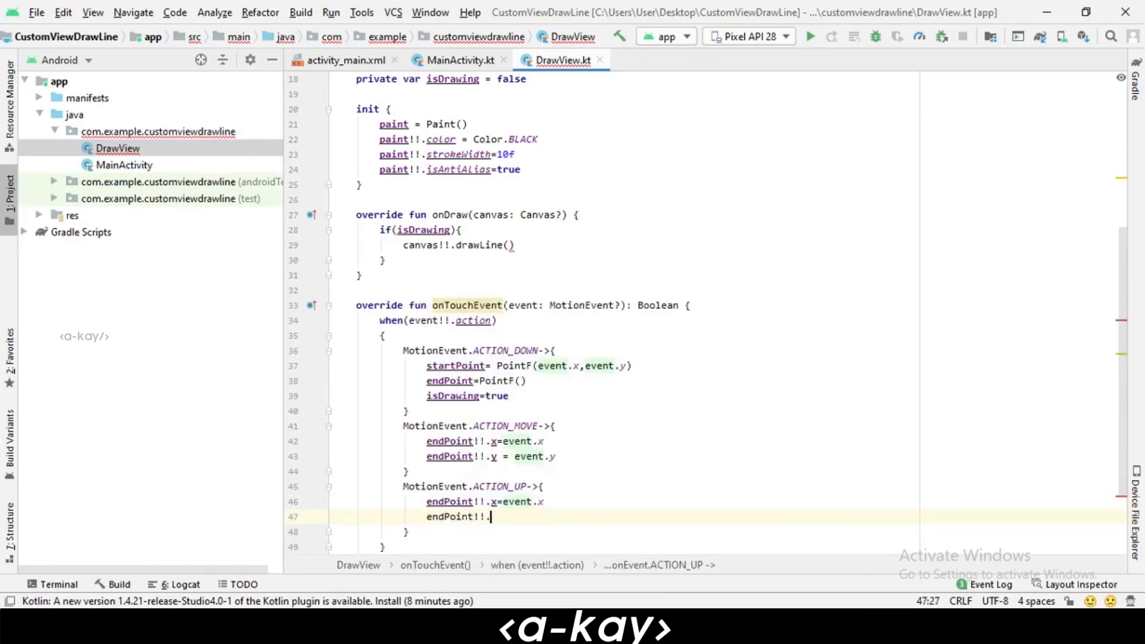
type(".")
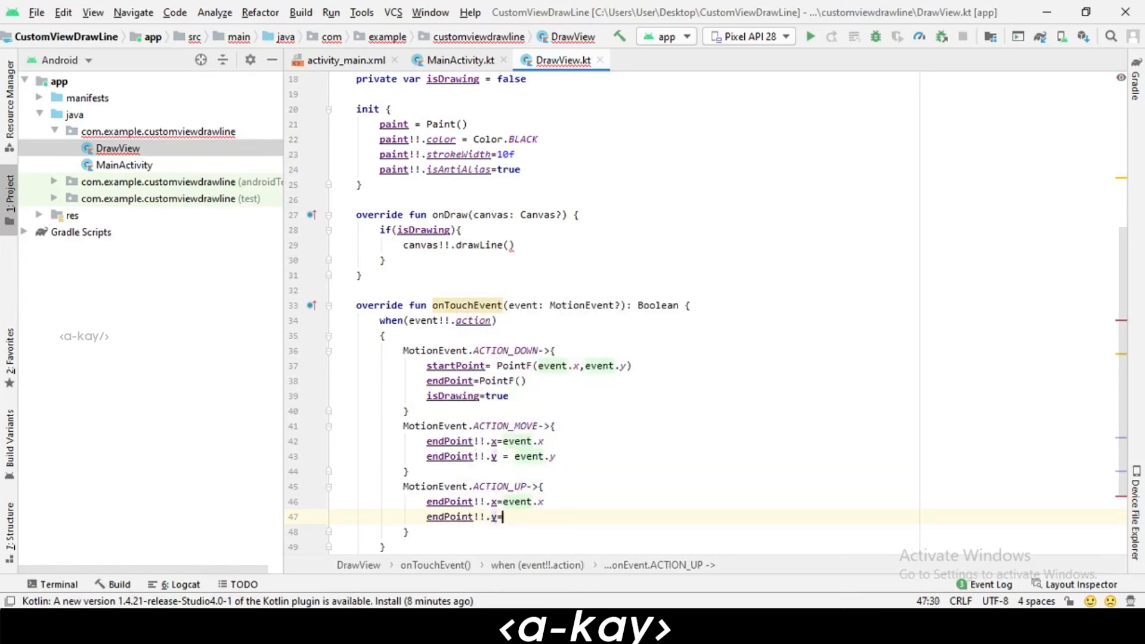
type("event.")
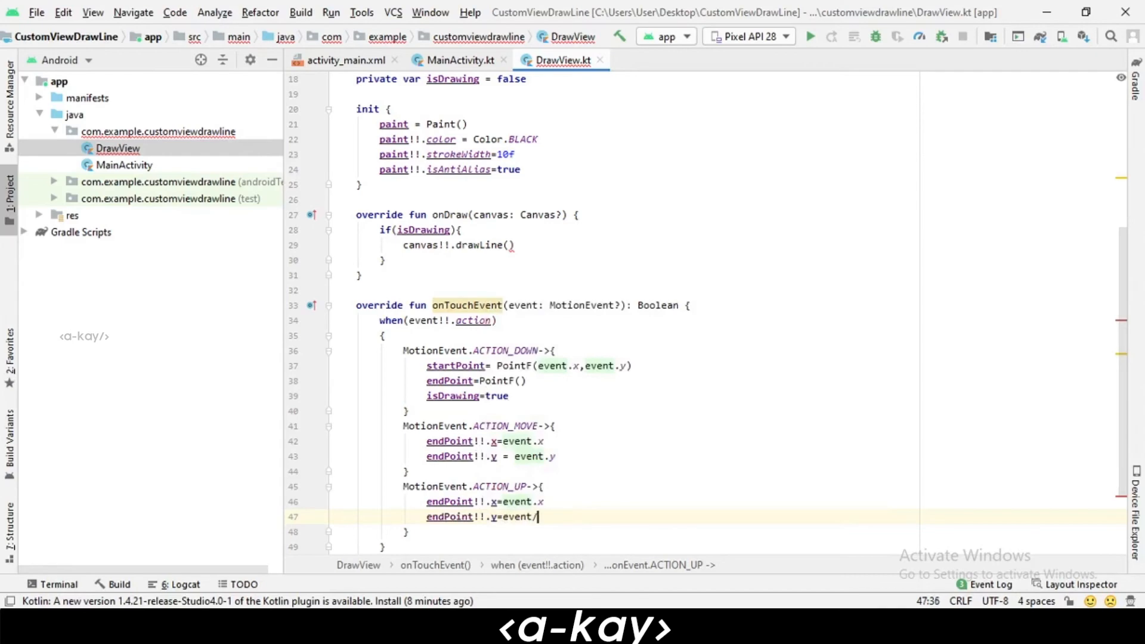
type(".y")
type("isDrawing=f")
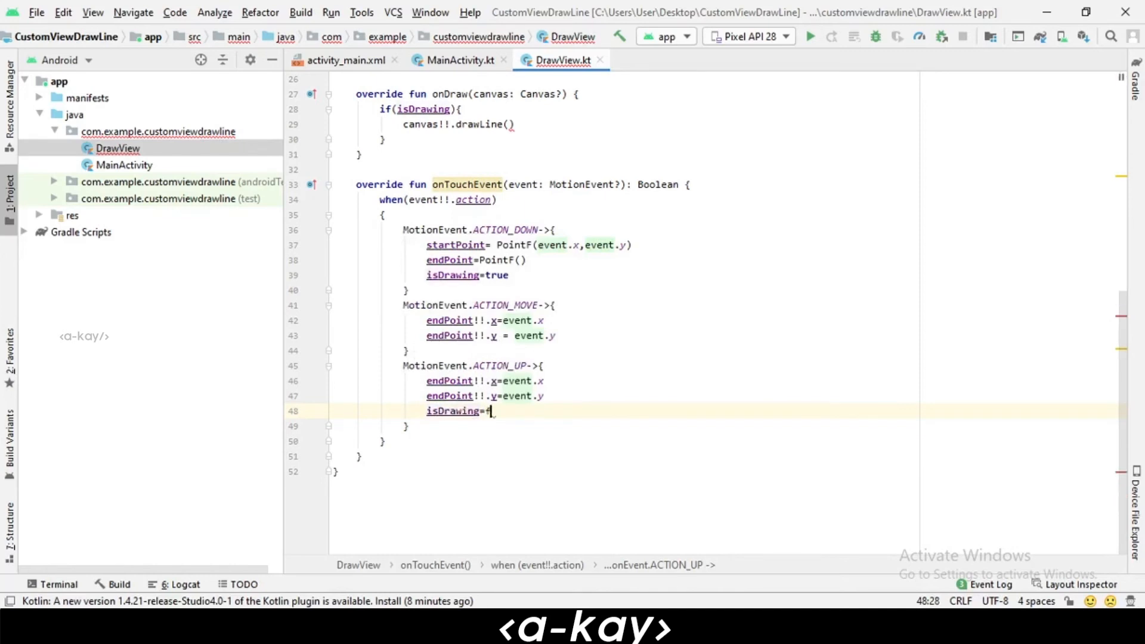
type("alse")
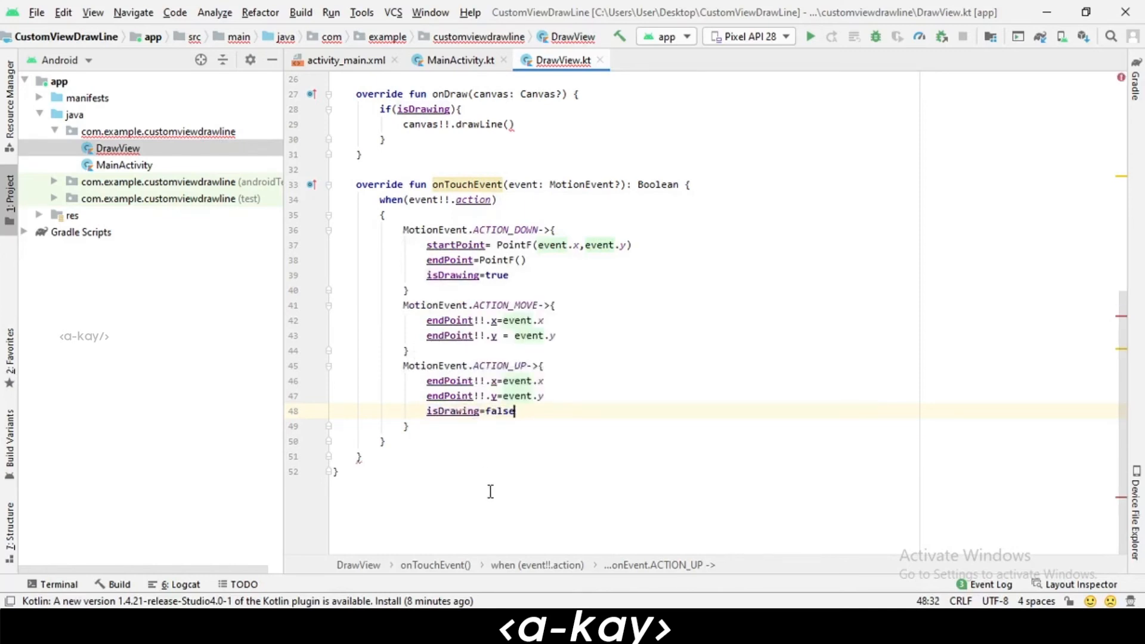
- Add an empty else branch and make onTouchEvent return true
type("else->{")
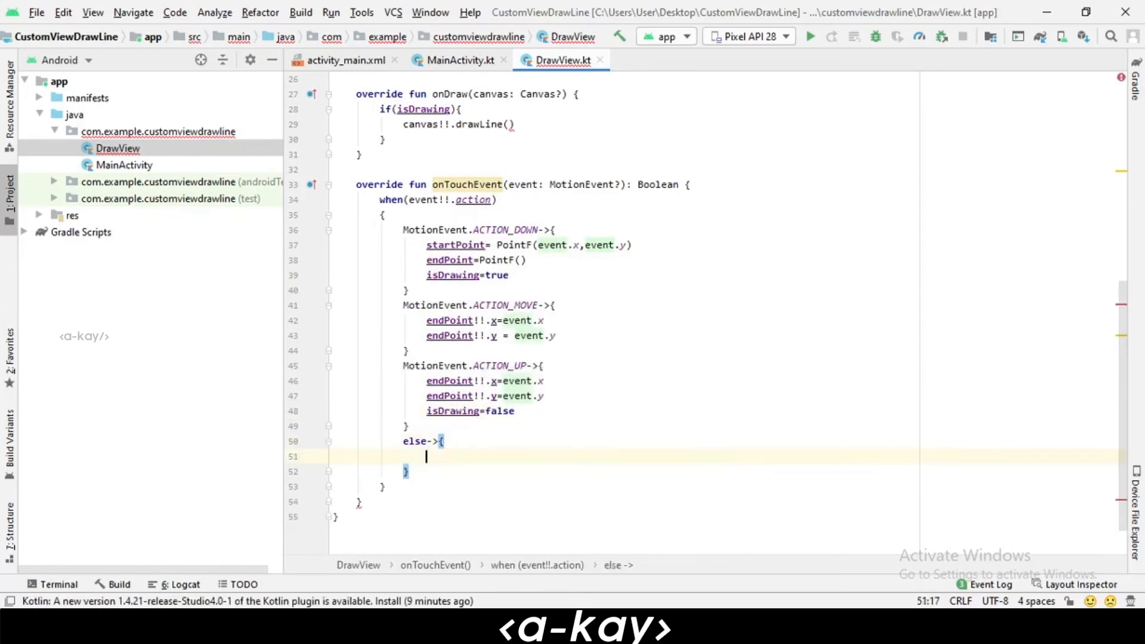
scroll("up", 3)
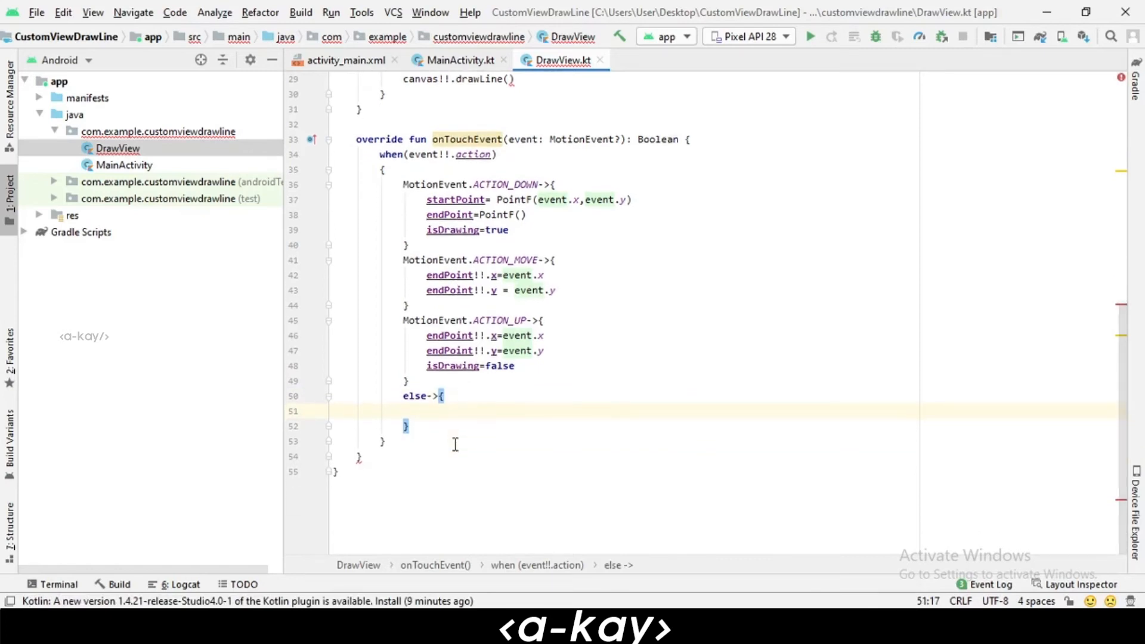
left_click(653, 140)
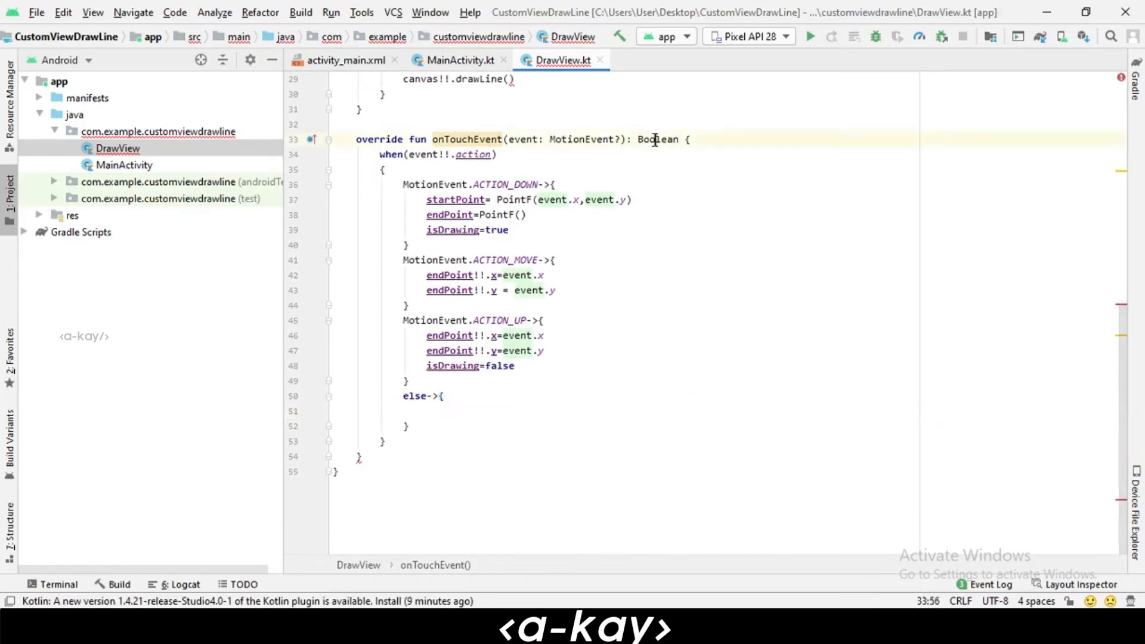
left_click(358, 457)
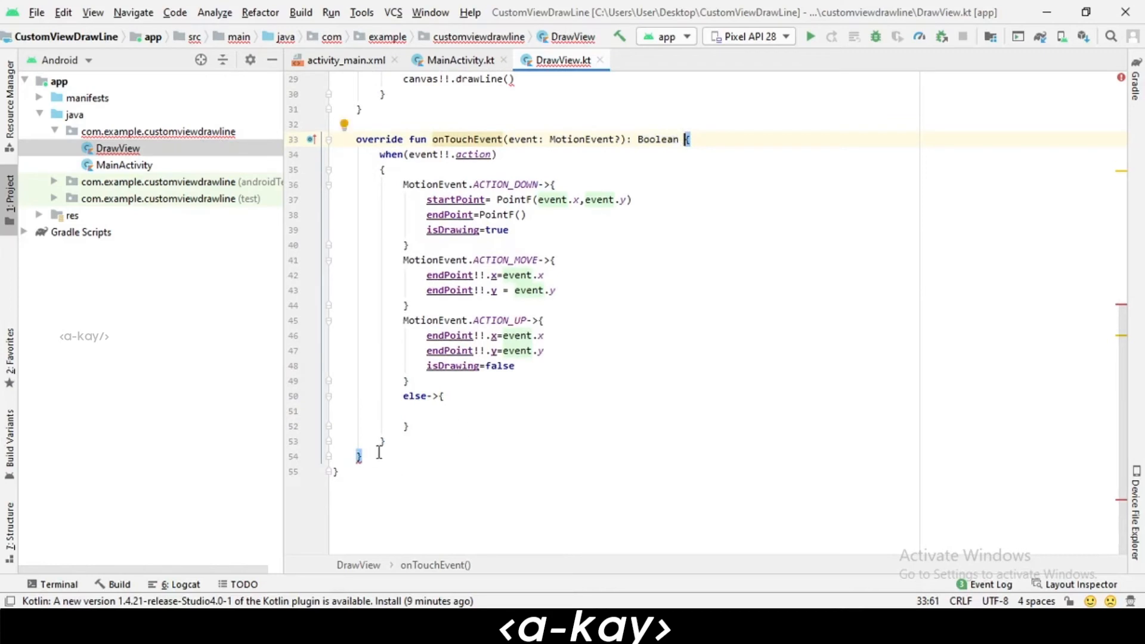
type("return true")
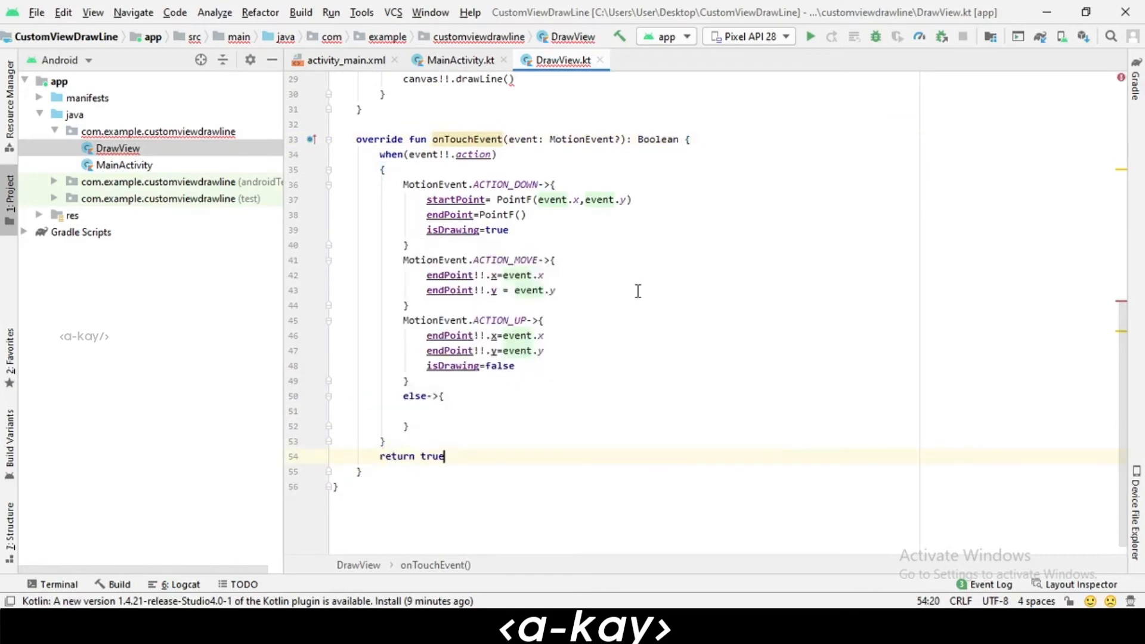
- Pass startPoint!!.x/y and endPoint!!.x/y as the drawLine coordinates
scroll("up", 3)
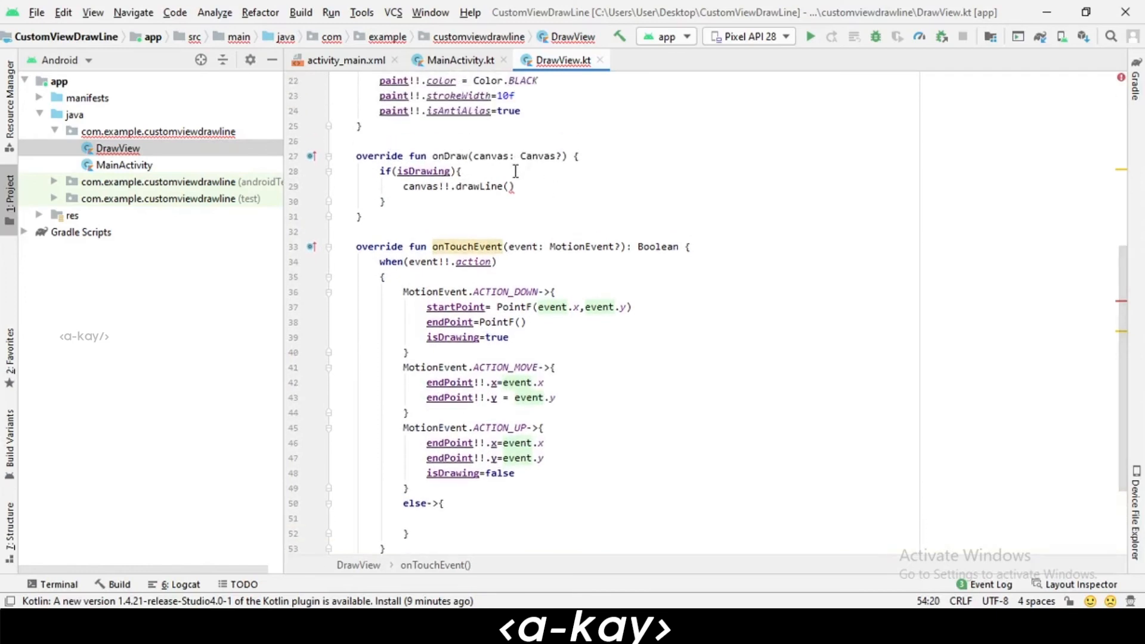
mouse_move(512, 181)
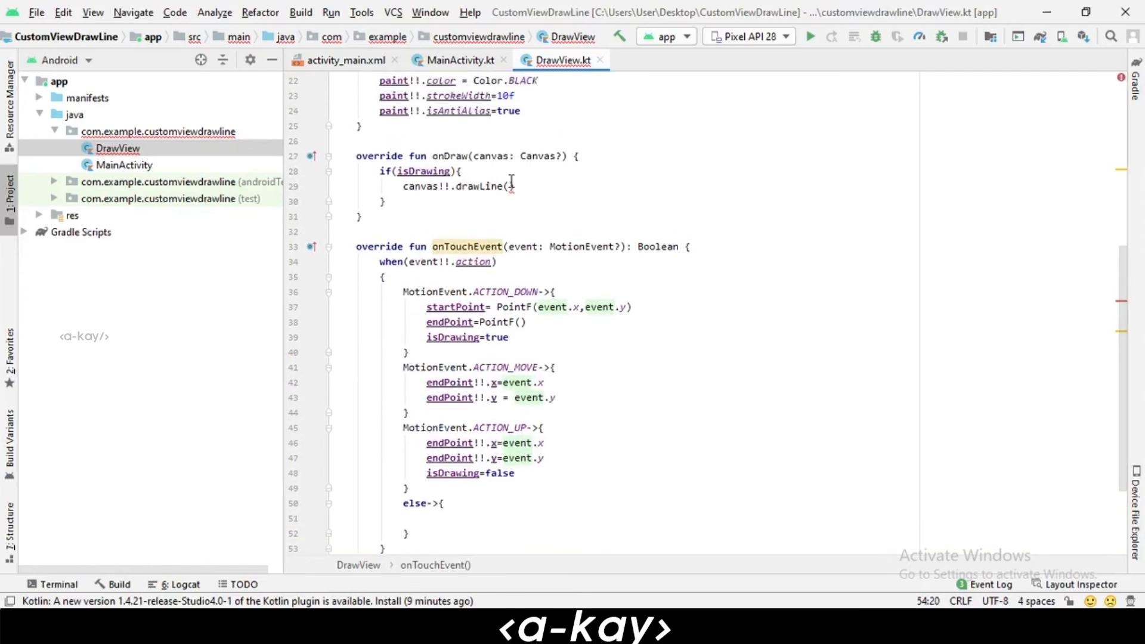
left_click(512, 186)
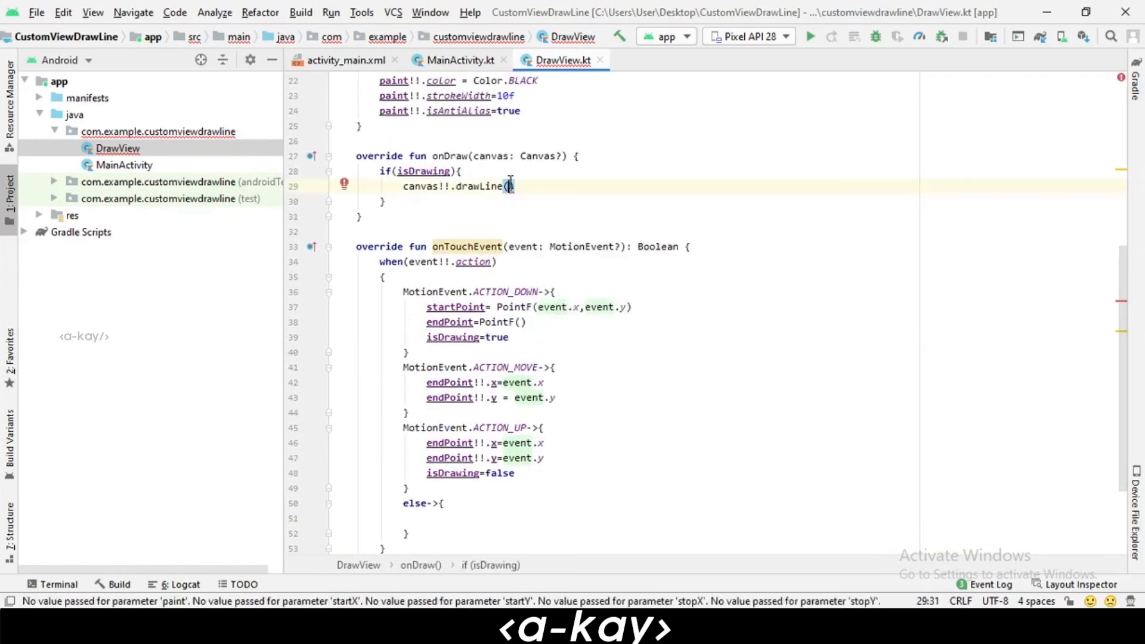
type("startPoint!!>")
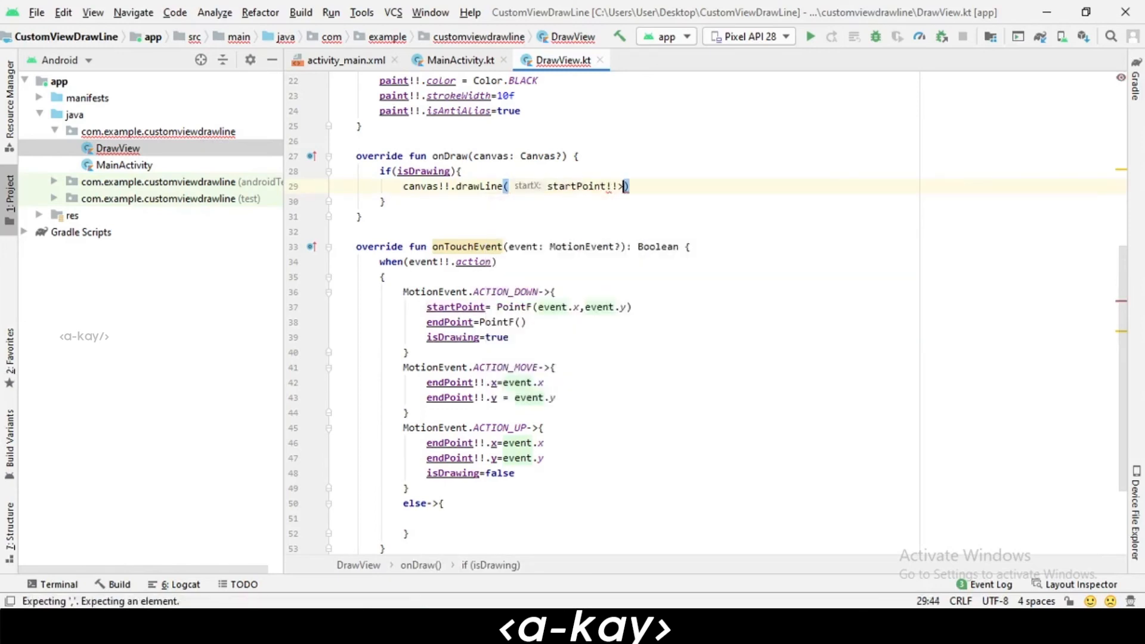
type("startPoint!!.x")
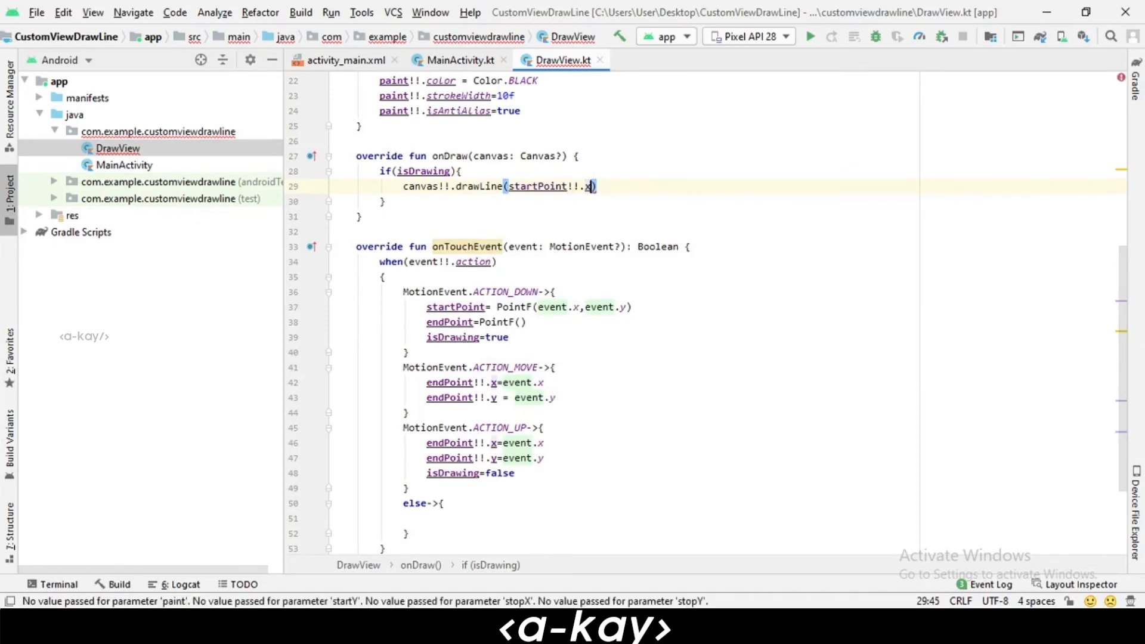
type(",startPoint!")
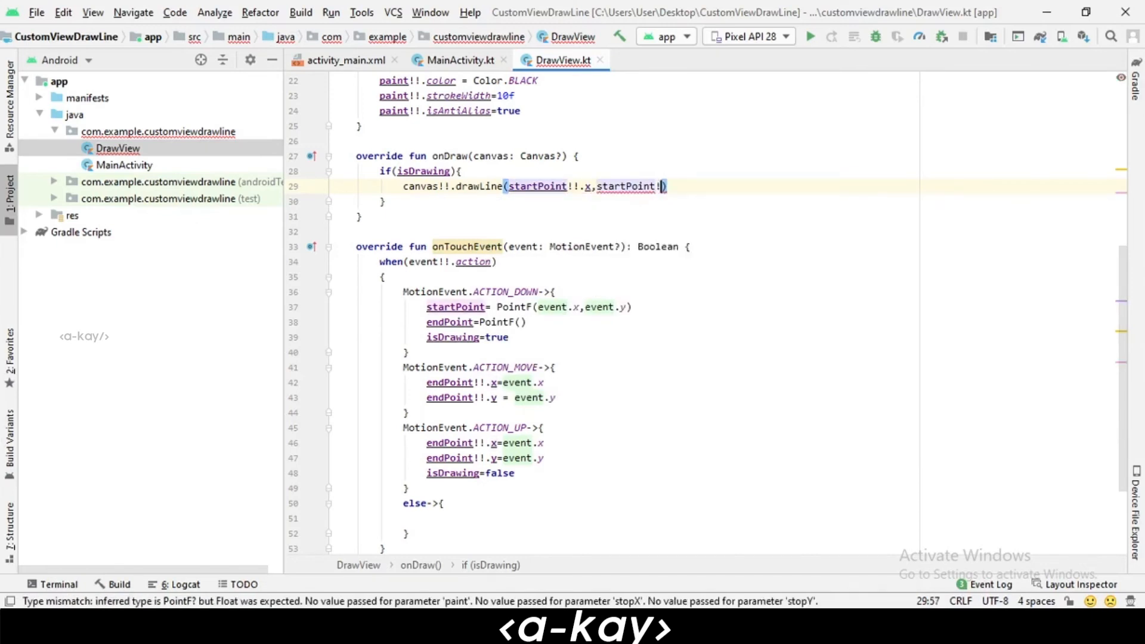
type(".y,")
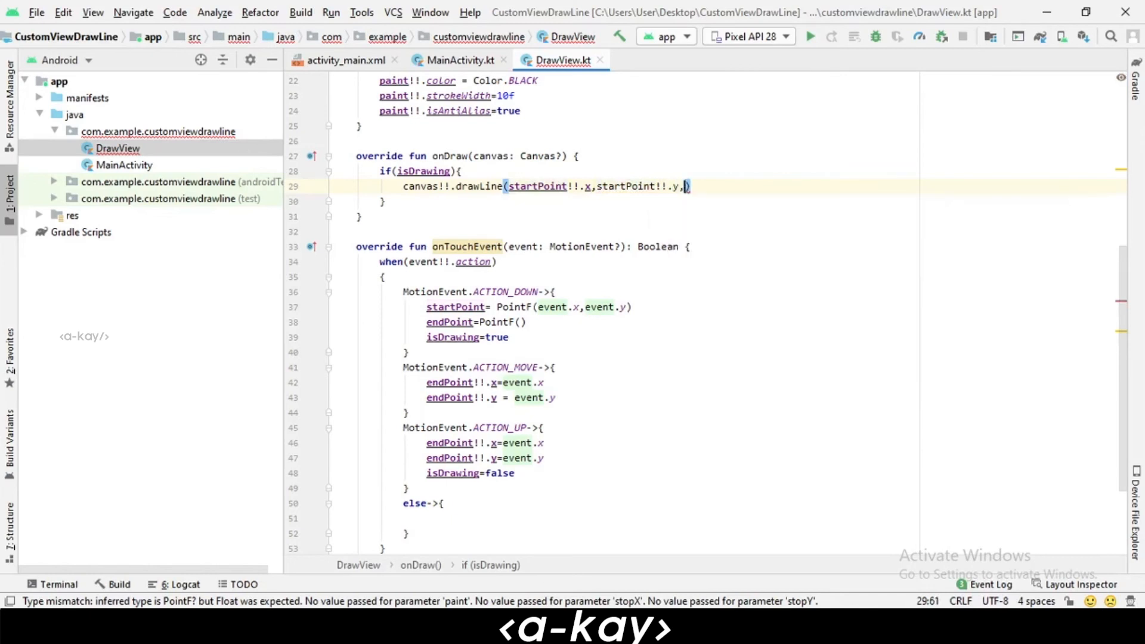
type("endPoint")
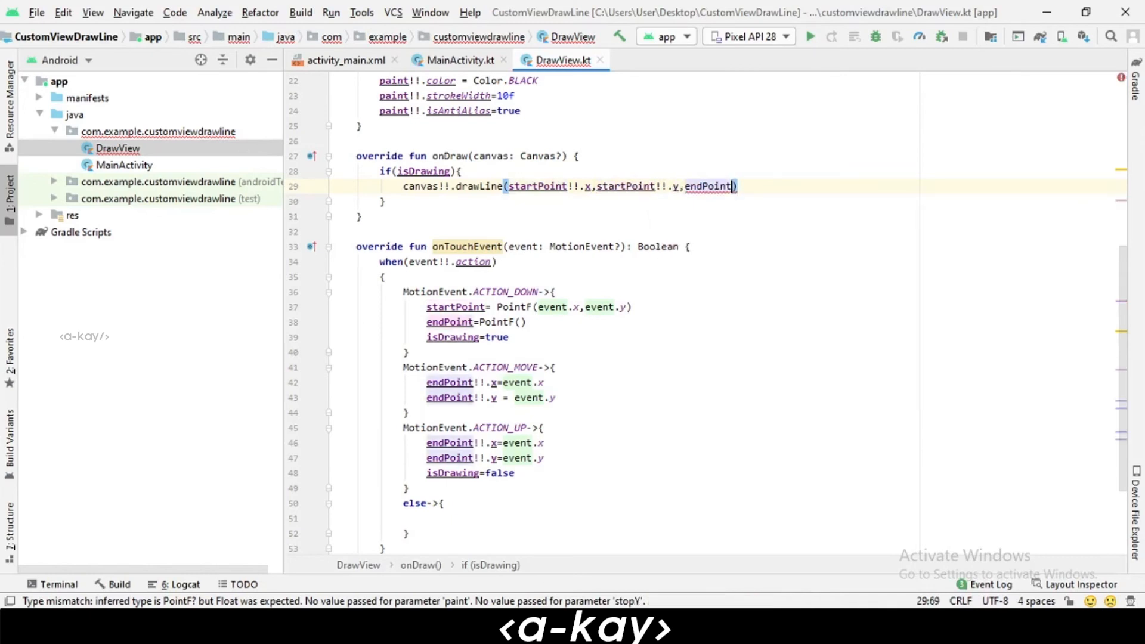
type("!!.x")
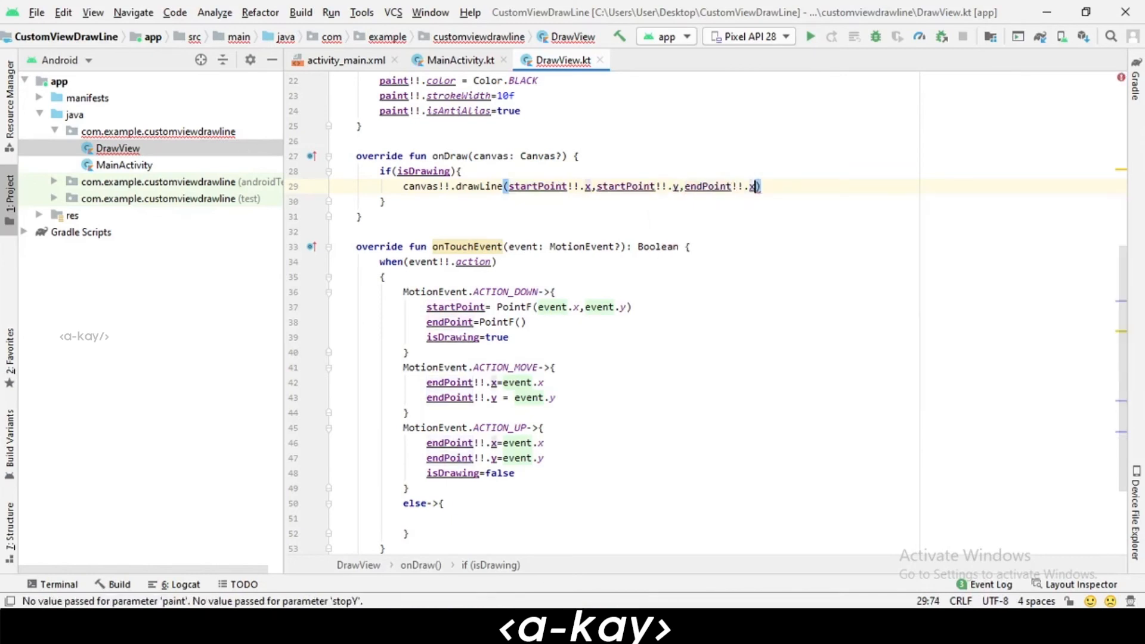
type(",endPoint!!.y")
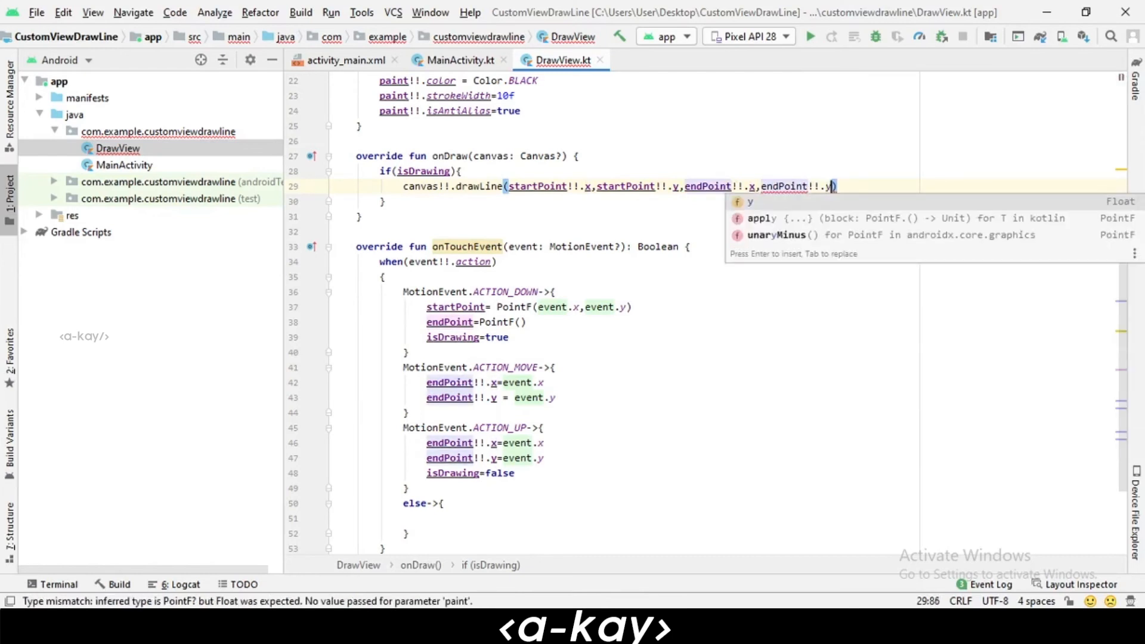
type(")")
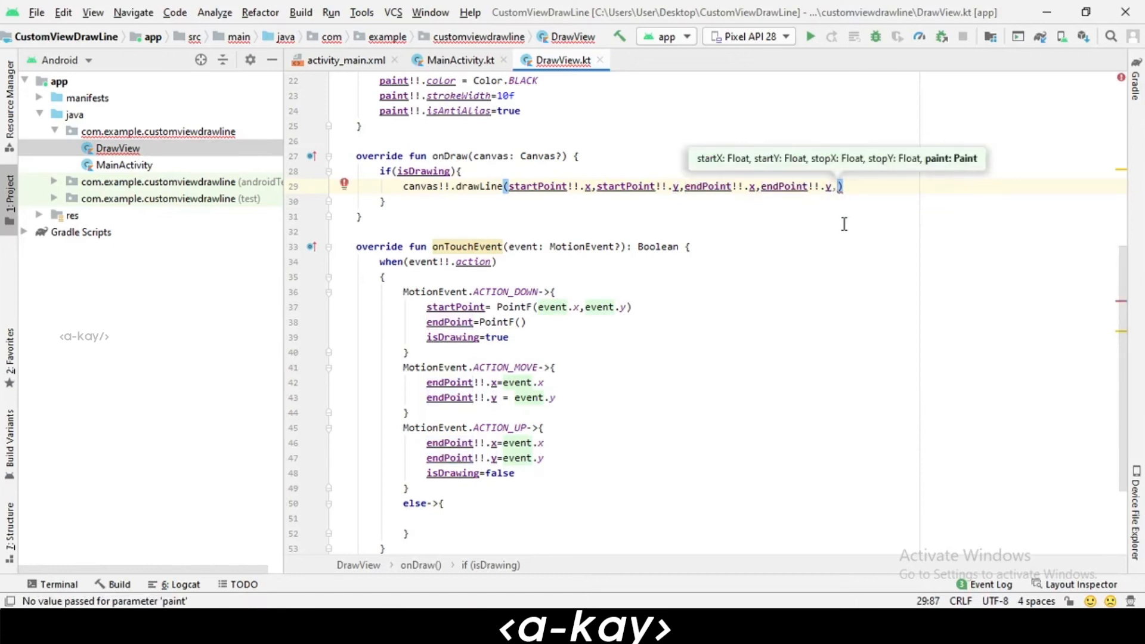
- Add paint as the last drawLine argument with a non-null (!!) assertion via the quick fix
type("paint!!")
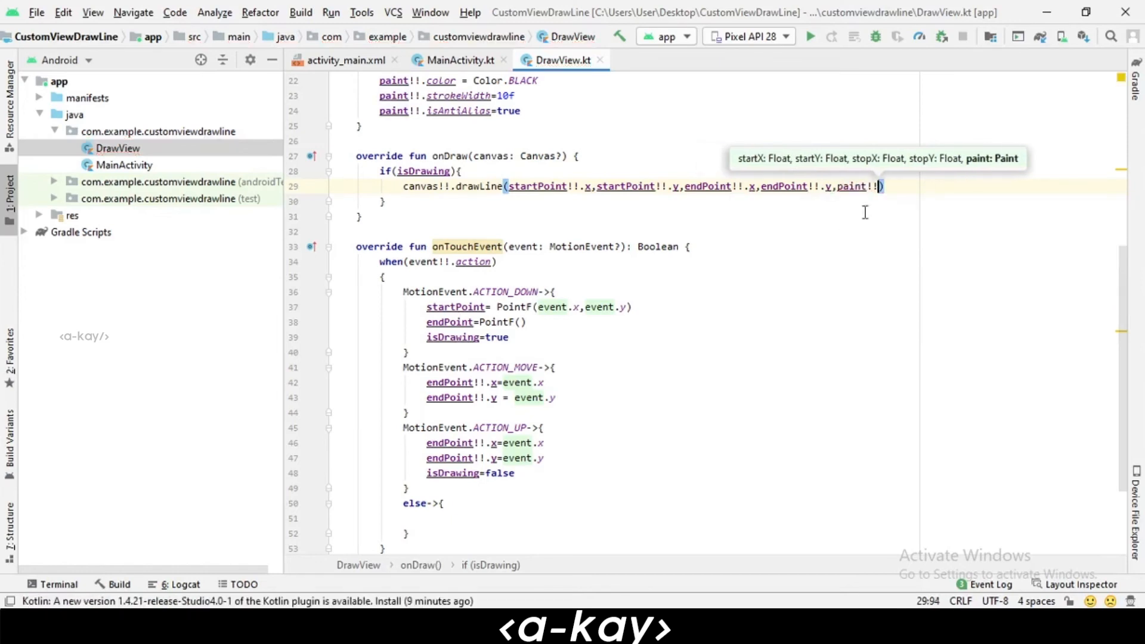
key("backspace")
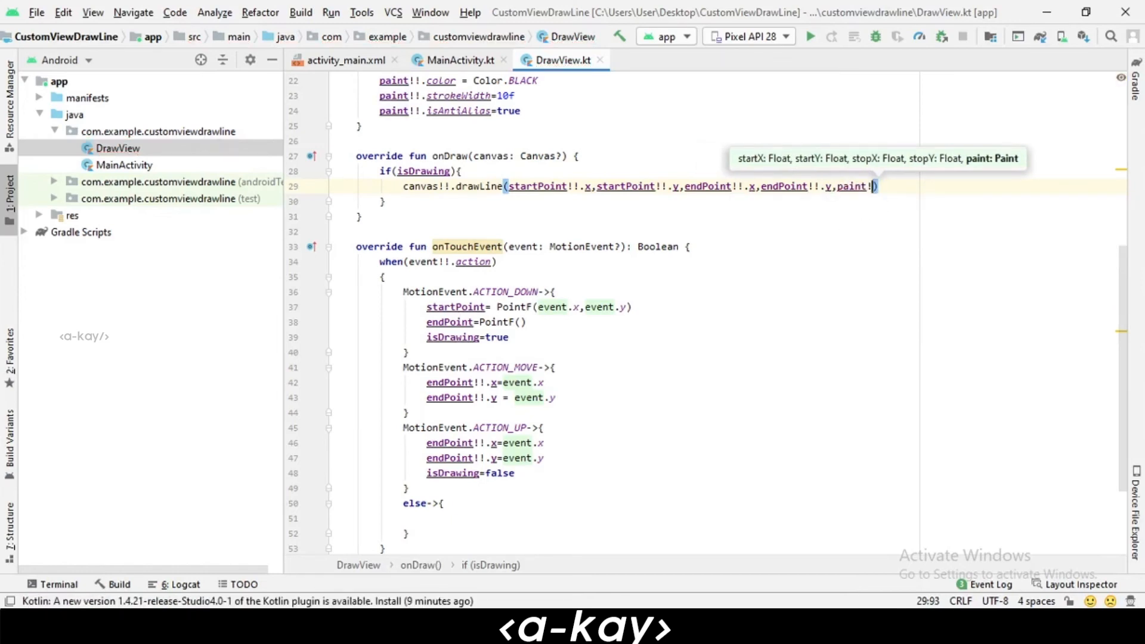
key("Backspace")
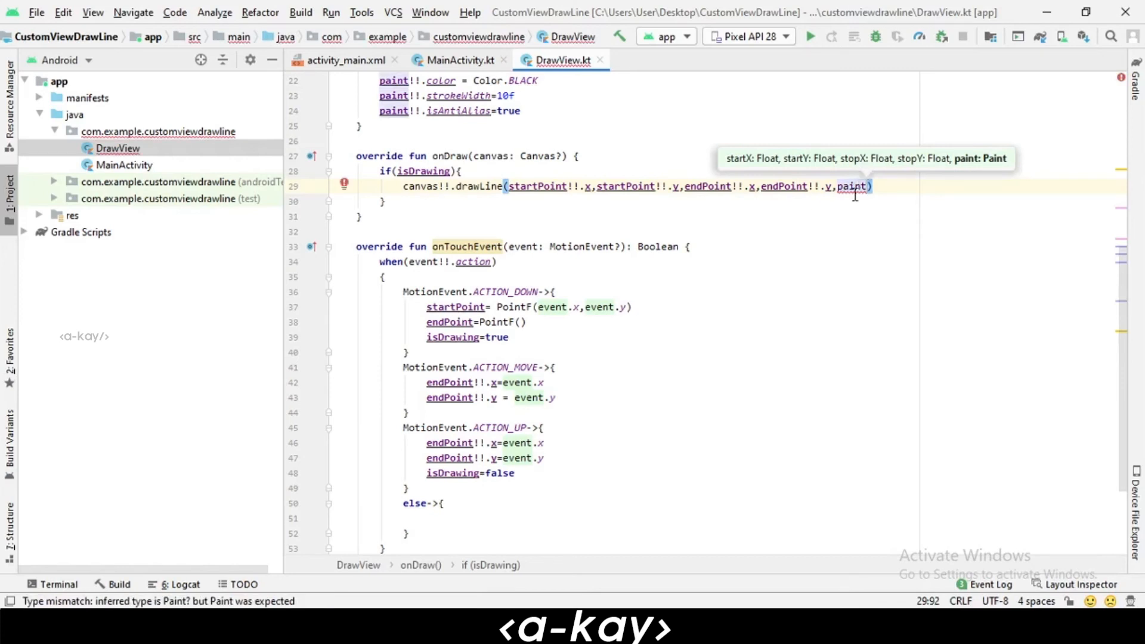
left_click(343, 184)
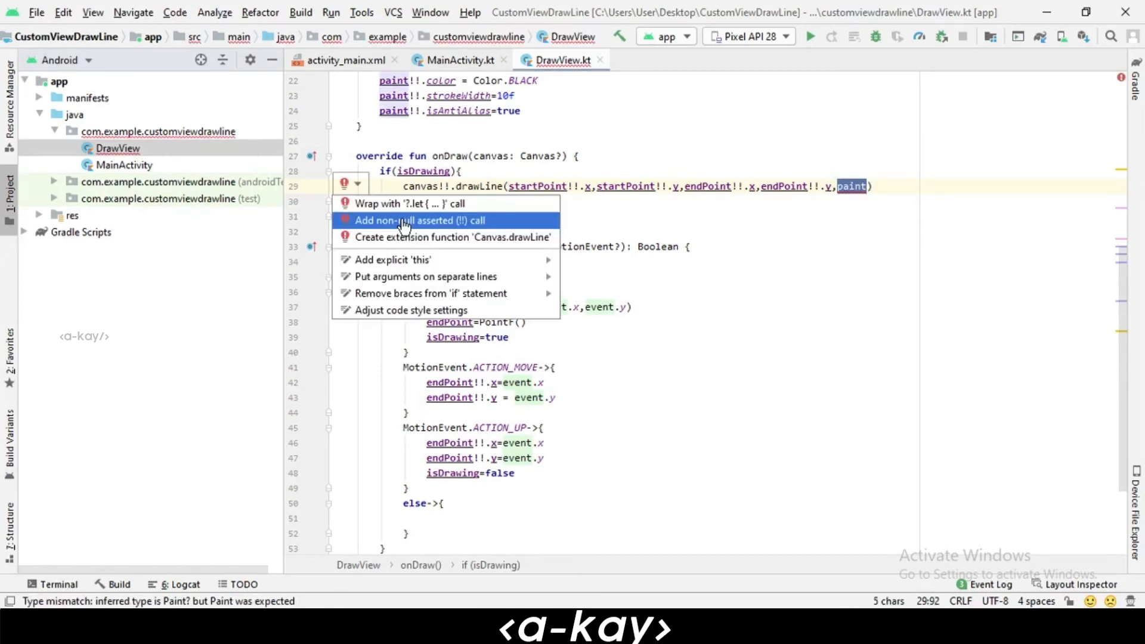
left_click(417, 221)
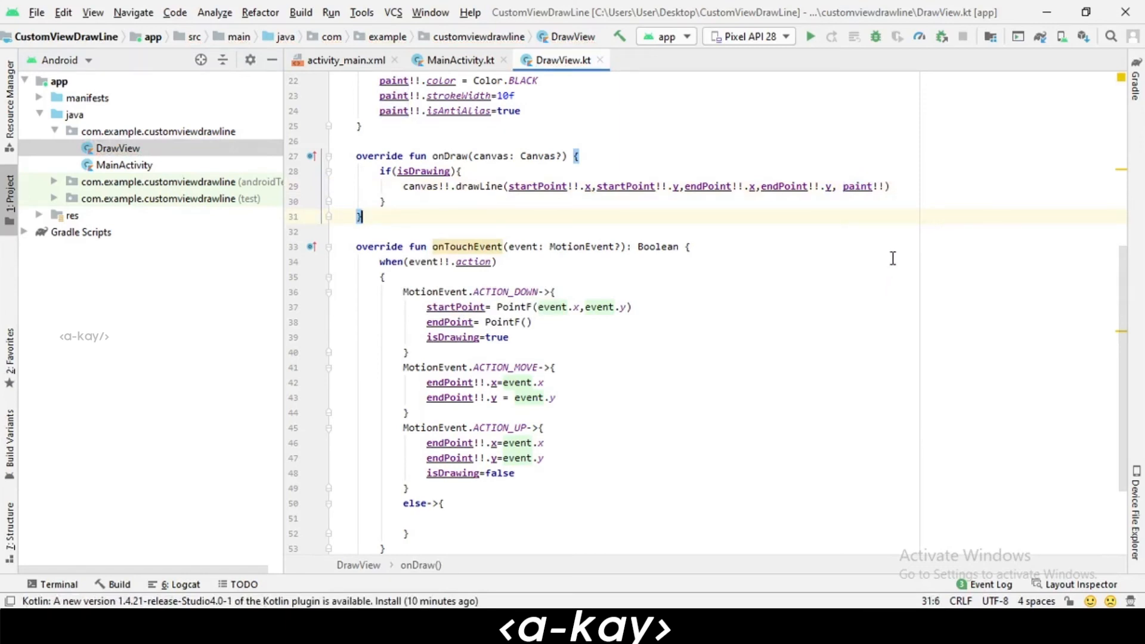
mouse_move(562, 397)
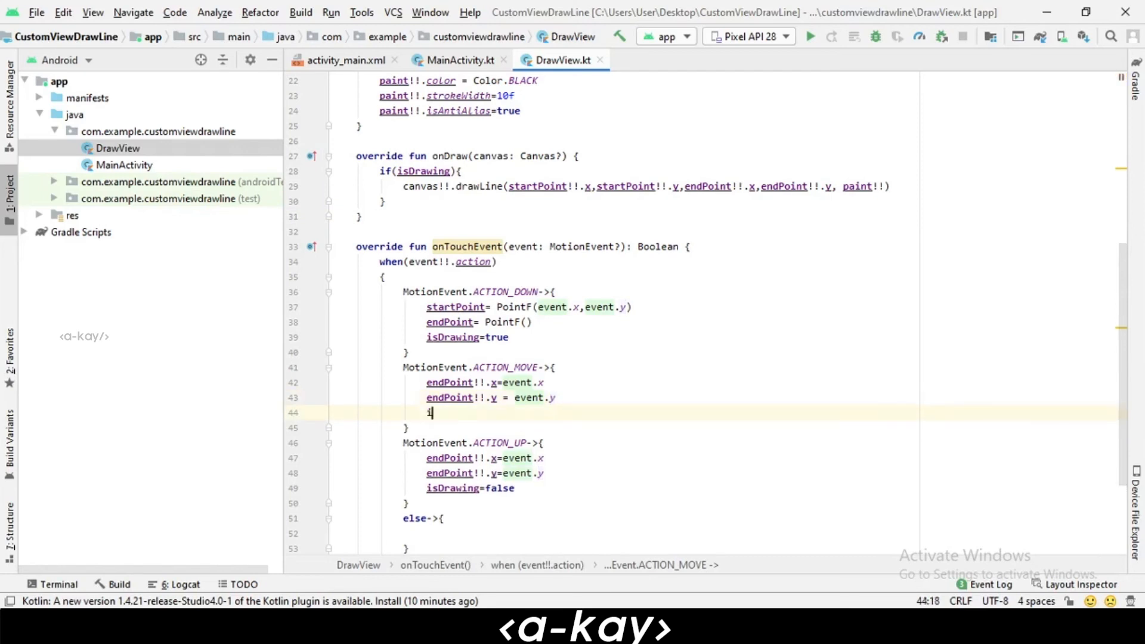
- Call invalidate() in the ACTION_MOVE and ACTION_UP branches and reformat DrawView with Ctrl+Alt+L
type("invalidate()")
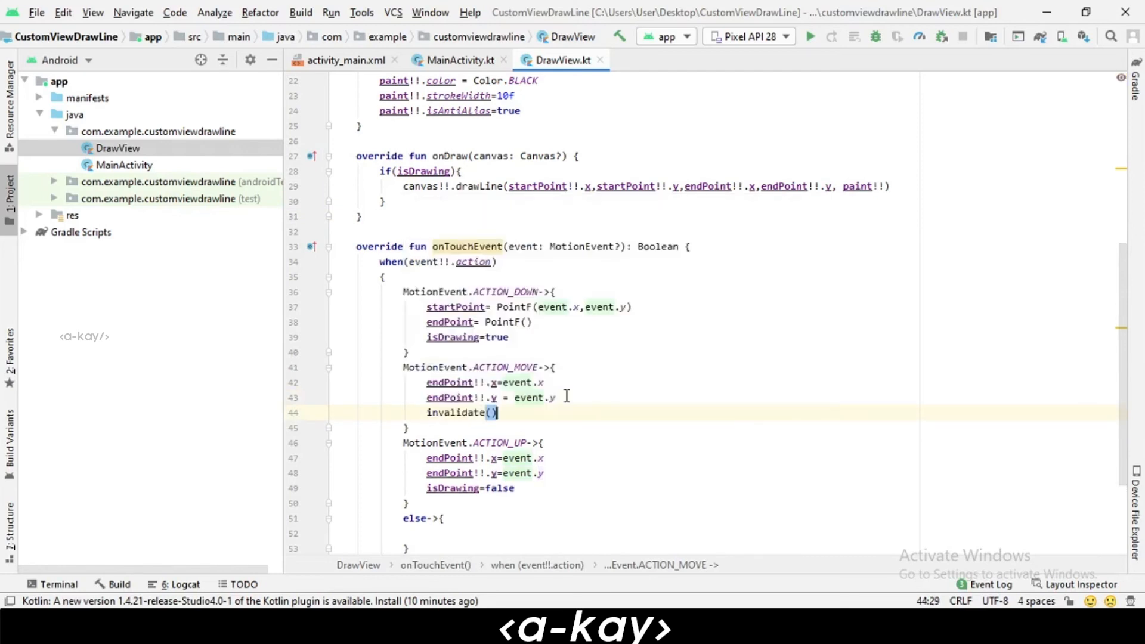
type("invalidate(")
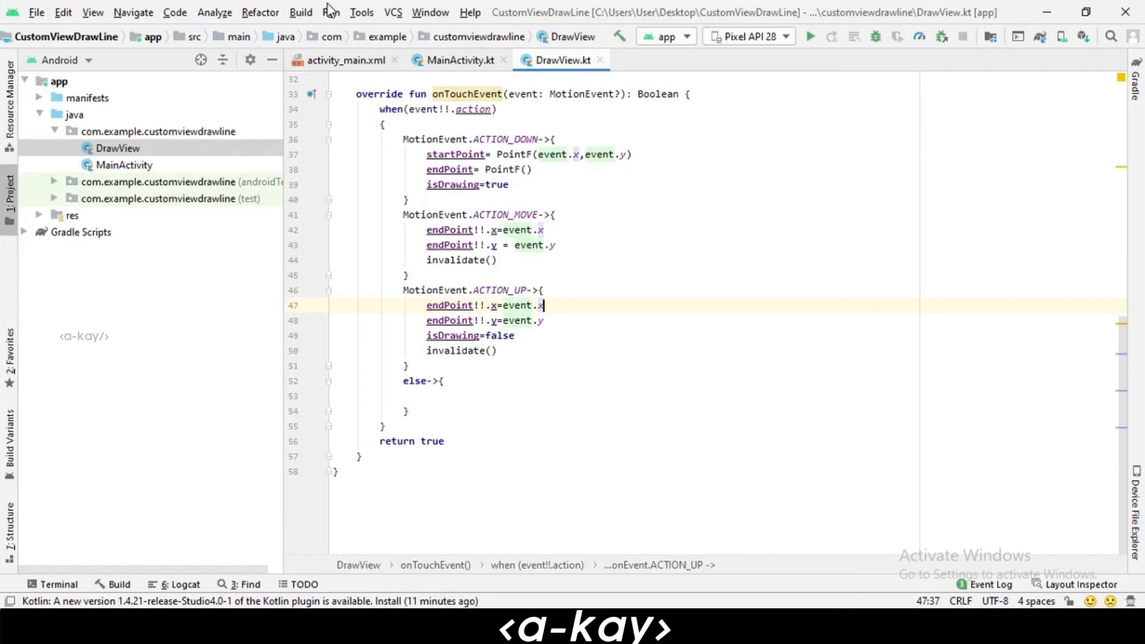
mouse_move(427, 254)
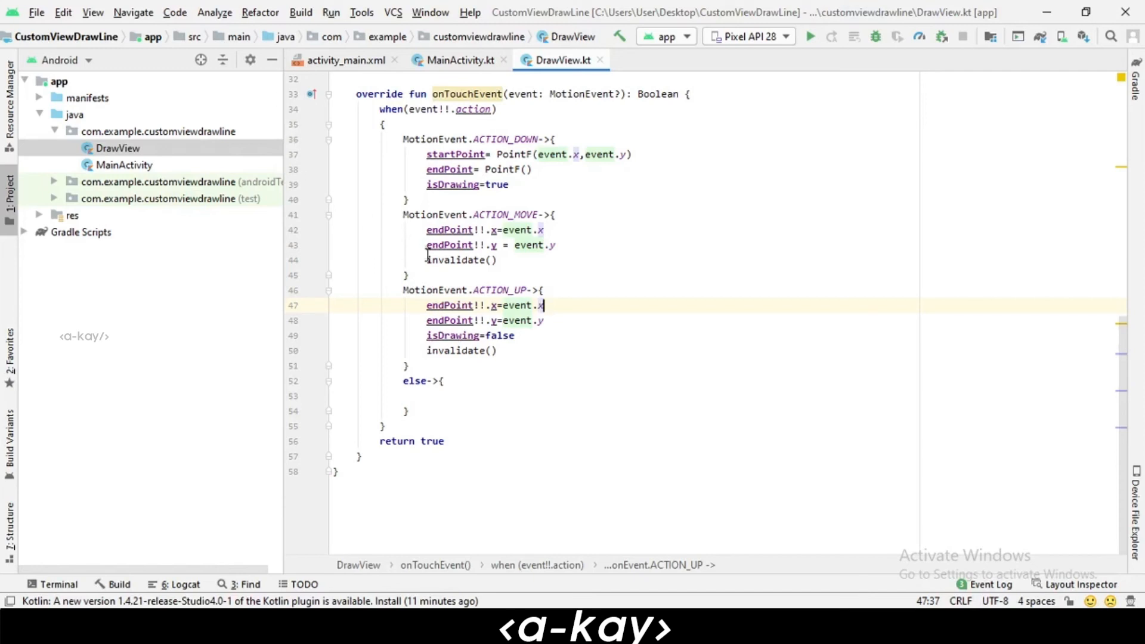
mouse_move(416, 222)
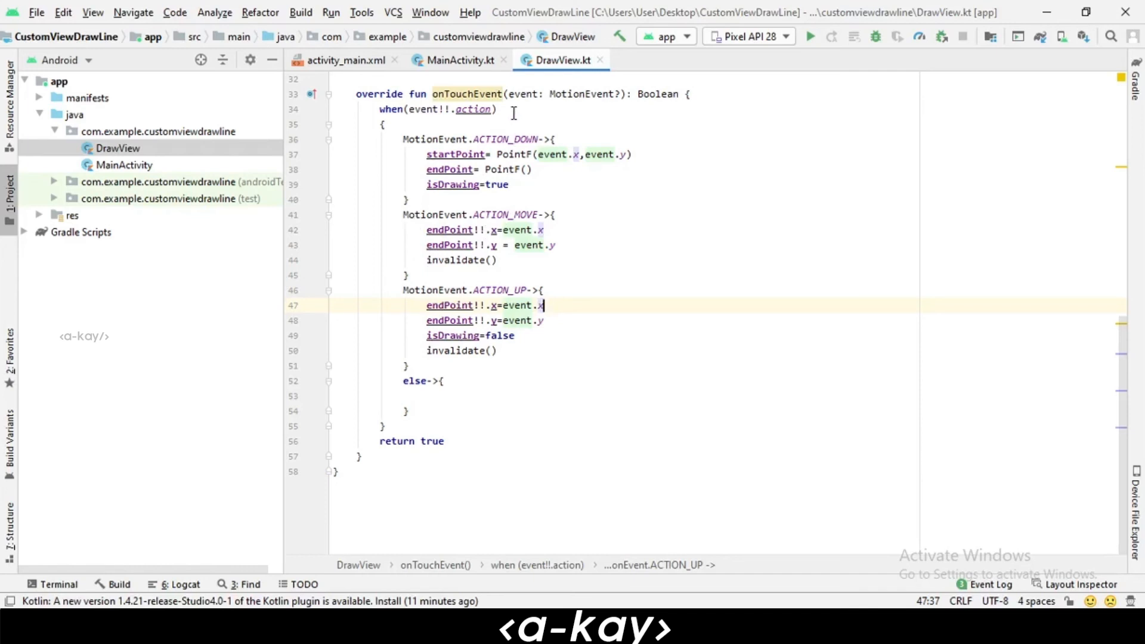
mouse_move(632, 268)
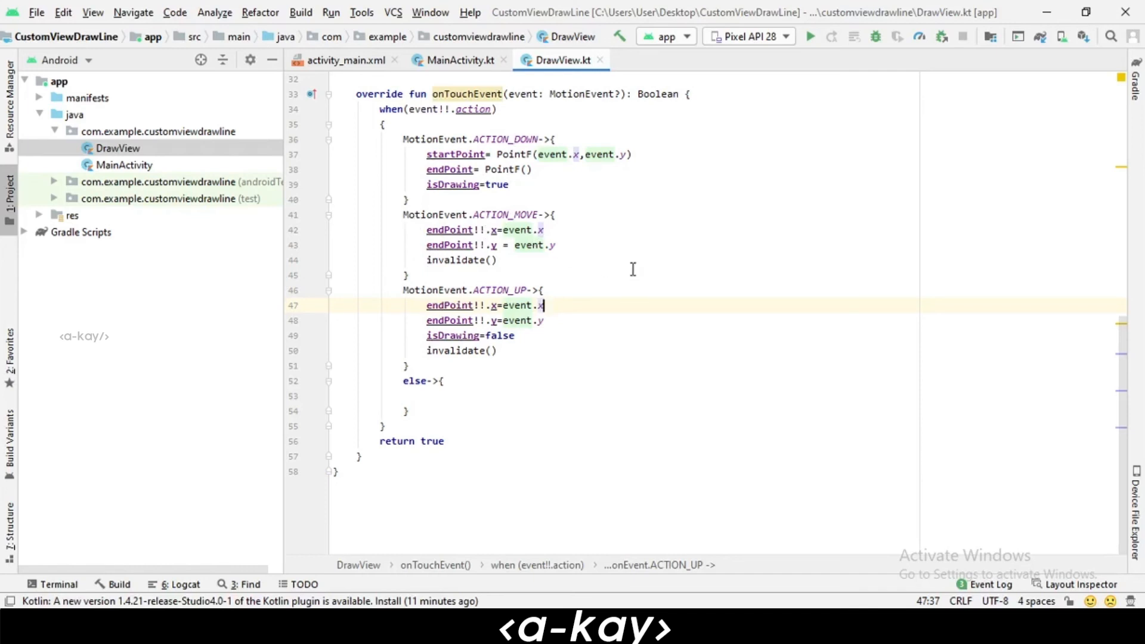
mouse_move(663, 303)
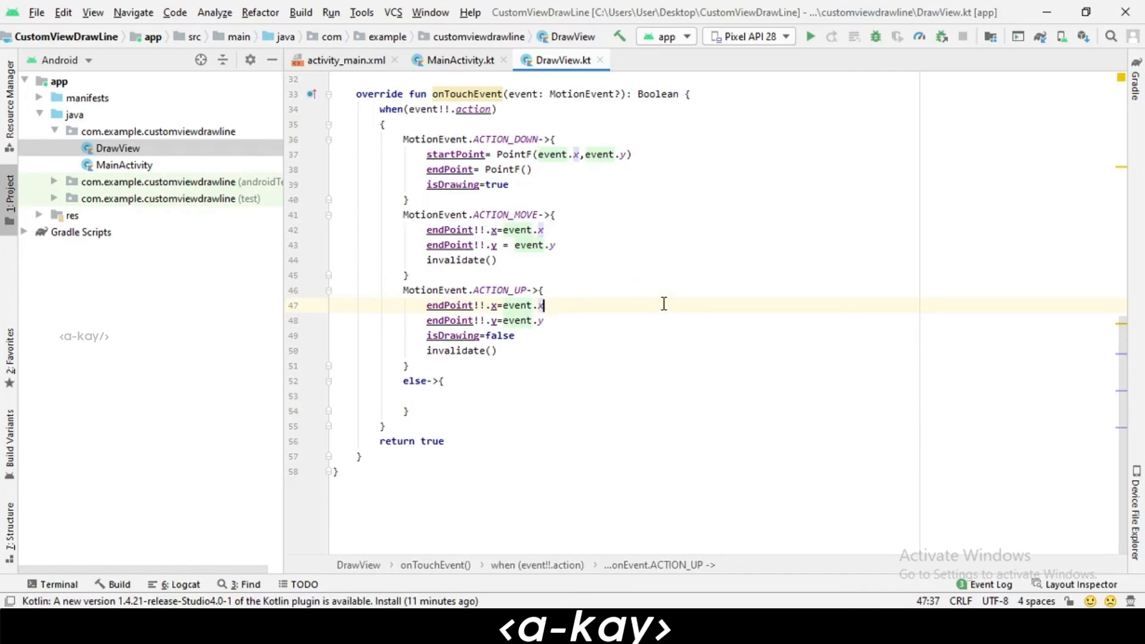
key("ctrl+alt+l")
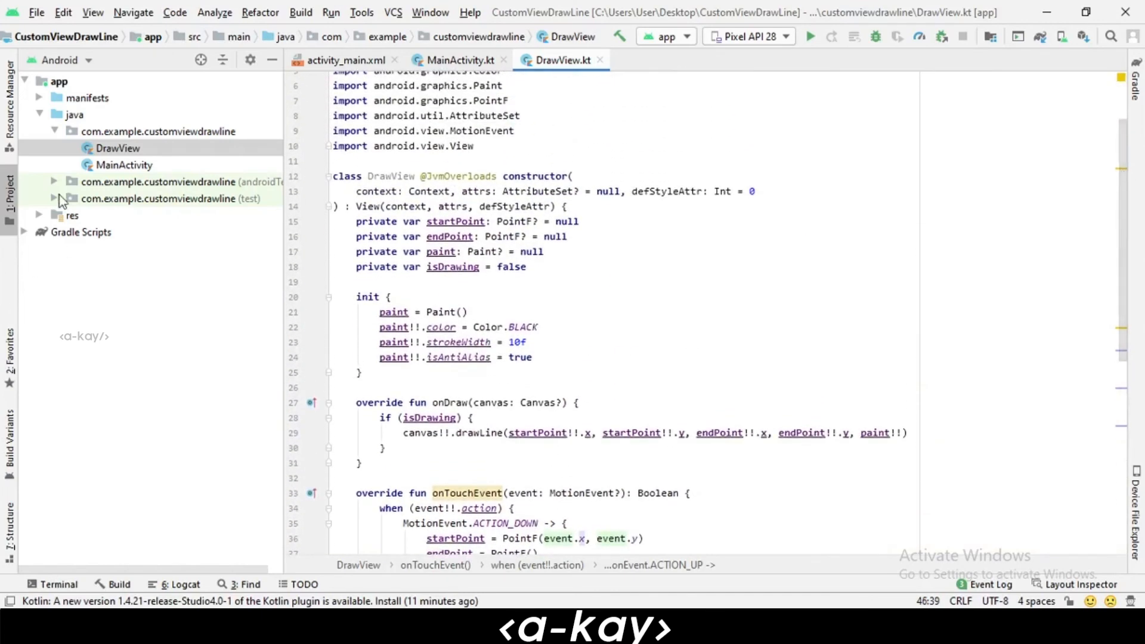
- Switch to Project view and expand app > src > main > res > layout to reach activity_main.xml
left_click(61, 60)
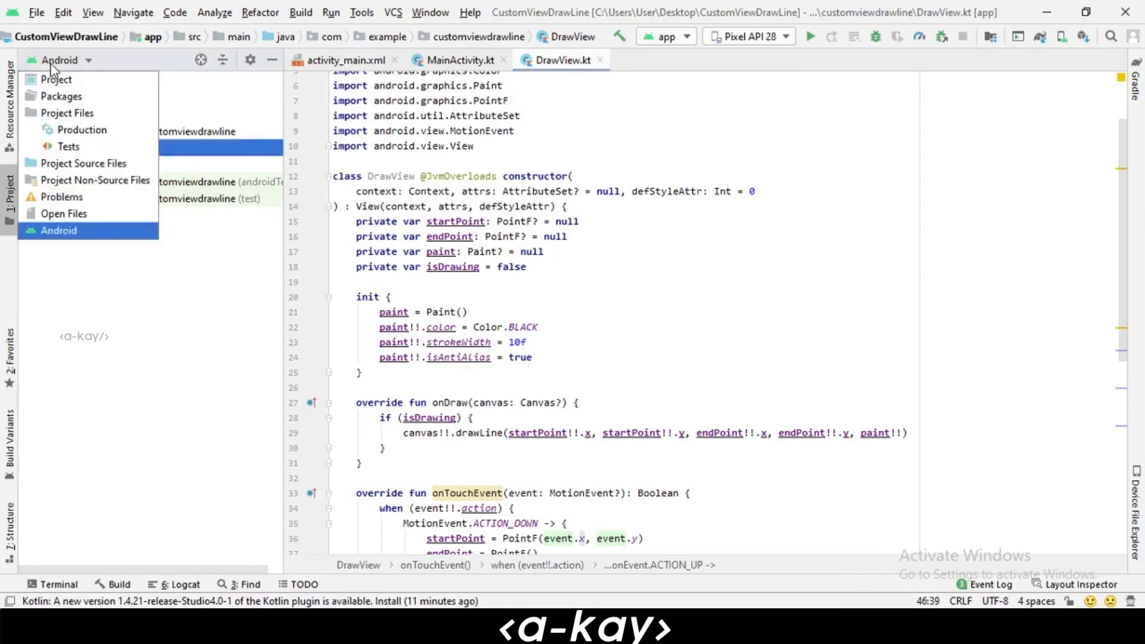
left_click(56, 78)
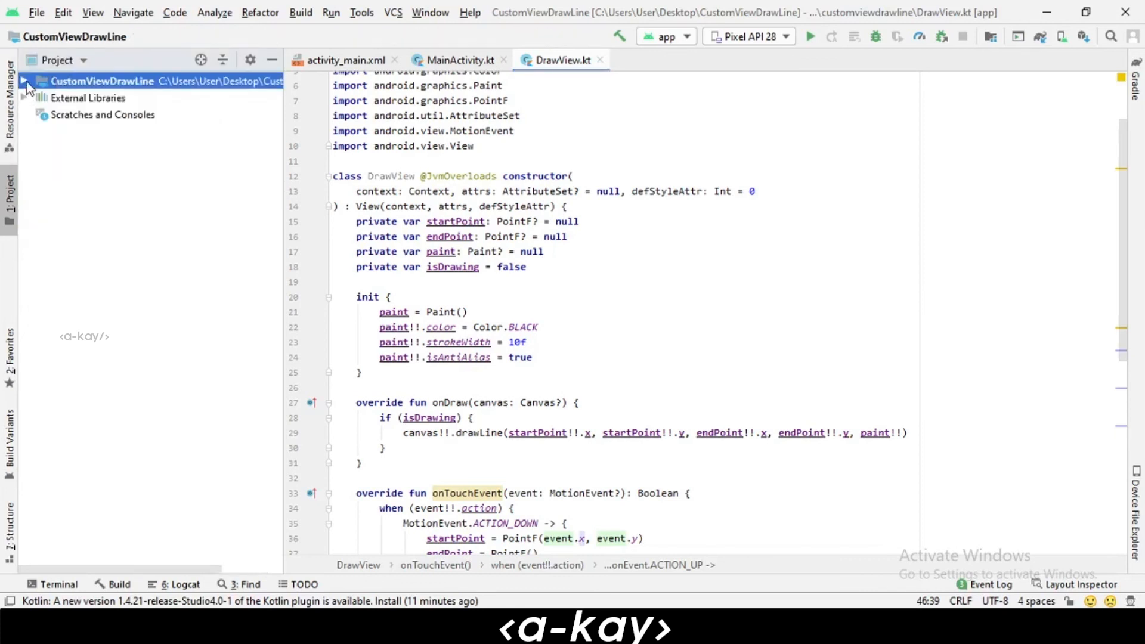
left_click(24, 81)
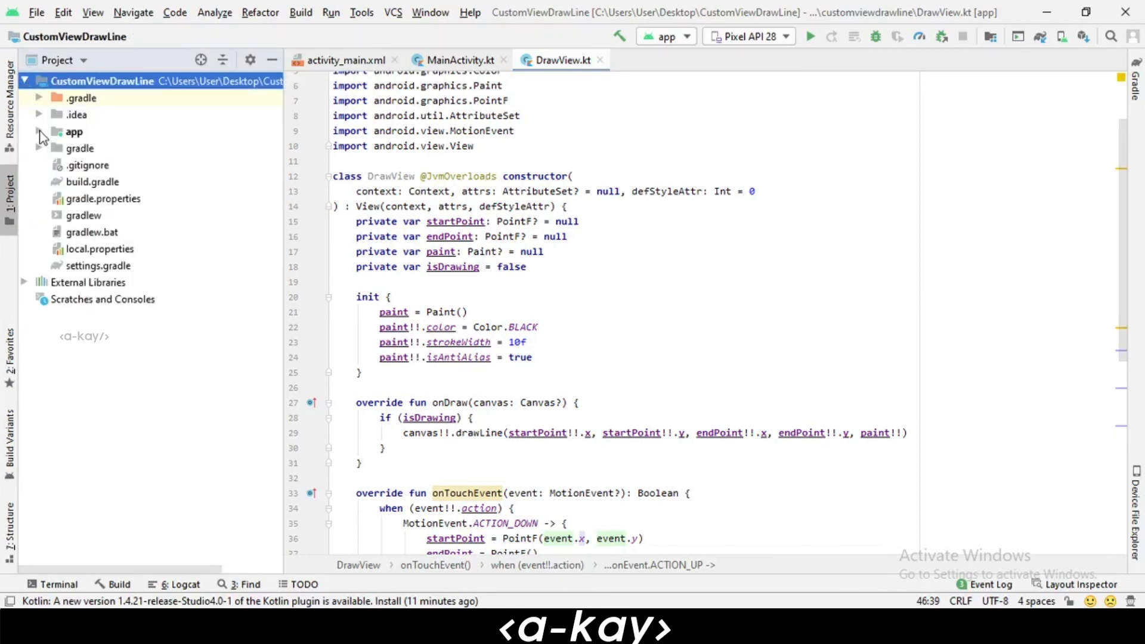
left_click(40, 131)
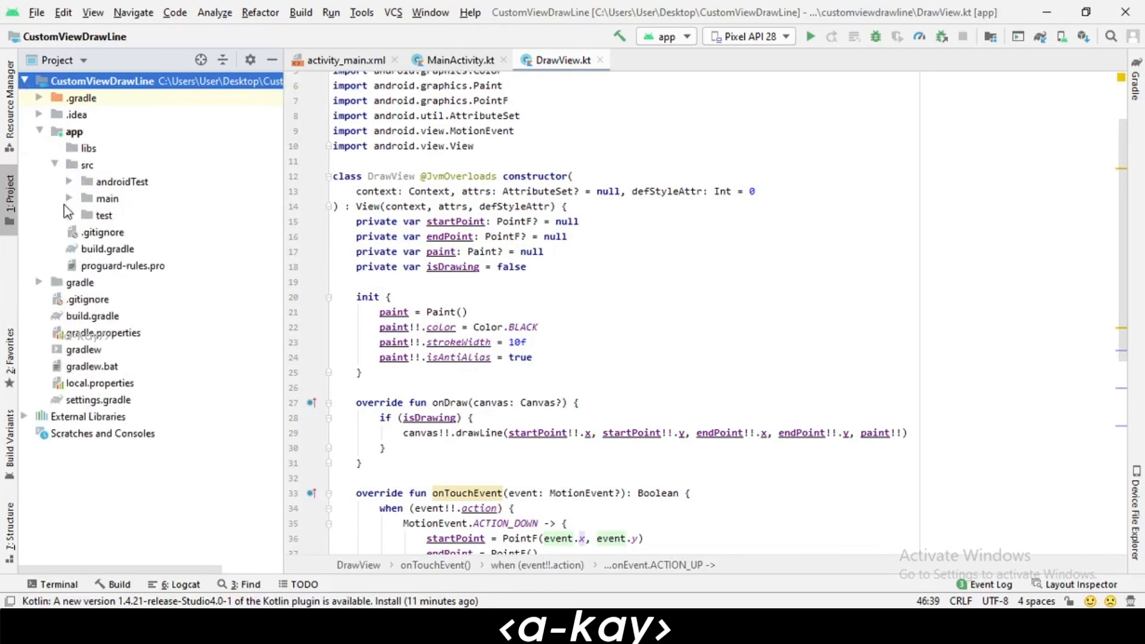
left_click(69, 198)
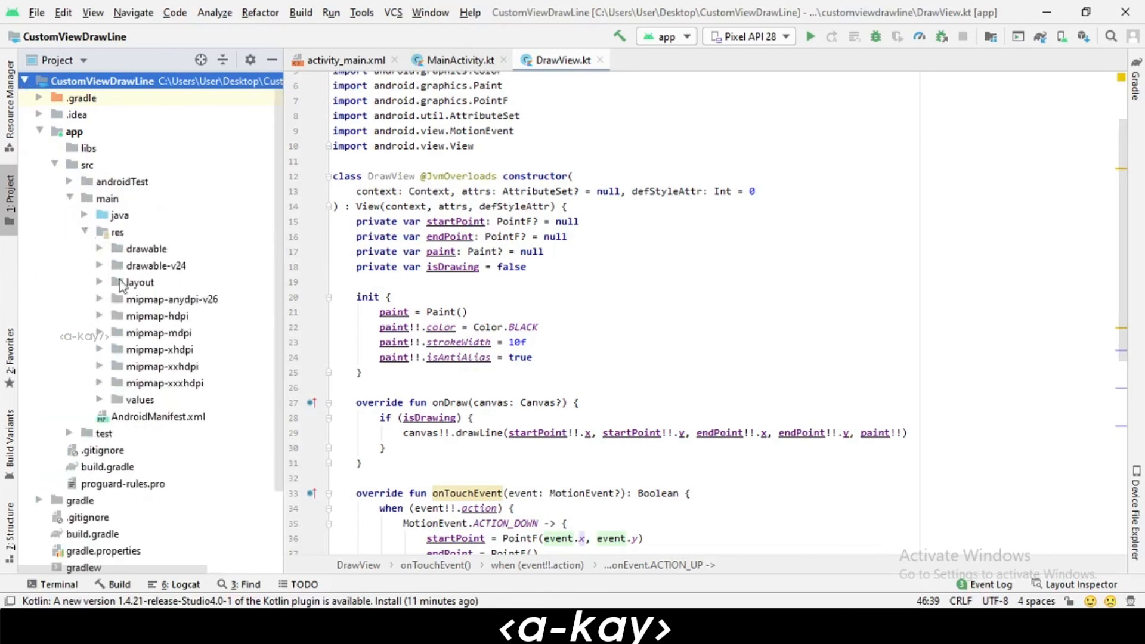
left_click(99, 283)
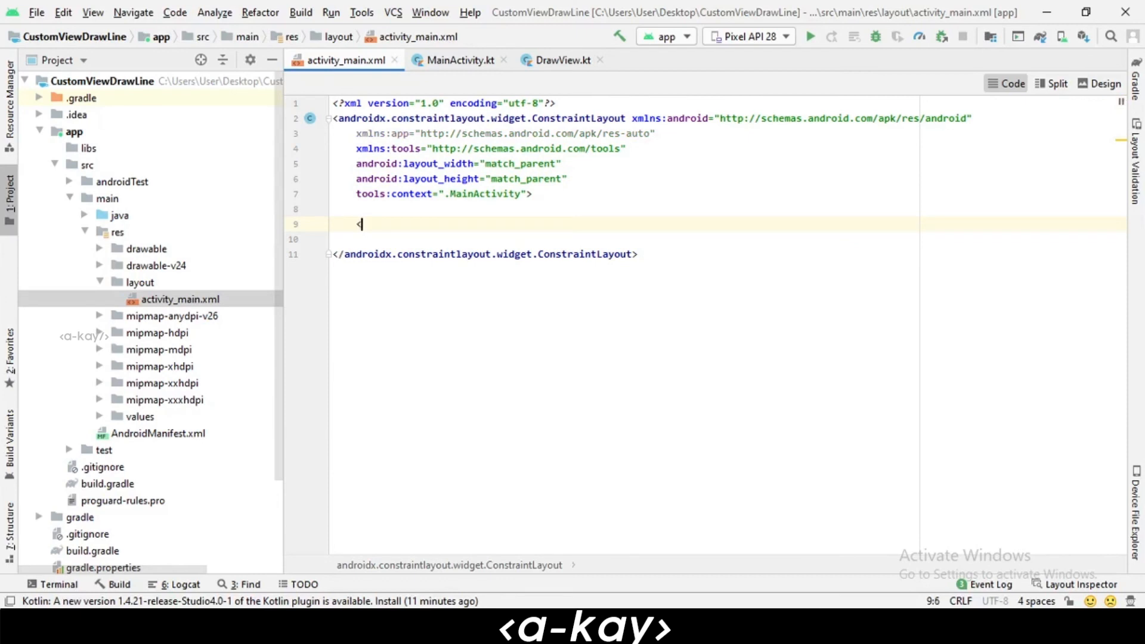
- Insert a com.example.customviewdrawline.DrawView with match_parent size and show the Split preview
type("Dra")
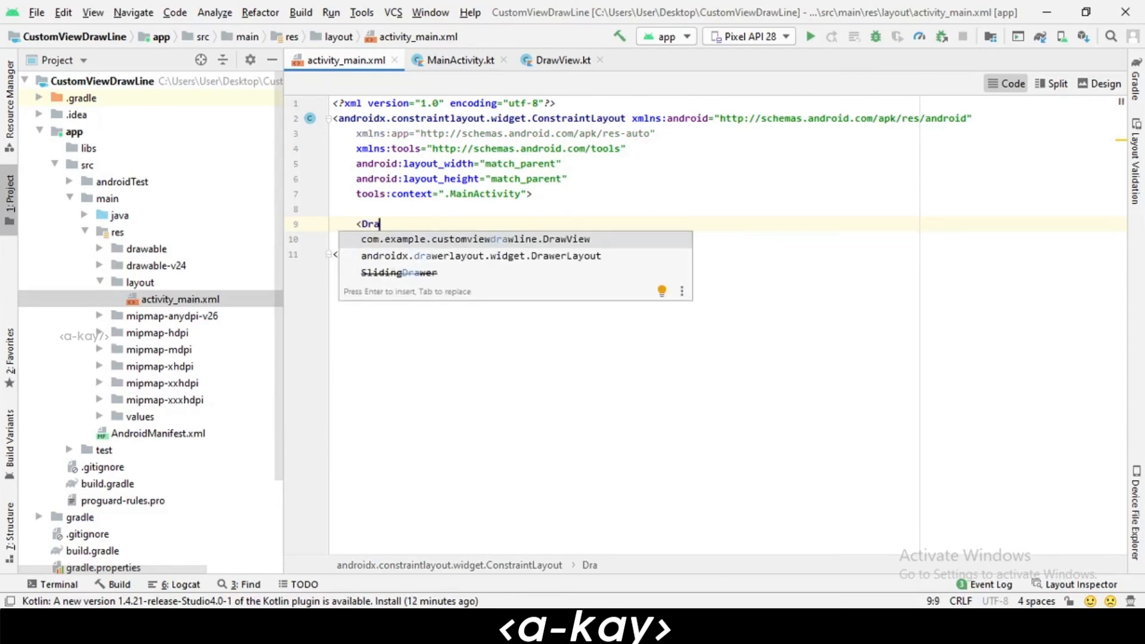
key("Escape")
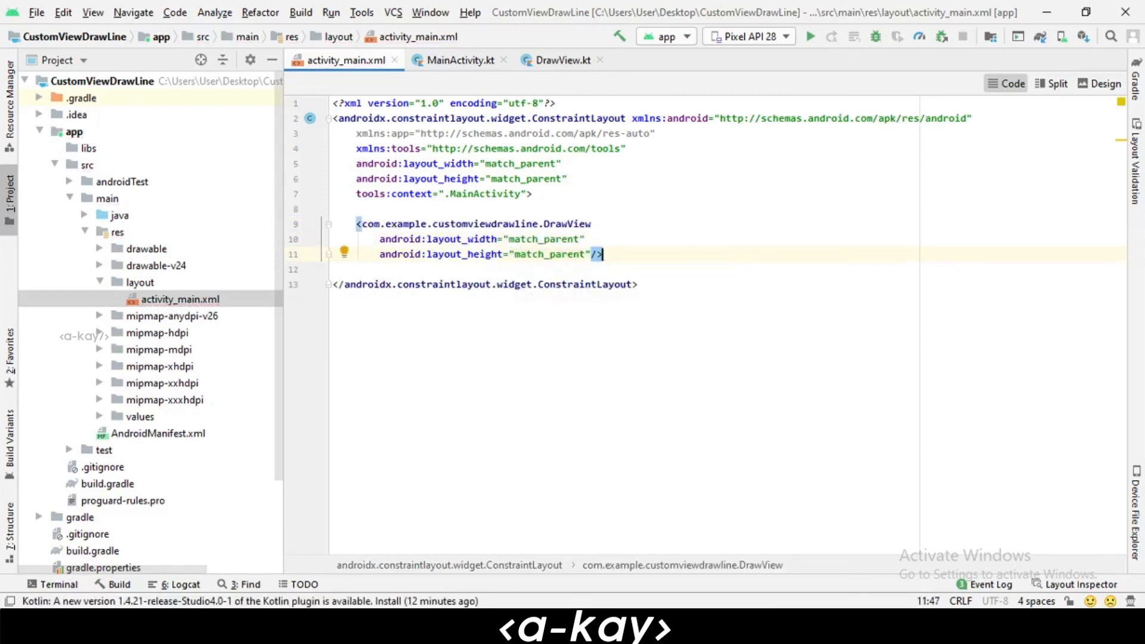
left_click(1055, 83)
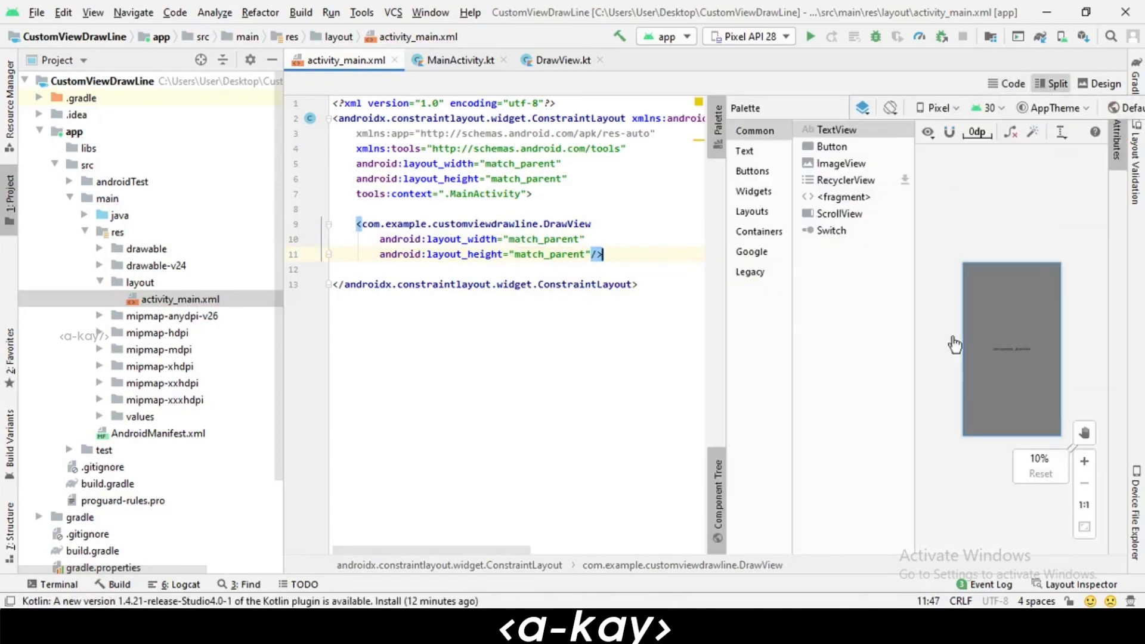
mouse_move(1011, 383)
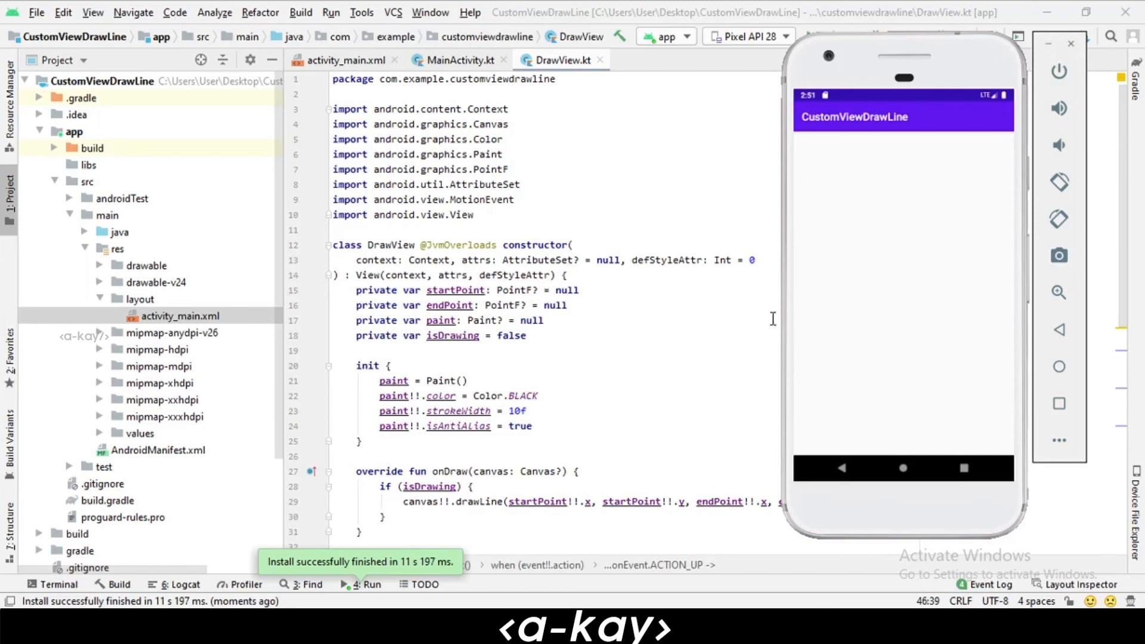
mouse_move(628, 279)
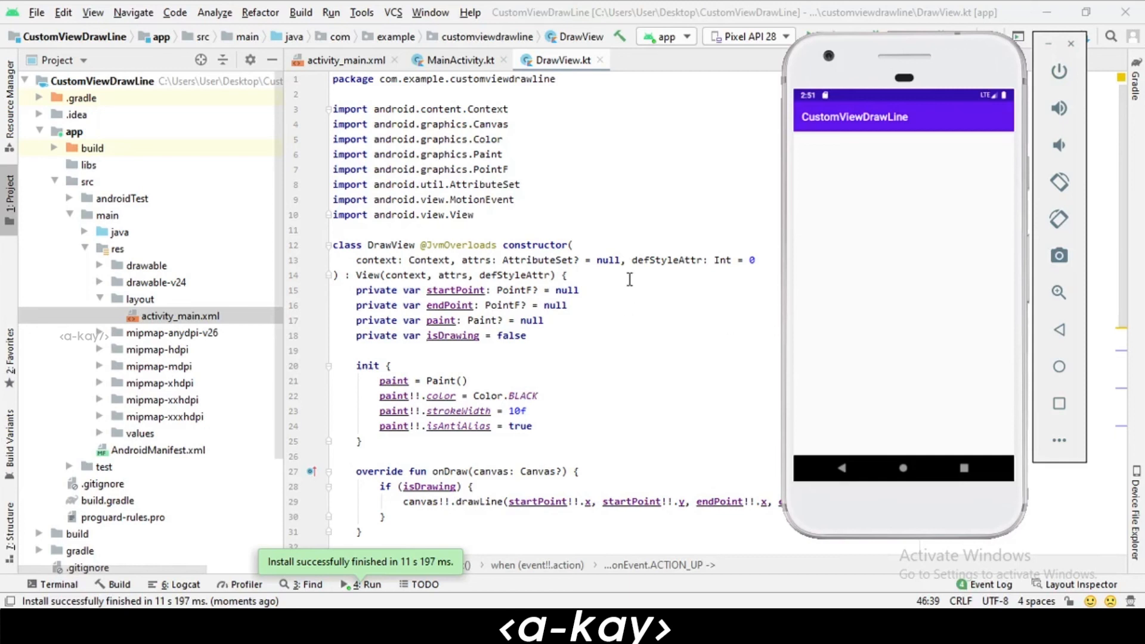
mouse_move(945, 236)
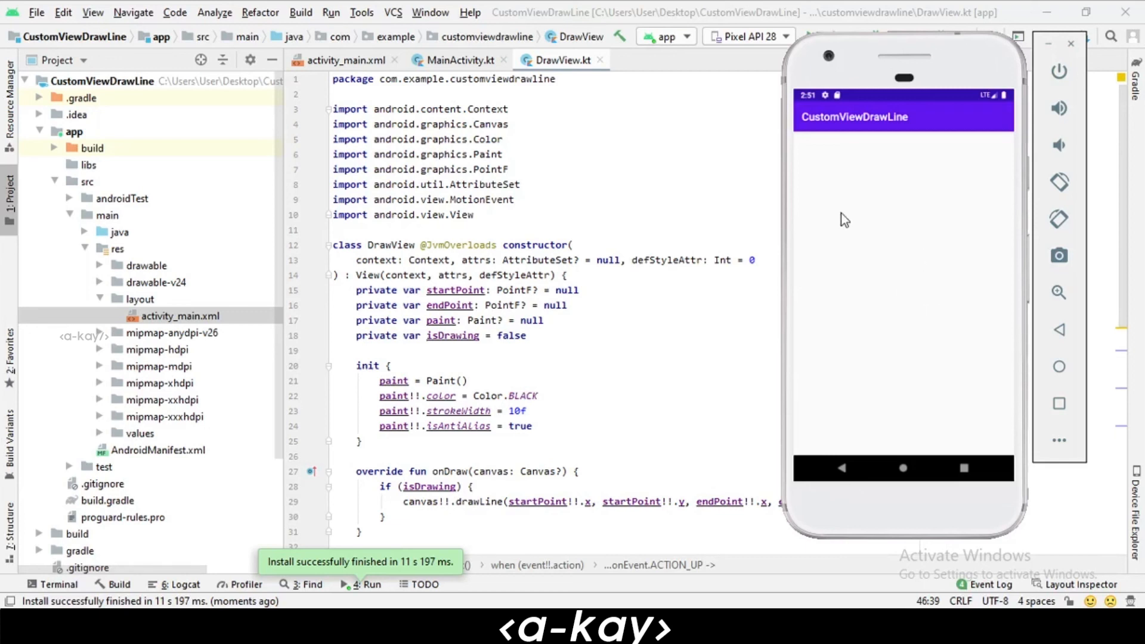
mouse_move(883, 289)
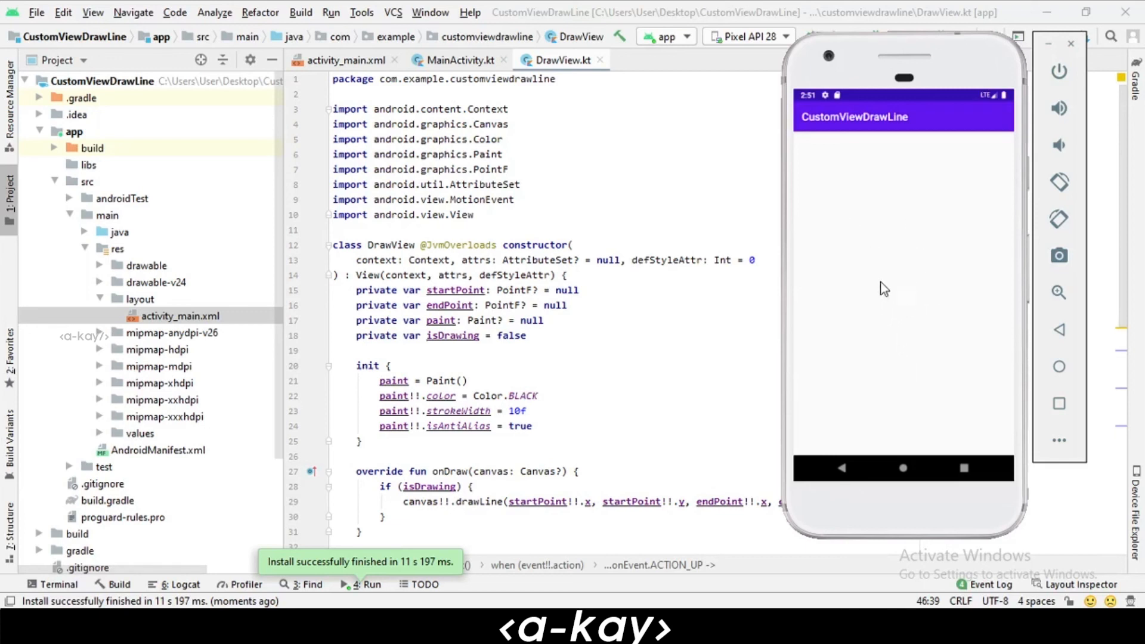
mouse_move(878, 217)
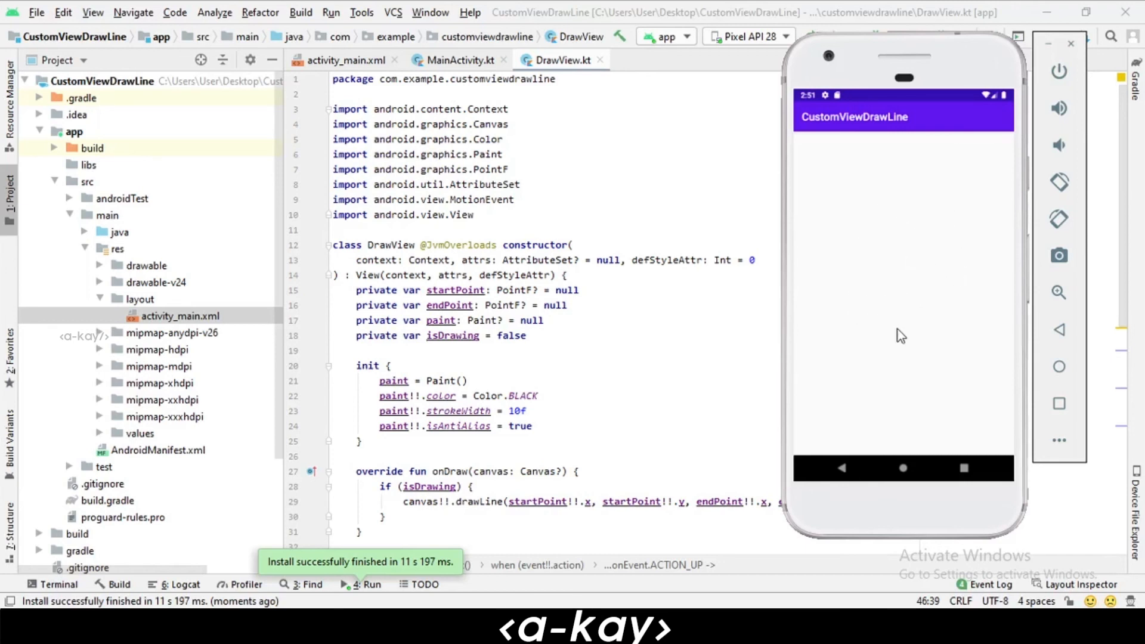
mouse_move(893, 186)
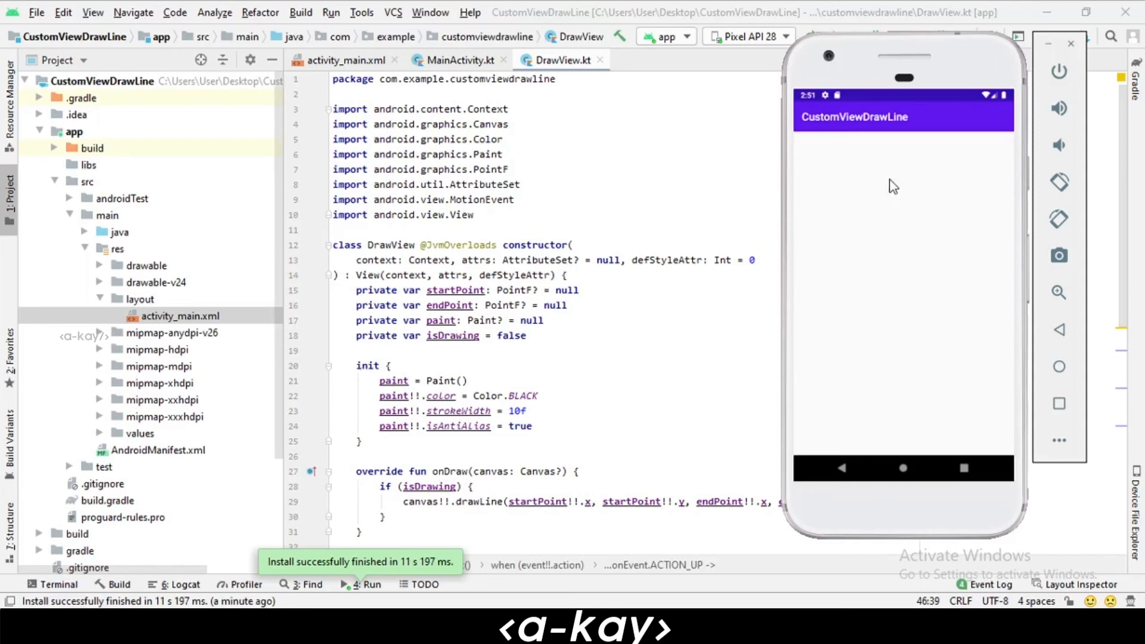
mouse_move(912, 296)
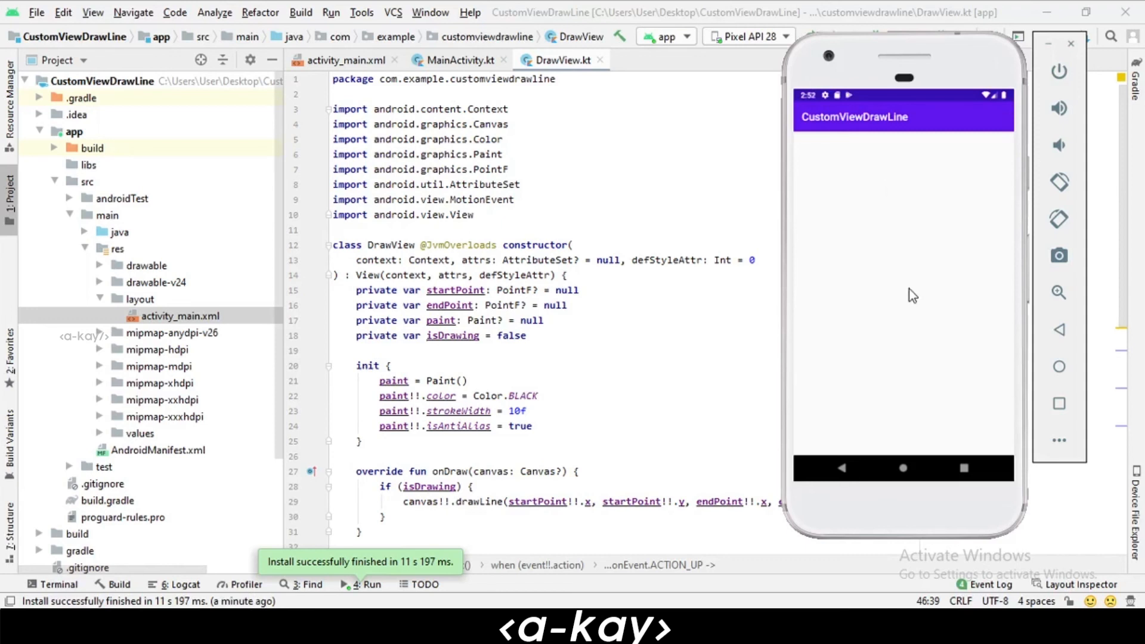